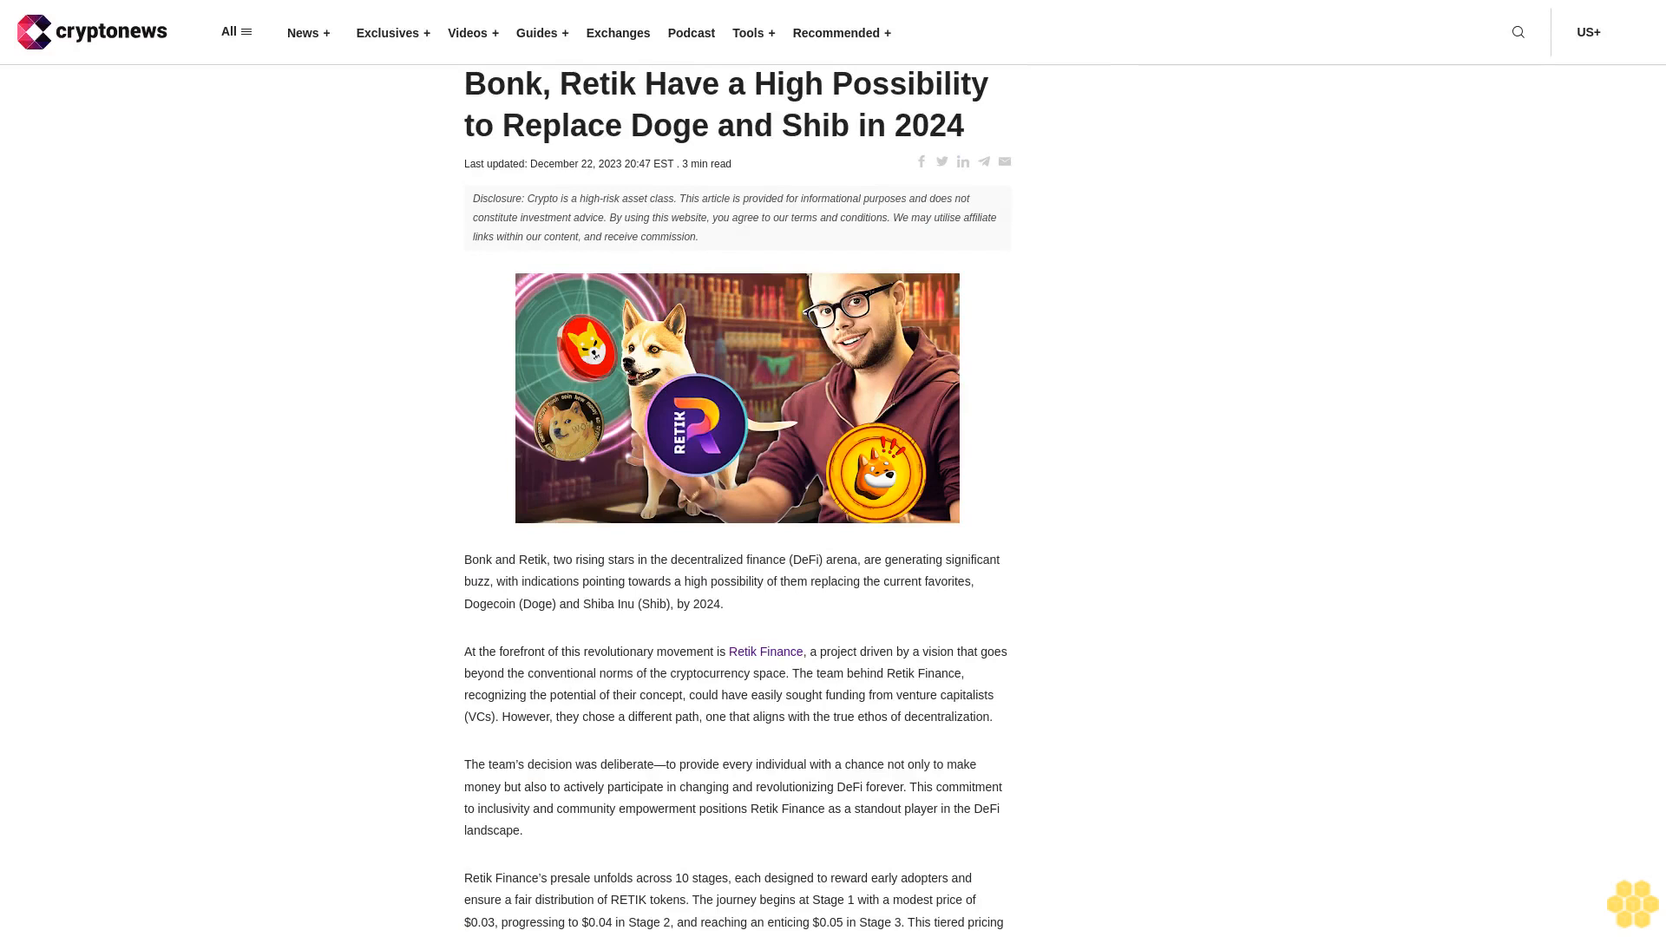
{"action": "scroll", "scroll_direction": "down", "scroll_amount": 3}
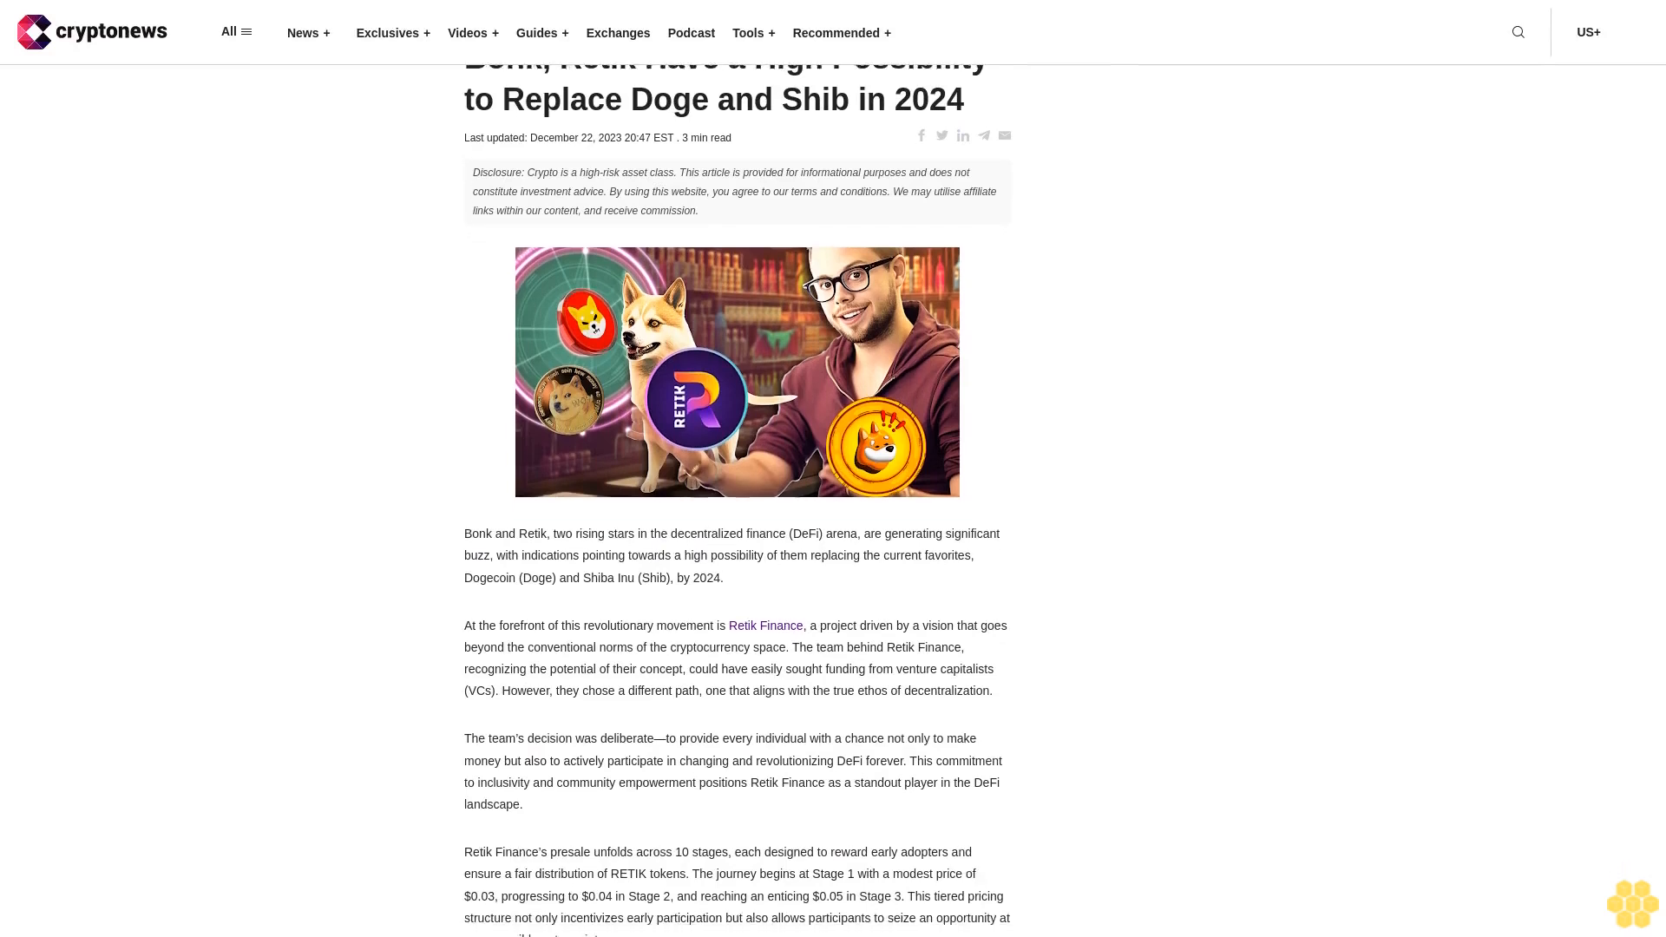
{"action": "scroll", "scroll_direction": "down", "scroll_amount": 3}
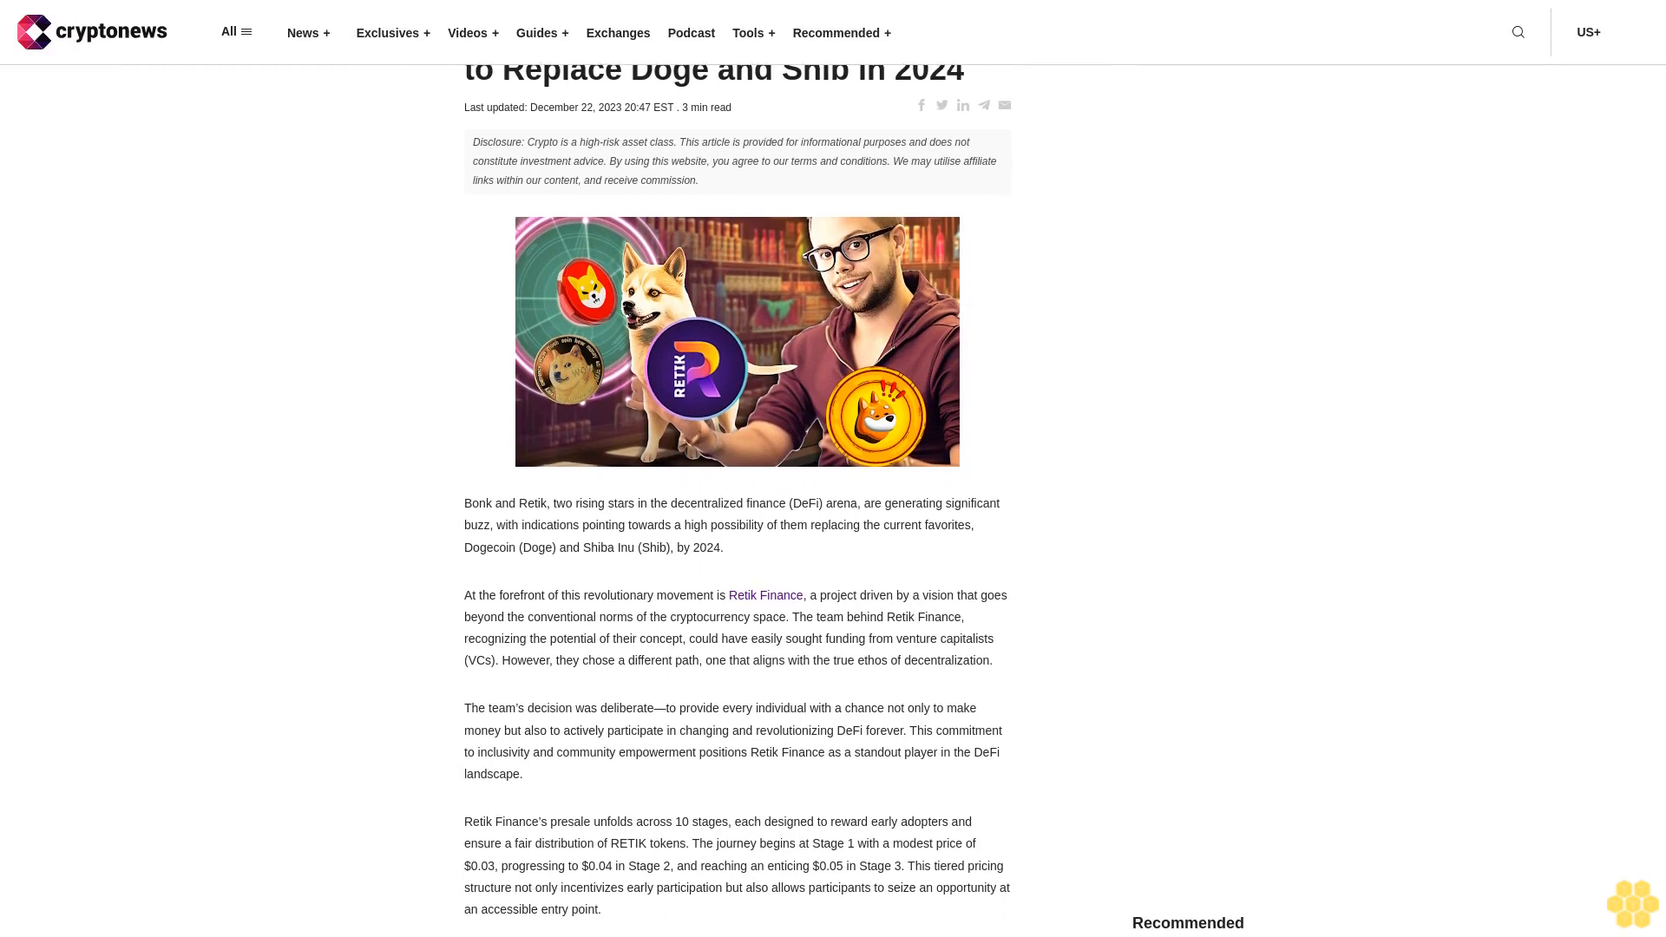
{"action": "scroll", "scroll_direction": "down", "scroll_amount": 3}
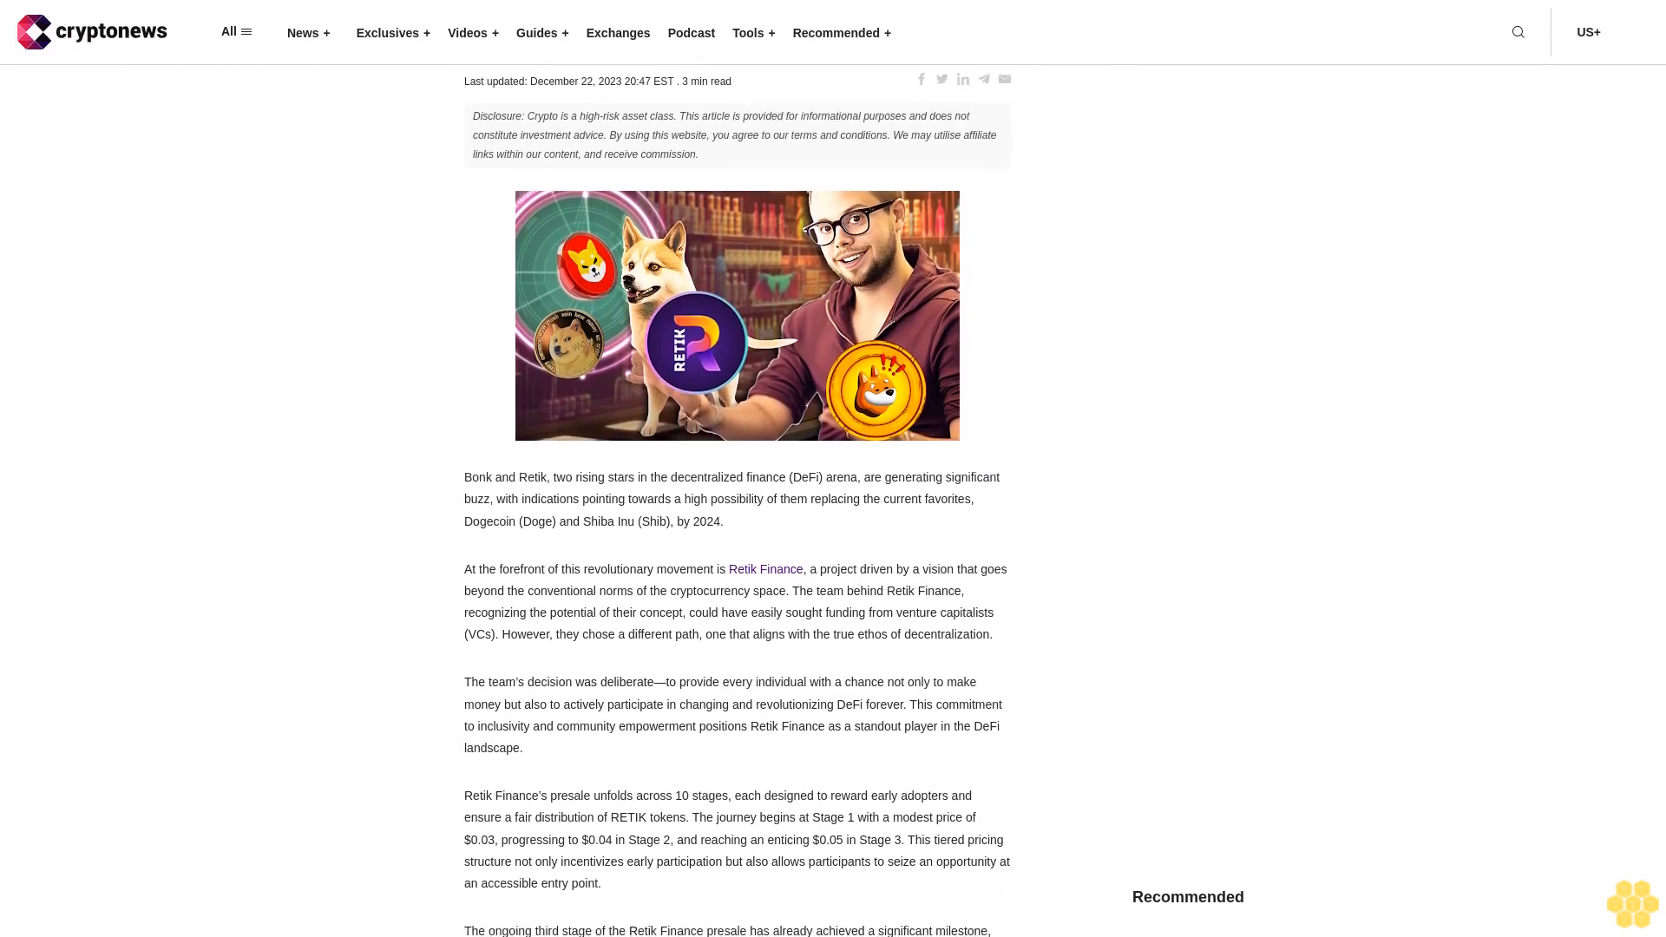
{"action": "scroll", "scroll_direction": "down", "scroll_amount": 3}
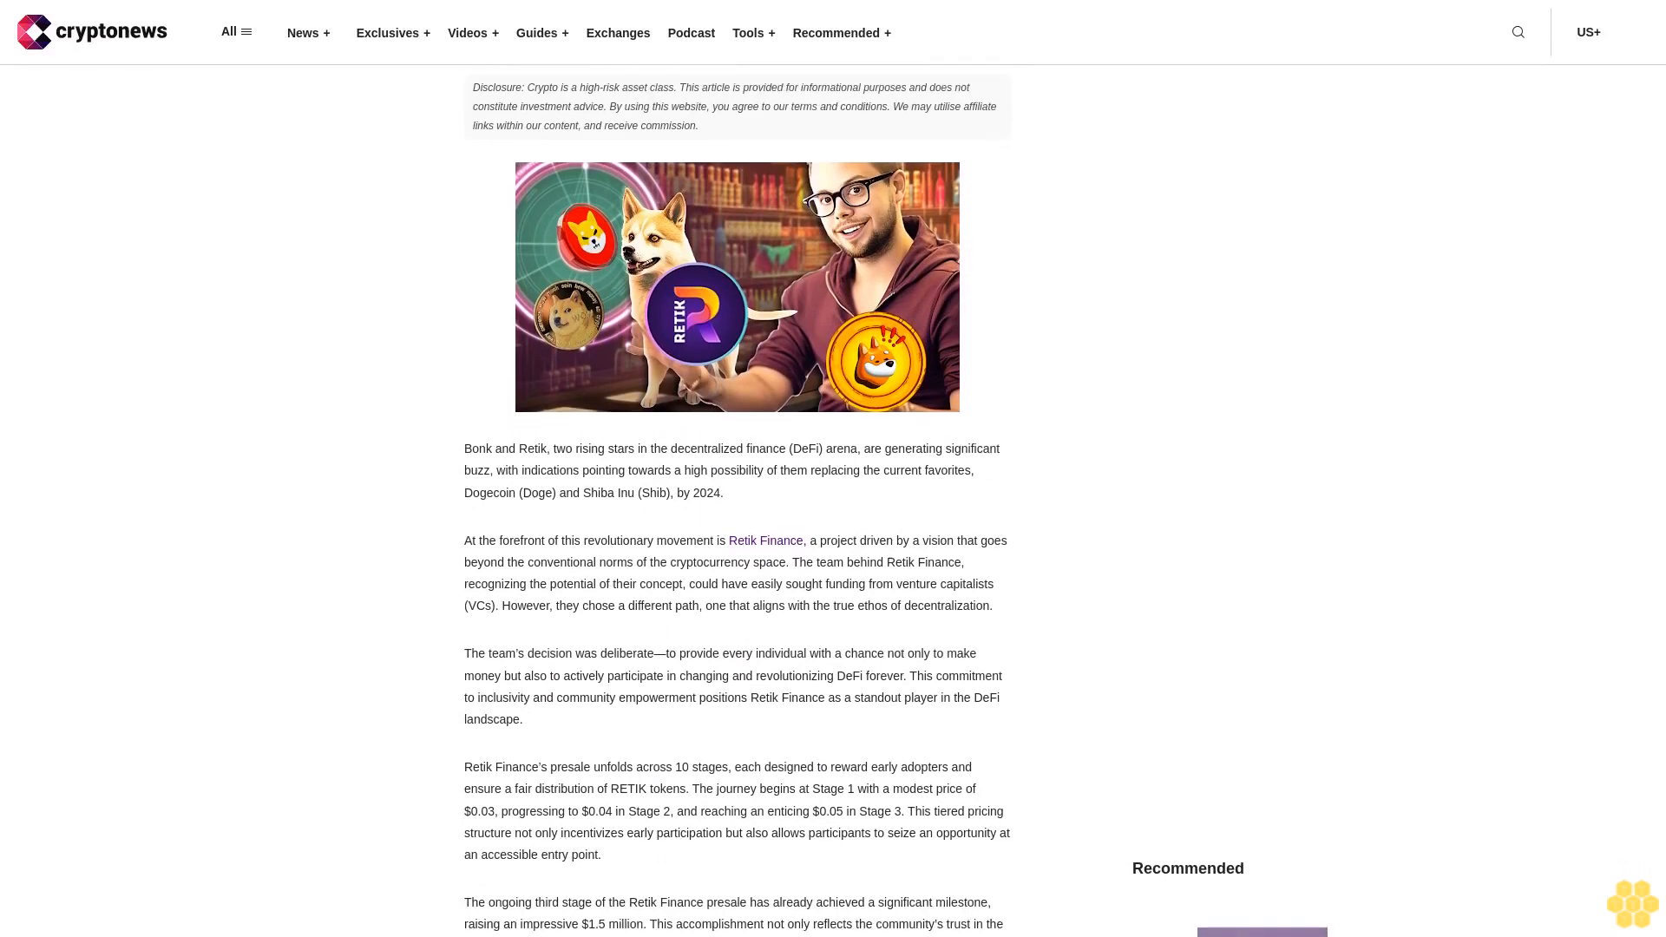
{"action": "scroll", "scroll_direction": "down", "scroll_amount": 3}
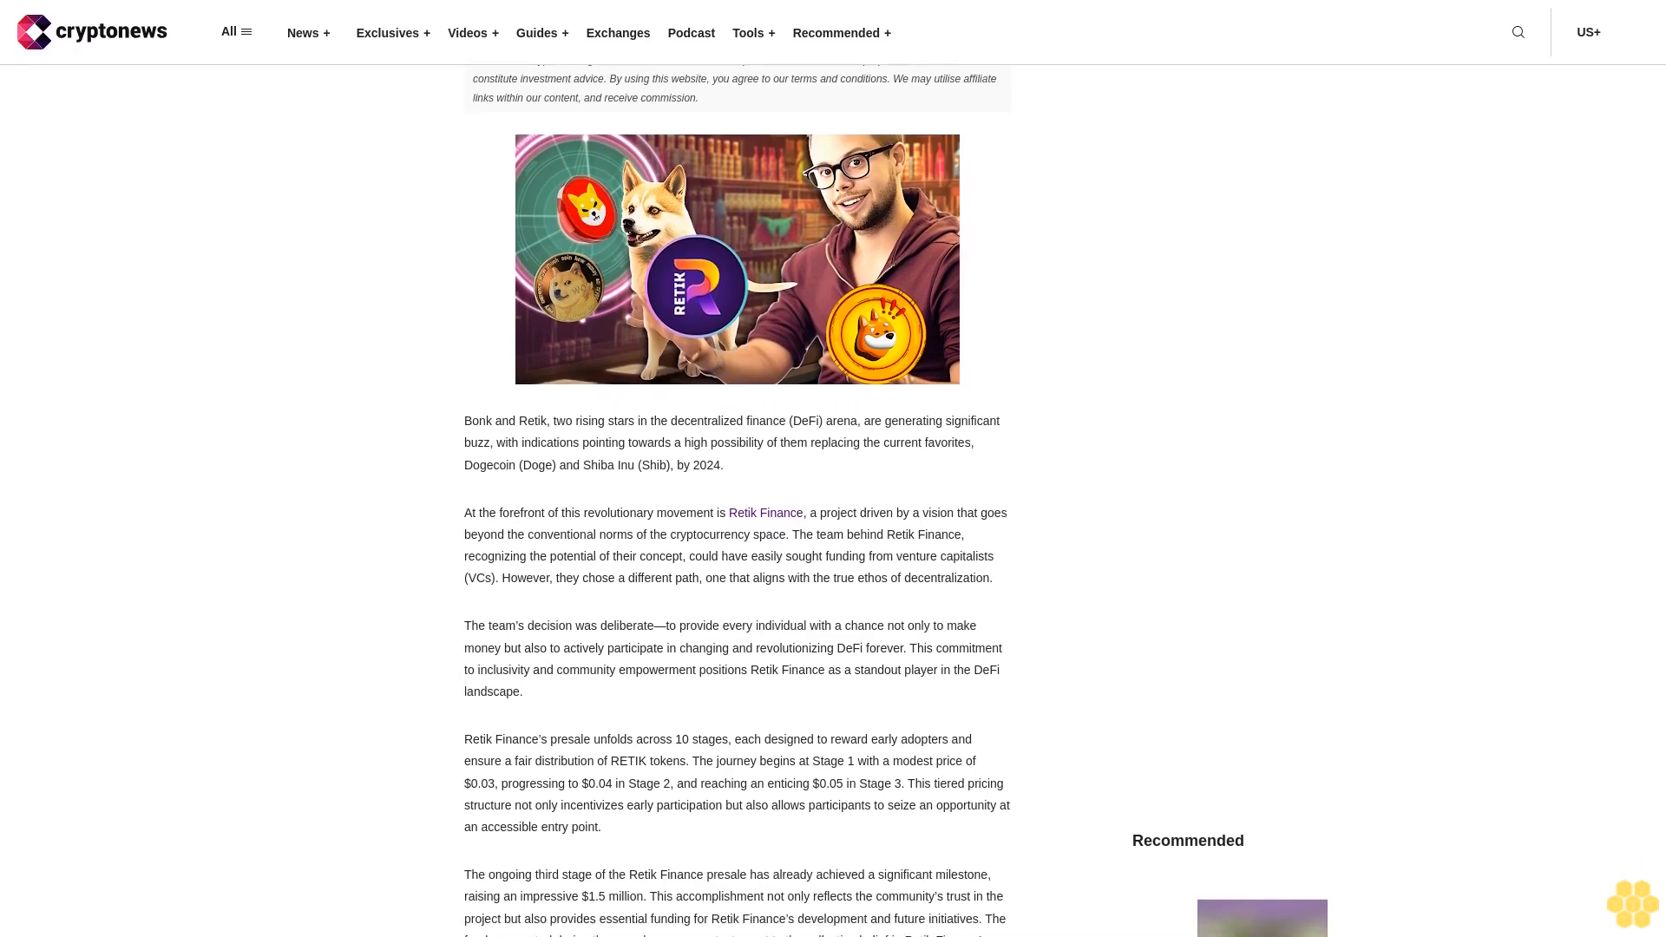
{"action": "scroll", "scroll_direction": "down", "scroll_amount": 3}
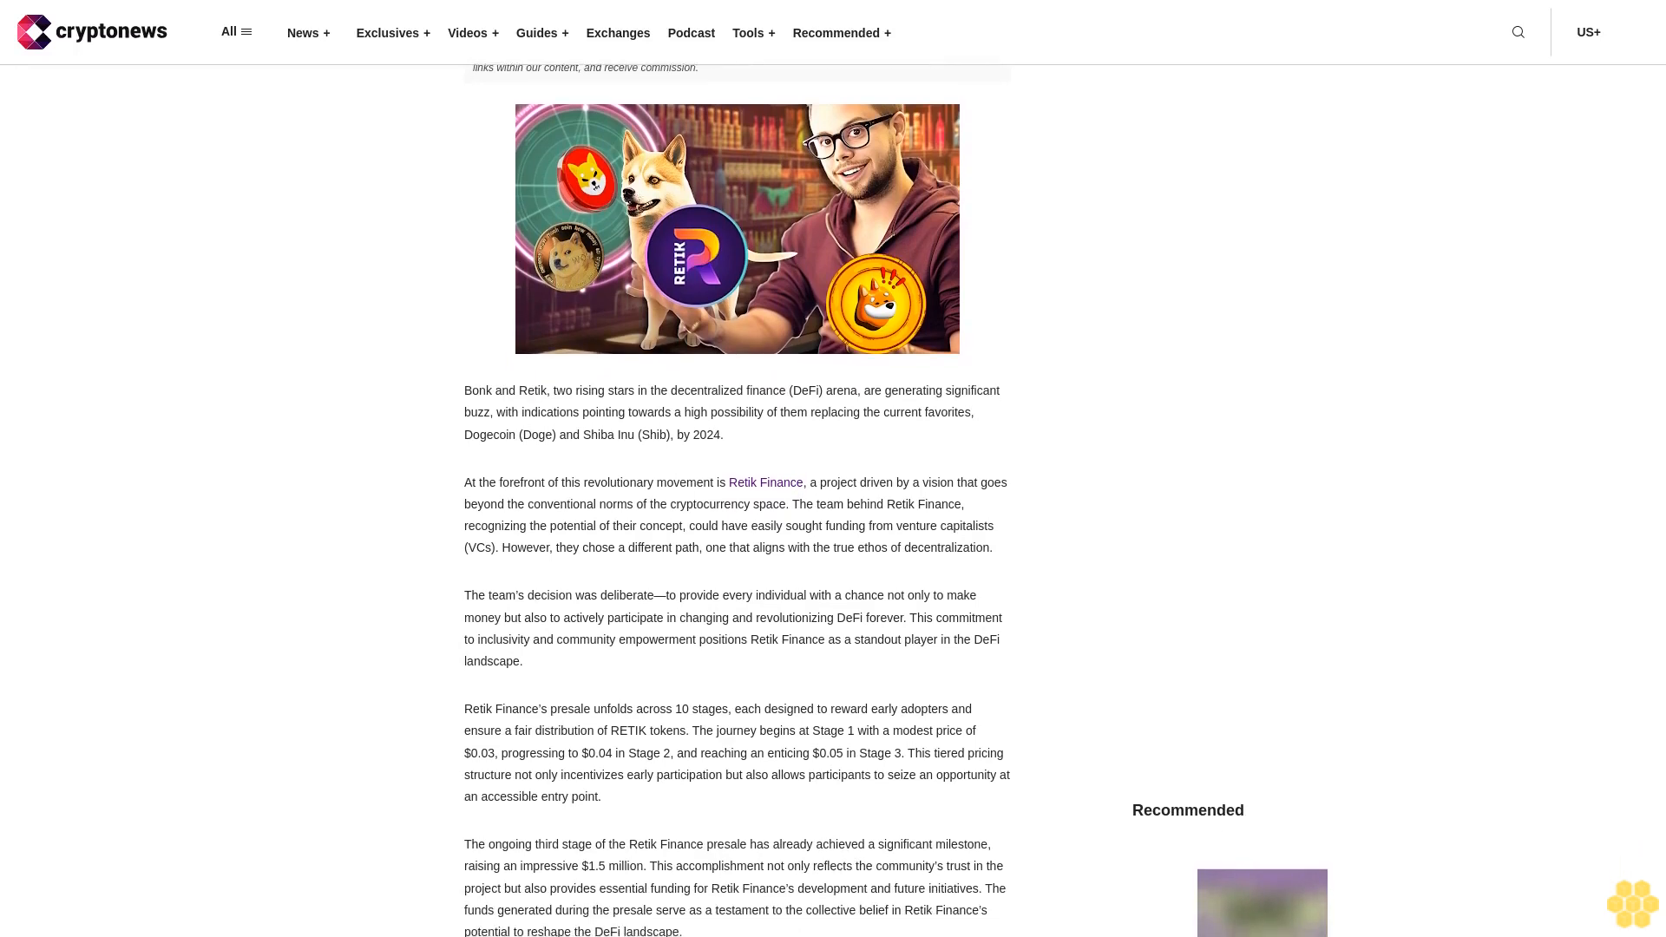
{"action": "scroll", "scroll_direction": "down", "scroll_amount": 3}
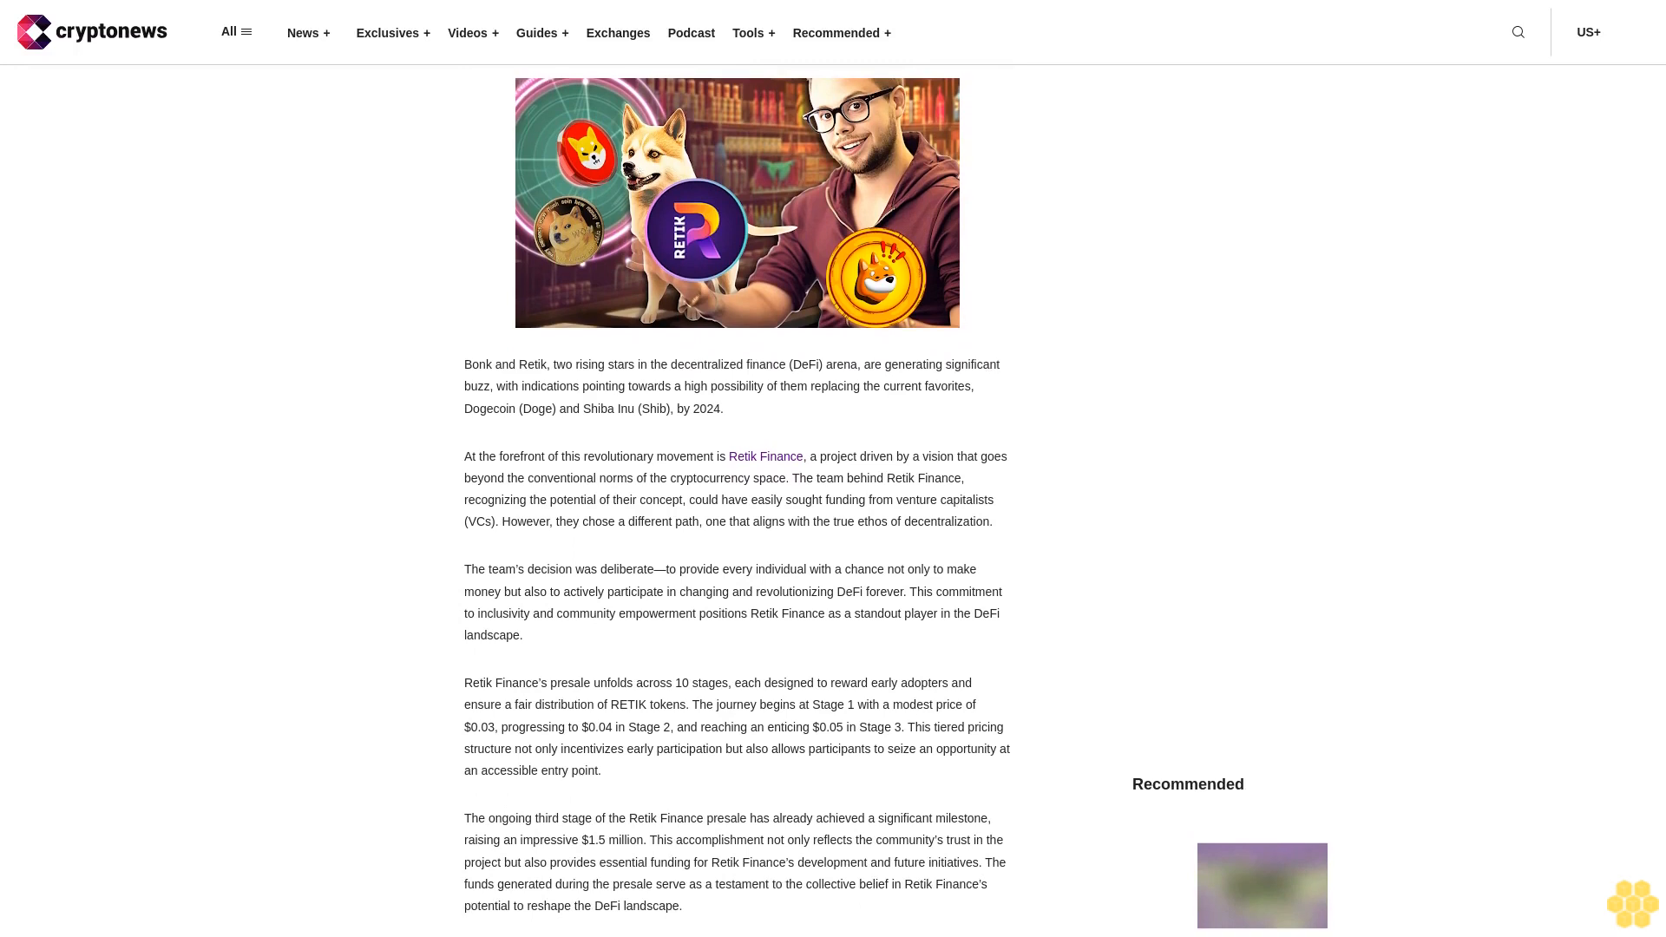
{"action": "scroll", "scroll_direction": "down", "scroll_amount": 3}
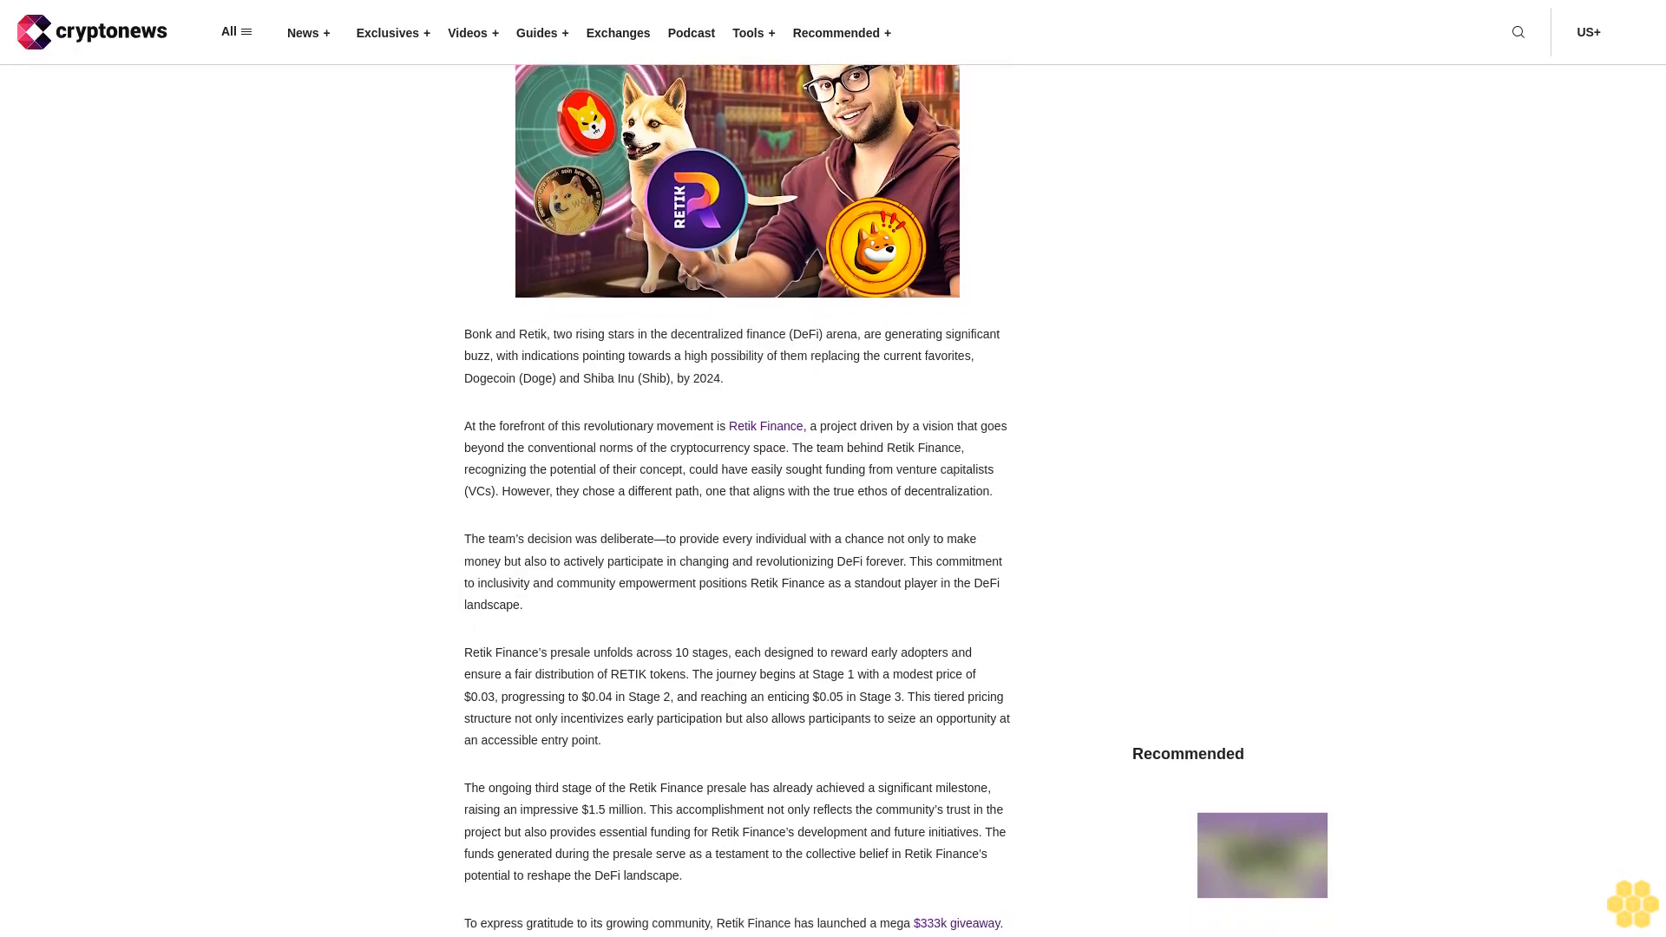
{"action": "scroll", "scroll_direction": "down", "scroll_amount": 3}
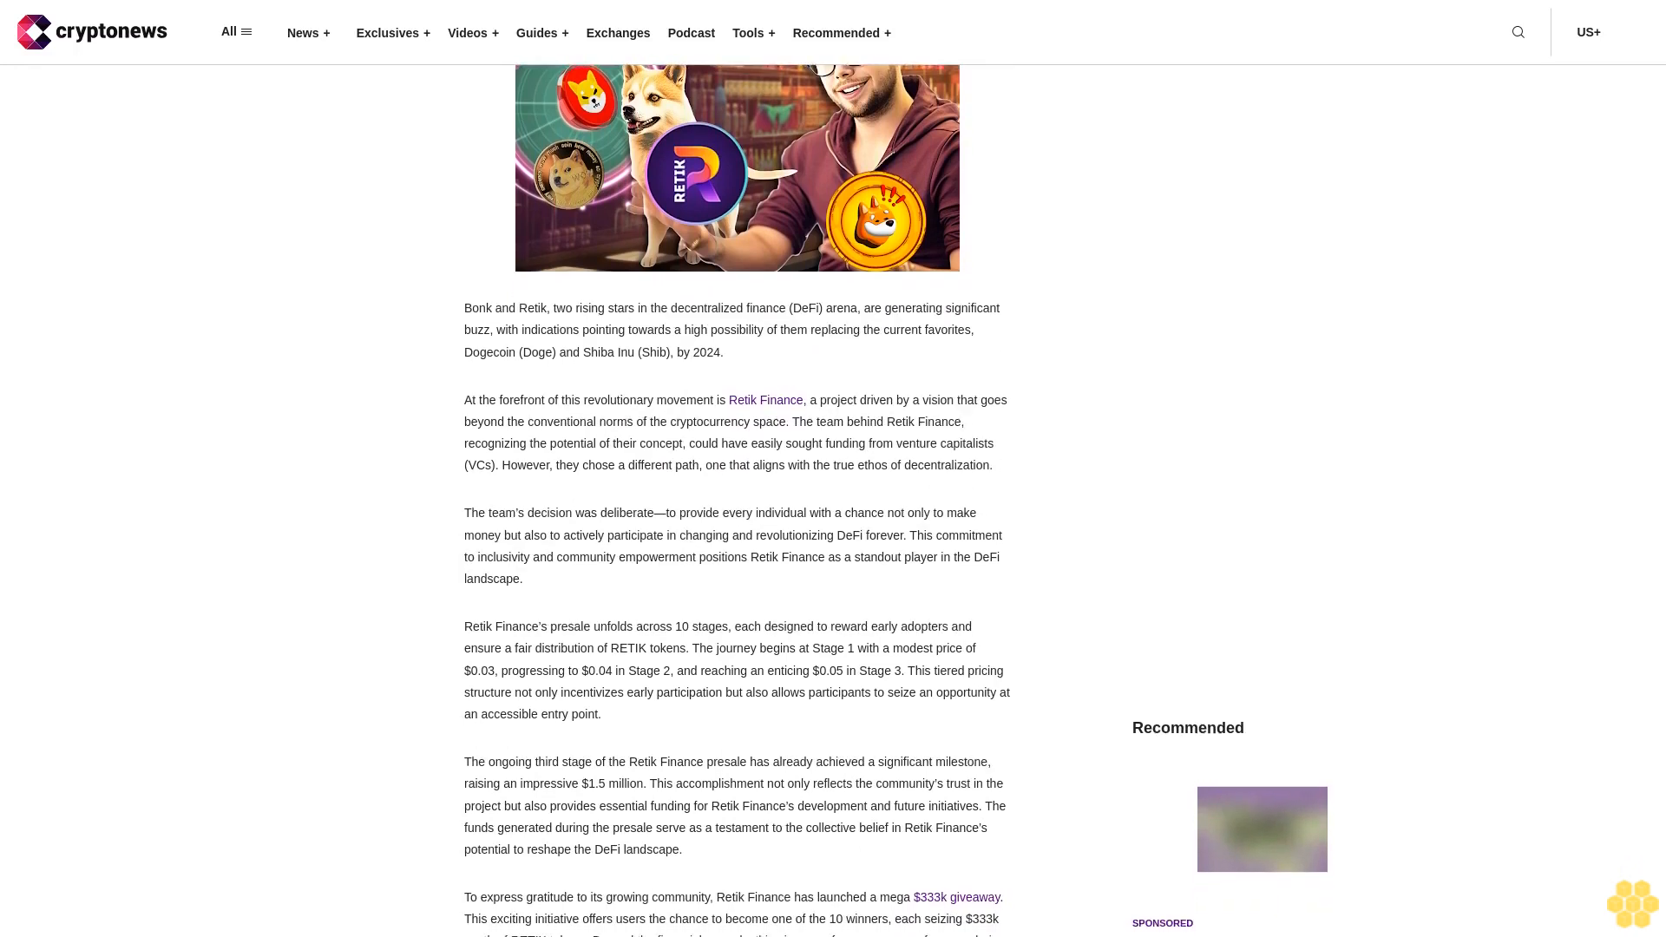
{"action": "scroll", "scroll_direction": "down", "scroll_amount": 3}
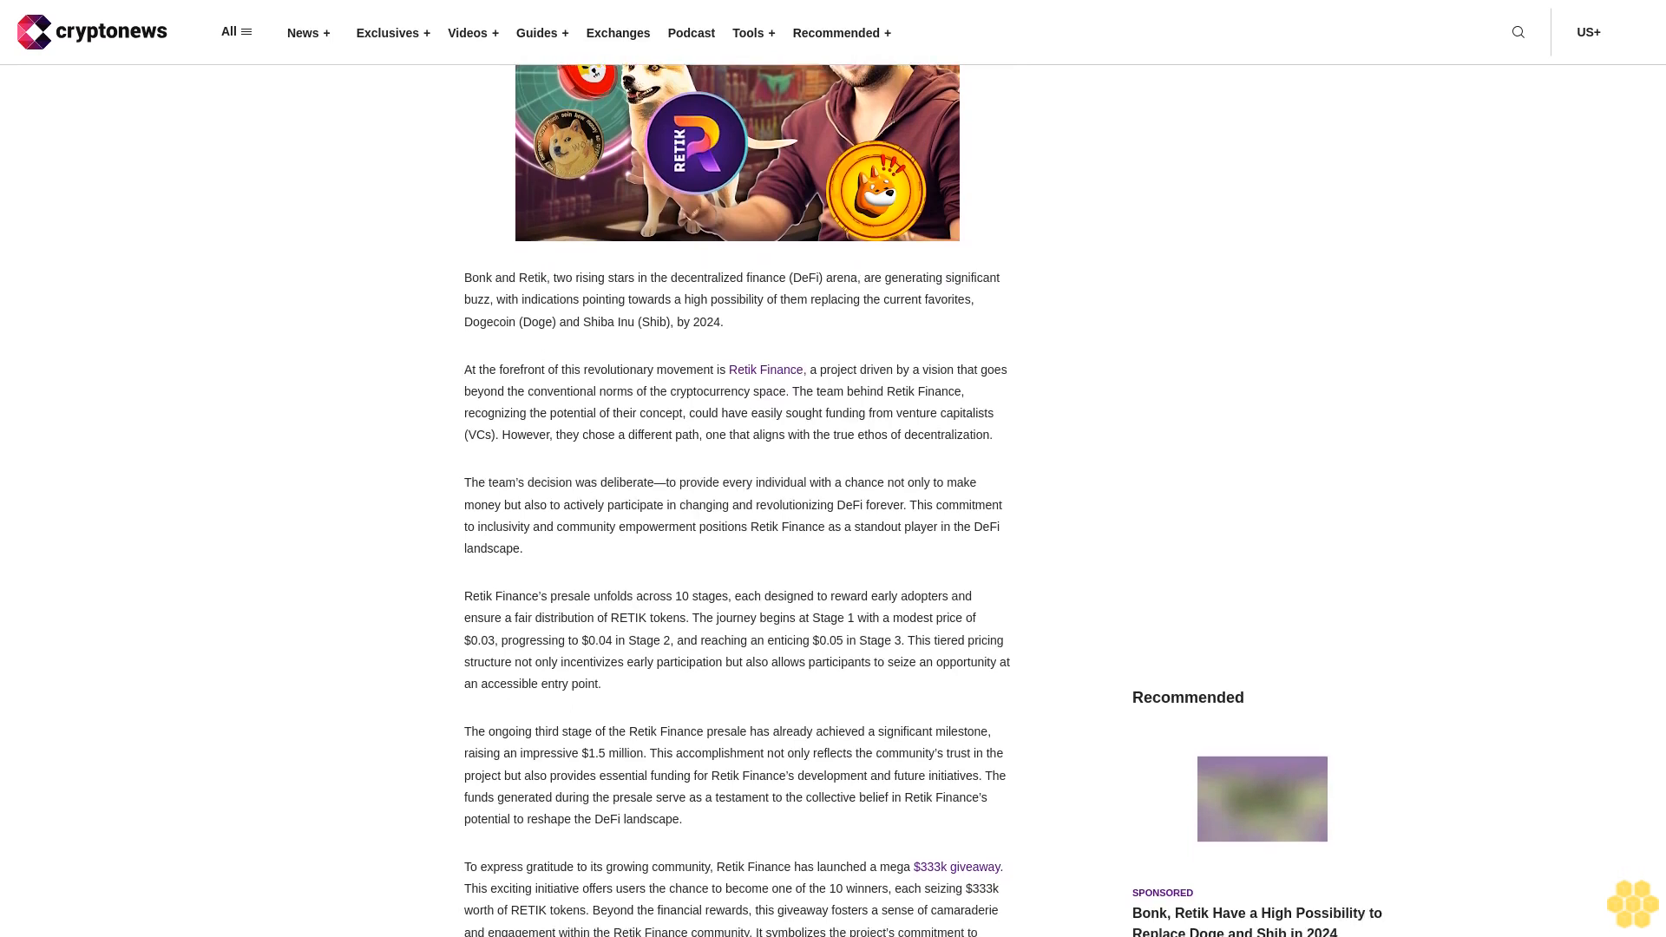
{"action": "scroll", "scroll_direction": "down", "scroll_amount": 3}
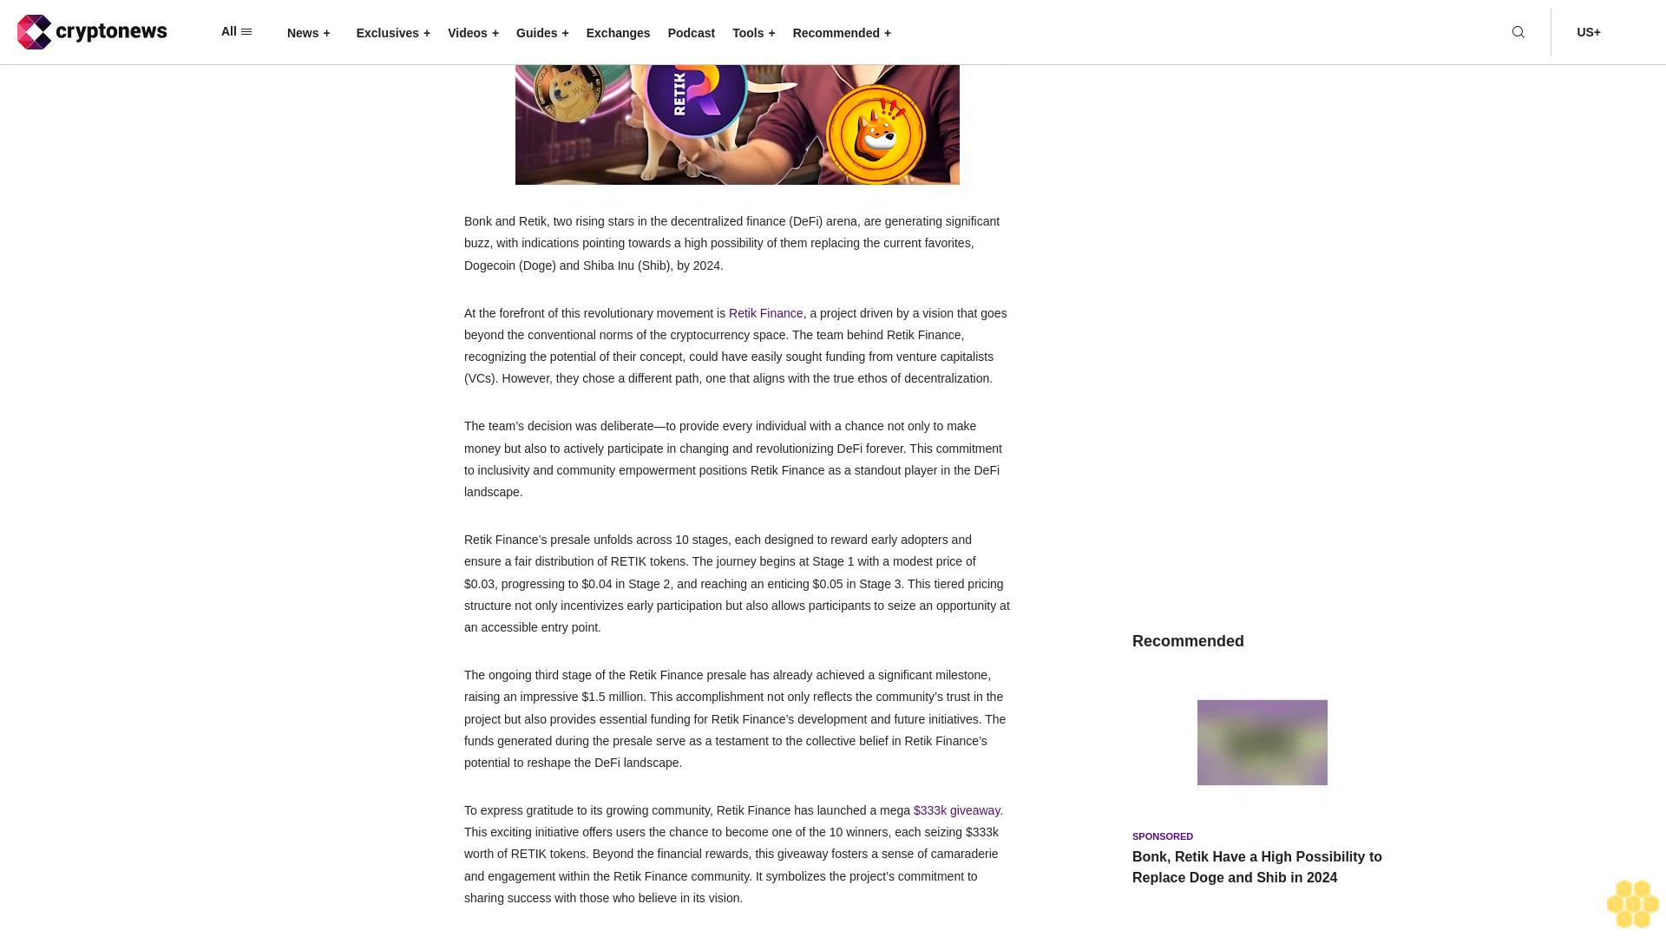
{"action": "scroll", "scroll_direction": "down", "scroll_amount": 3}
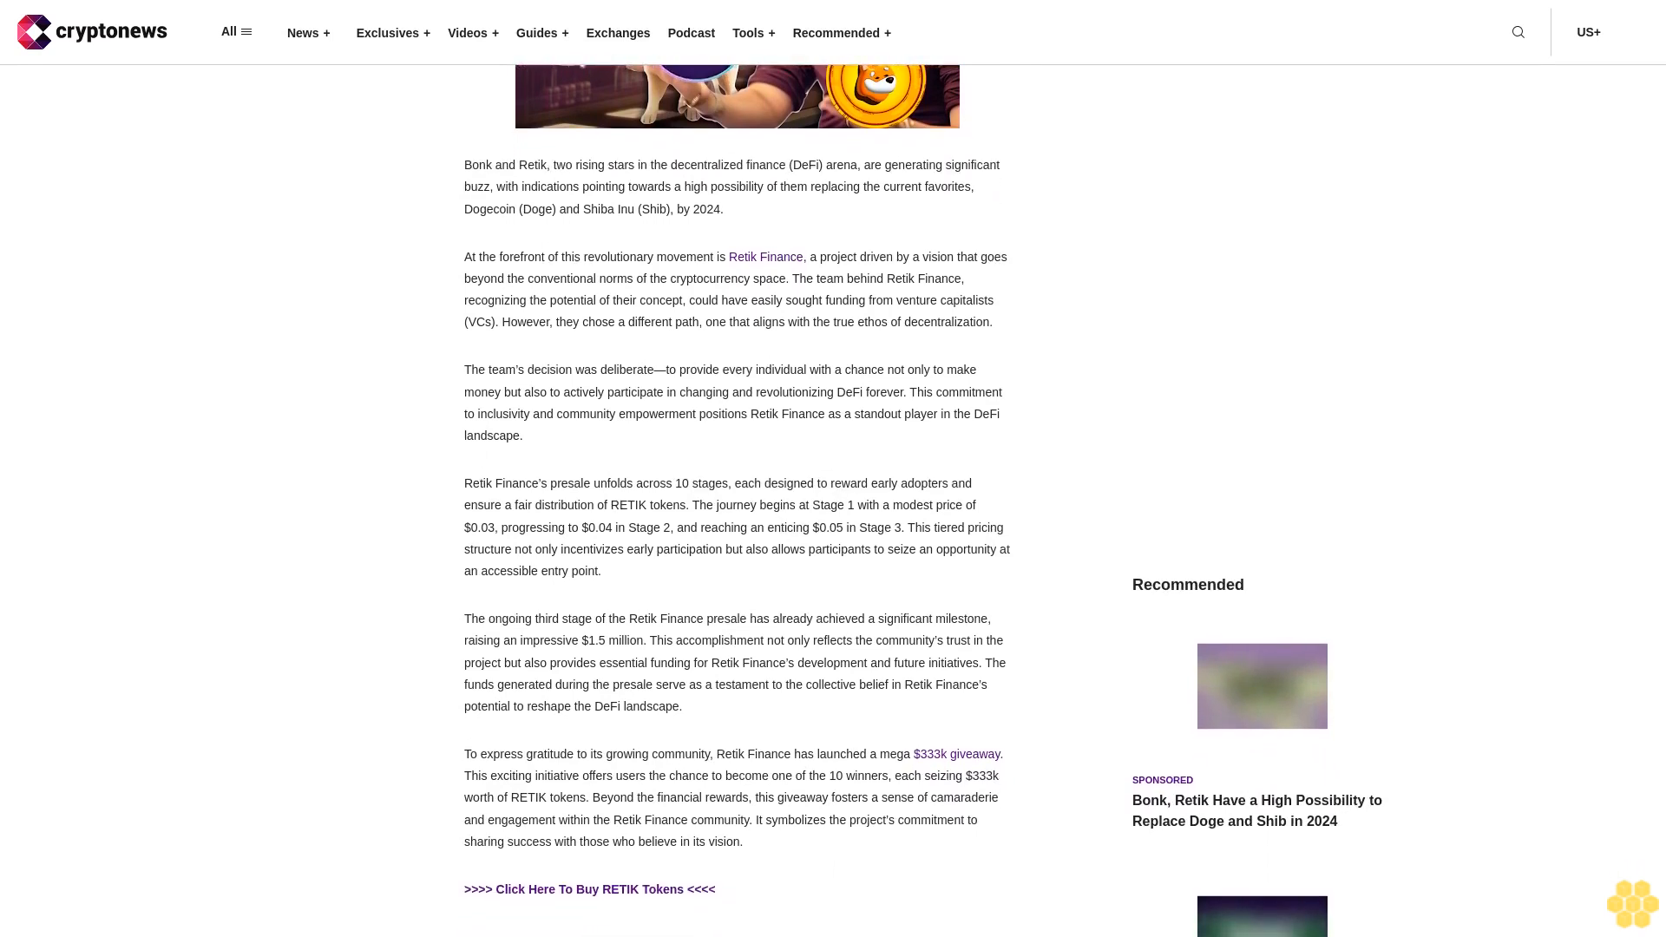
{"action": "scroll", "scroll_direction": "down", "scroll_amount": 3}
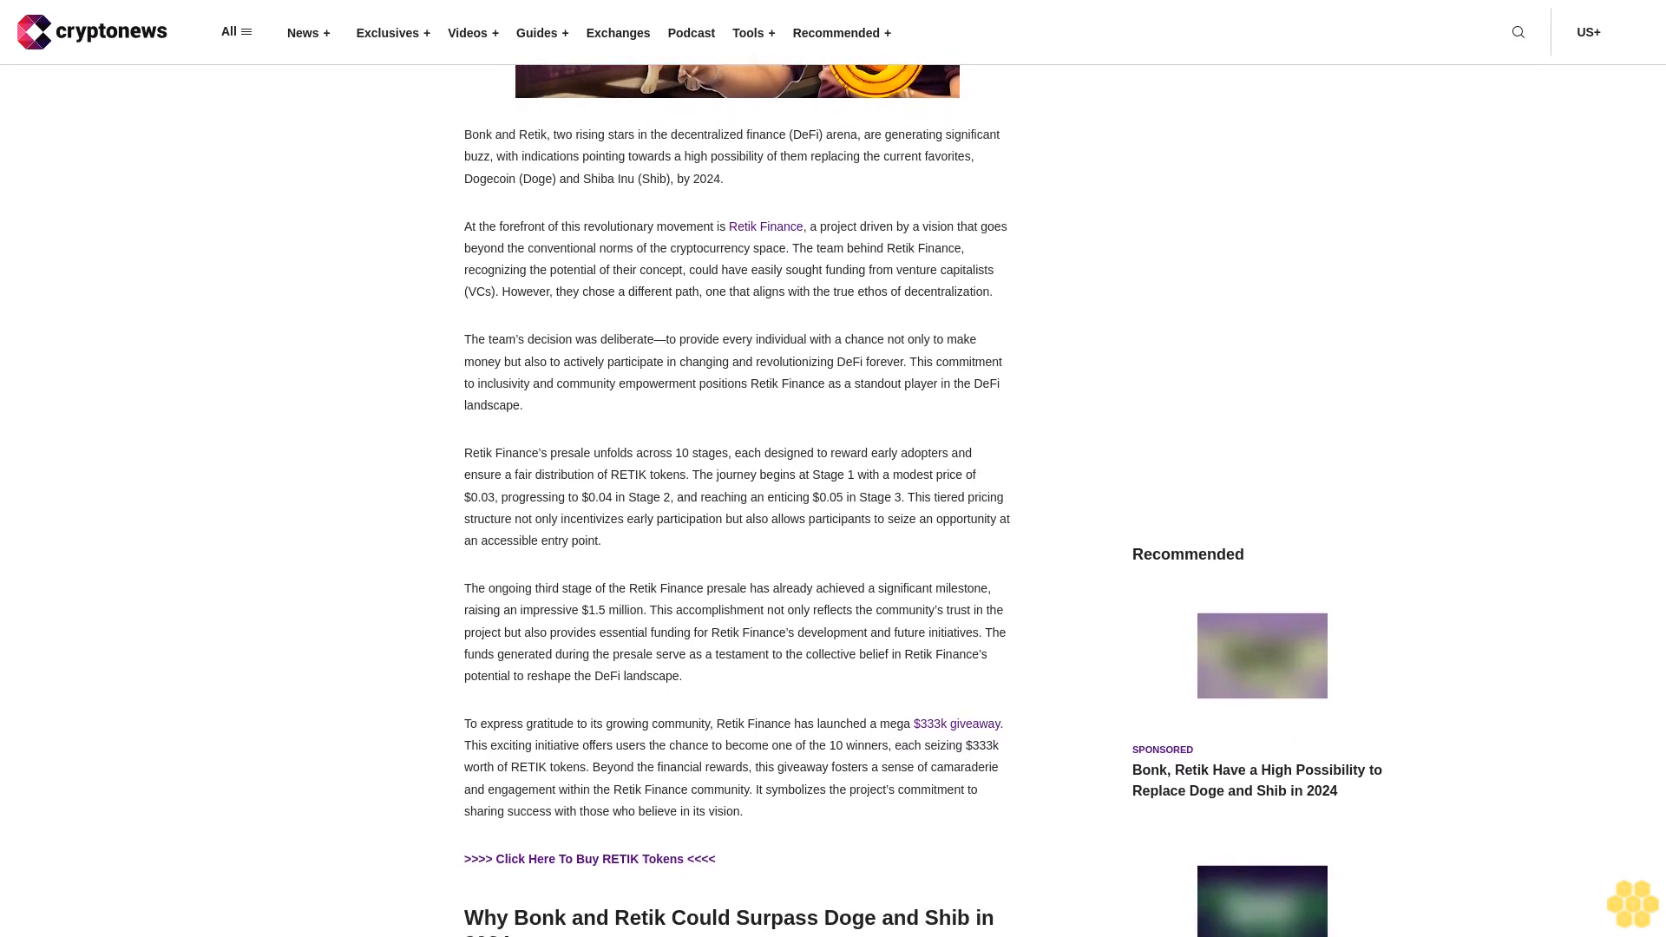
{"action": "scroll", "scroll_direction": "down", "scroll_amount": 3}
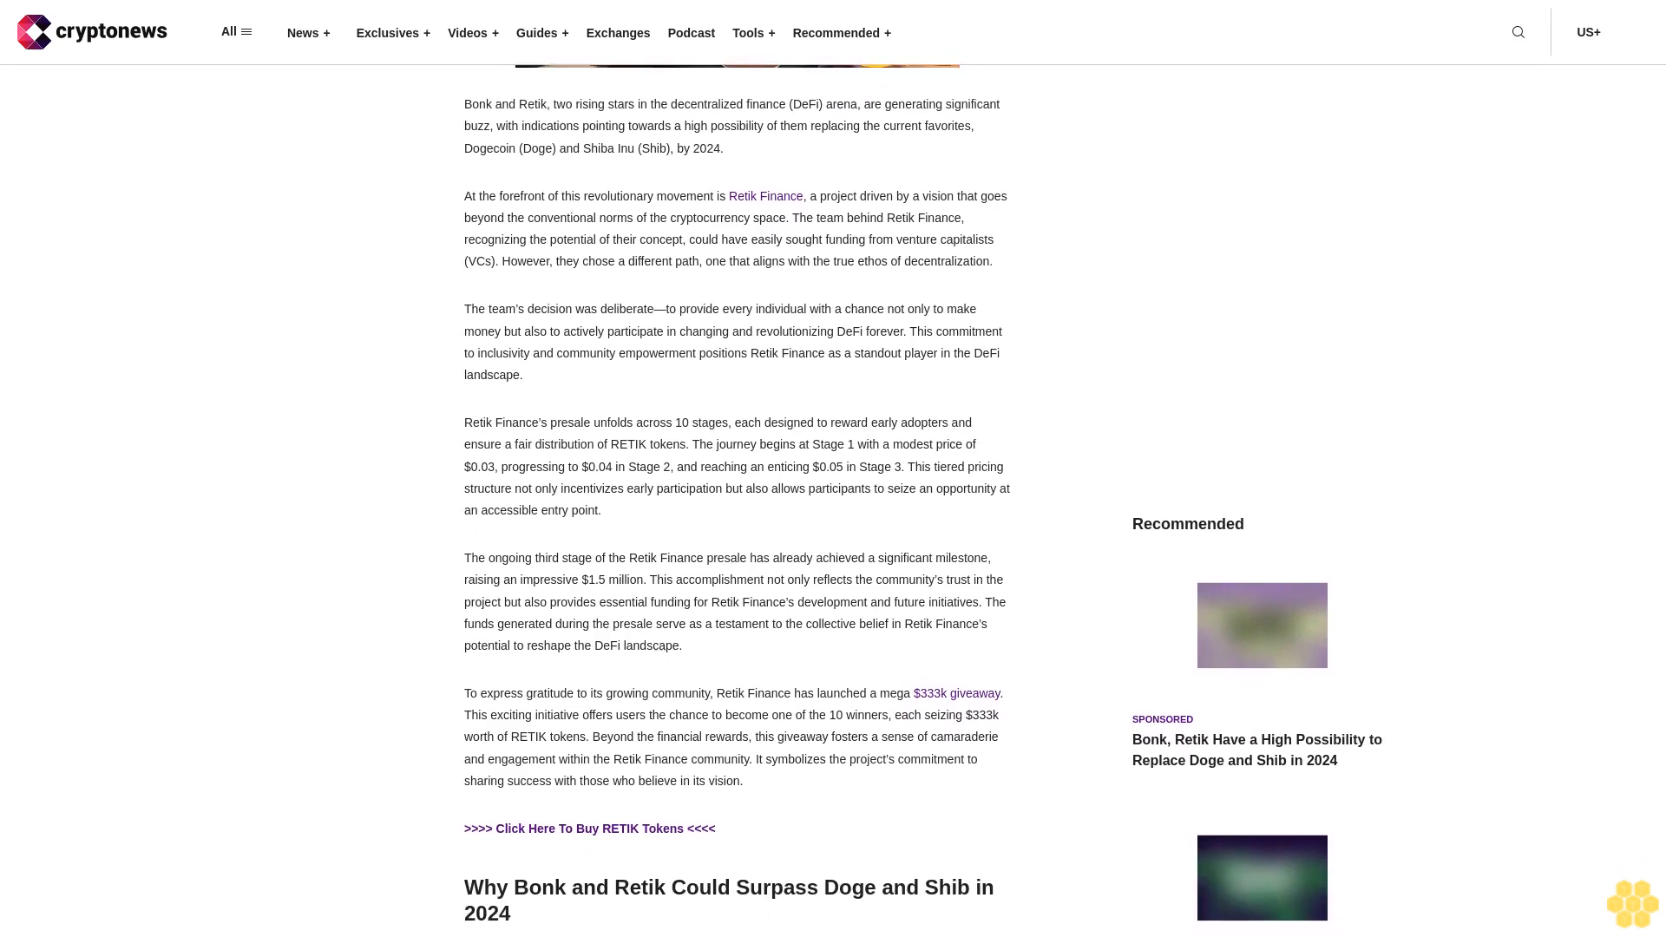
{"action": "scroll", "scroll_direction": "down", "scroll_amount": 3}
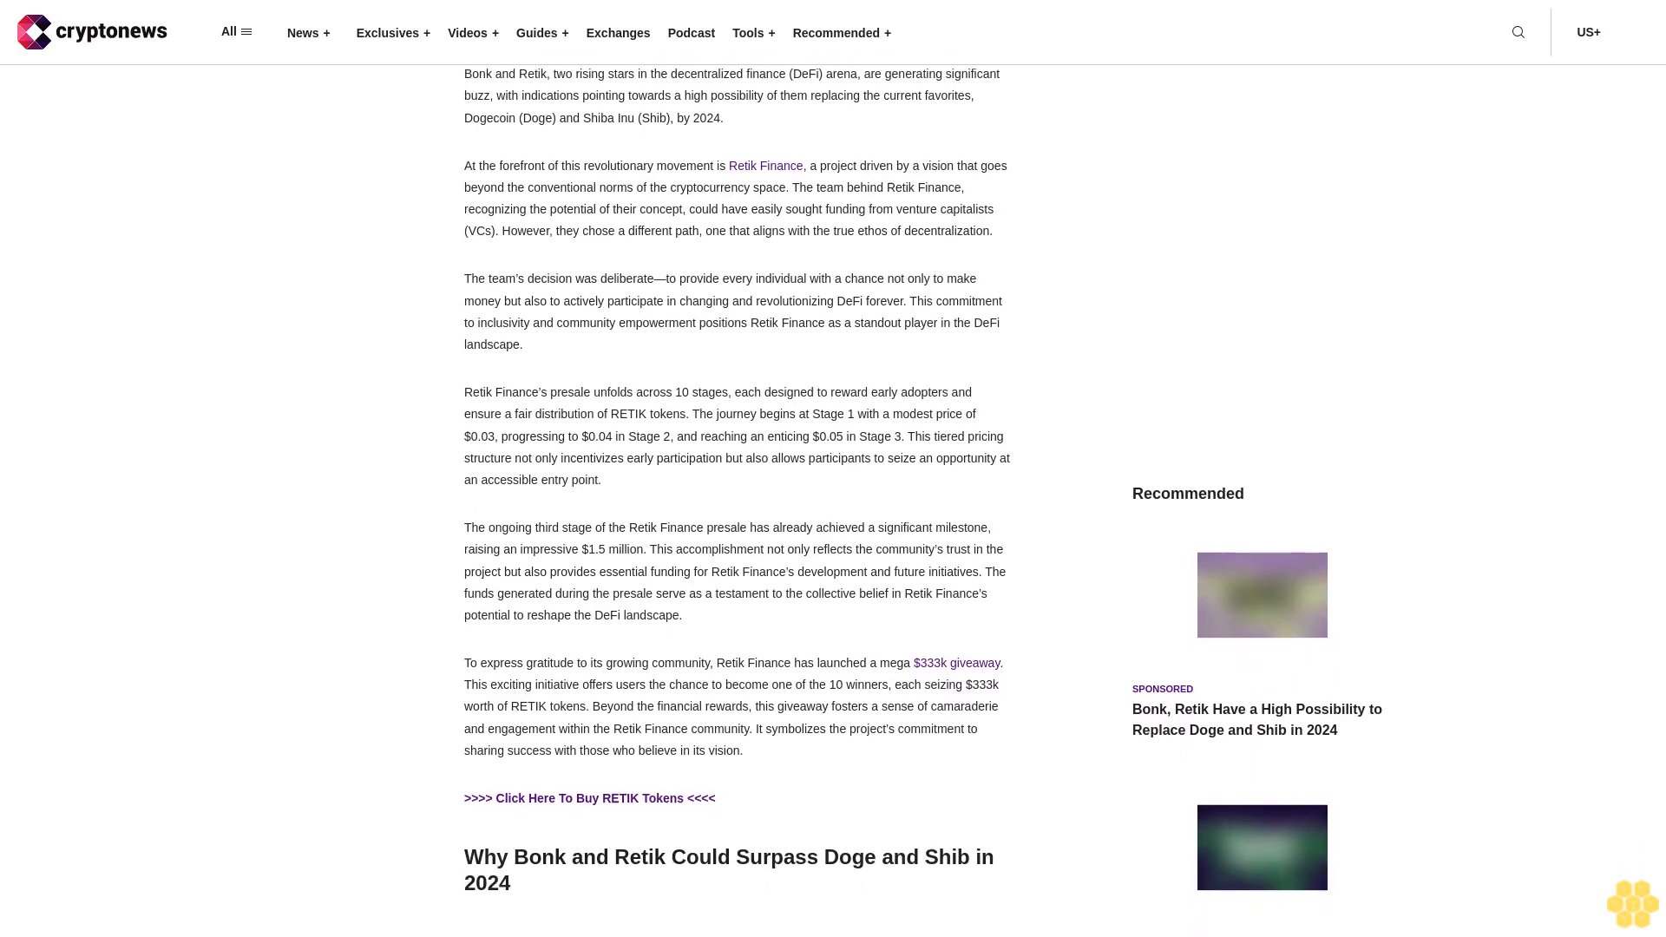
{"action": "scroll", "scroll_direction": "down", "scroll_amount": 3}
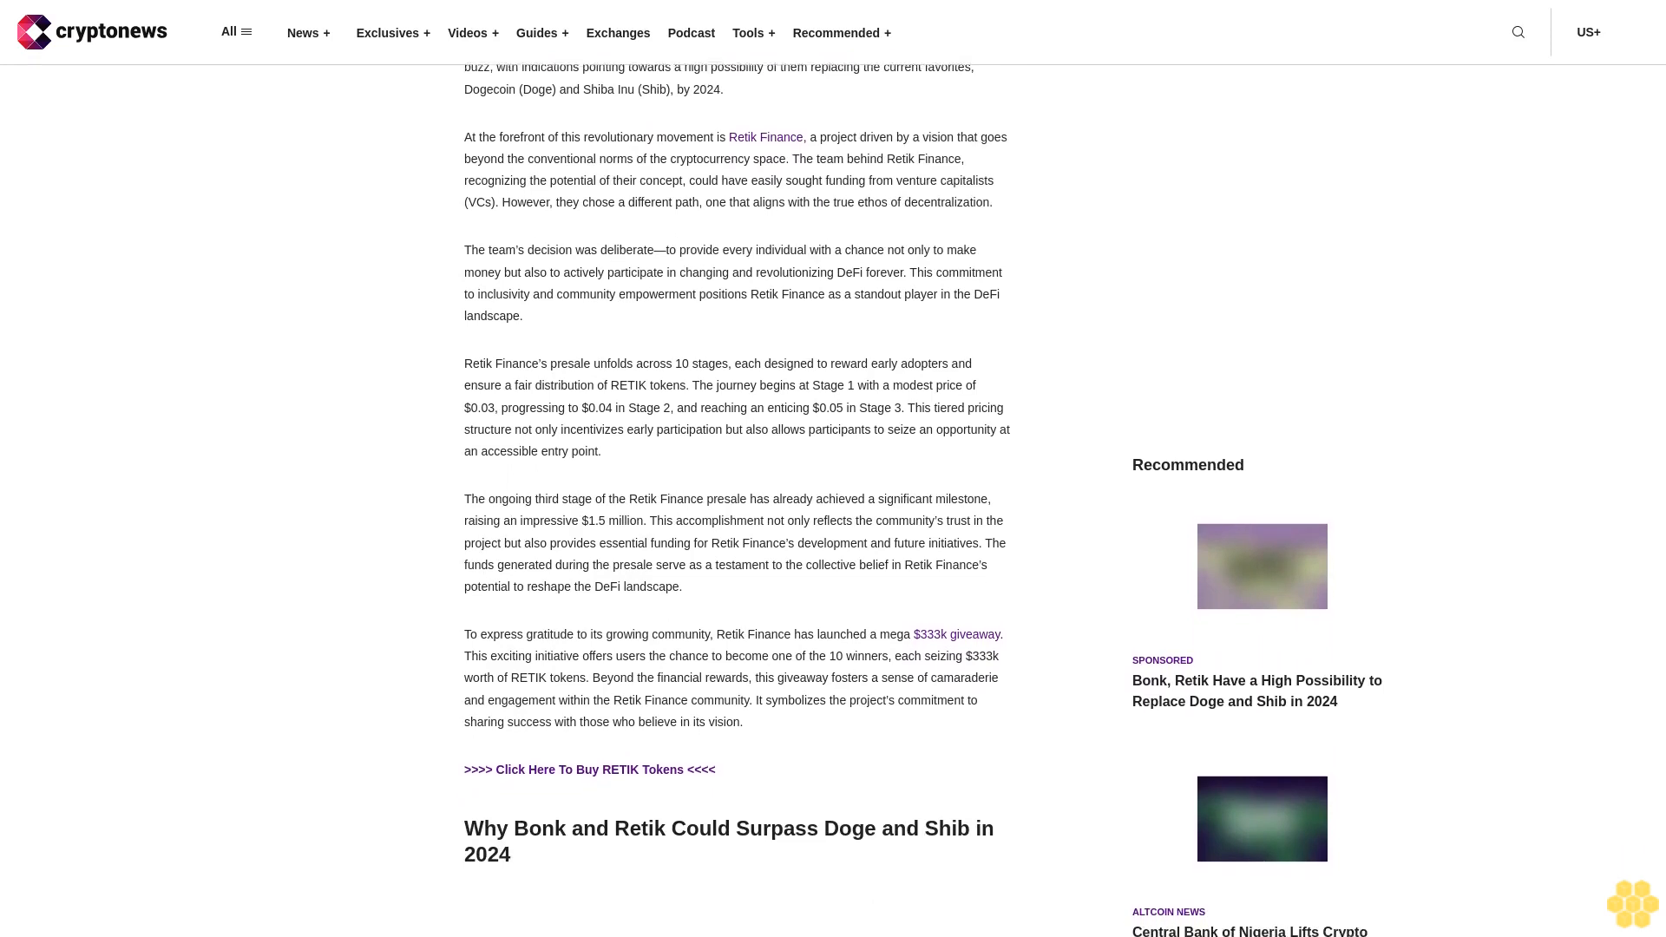
{"action": "scroll", "scroll_direction": "down", "scroll_amount": 3}
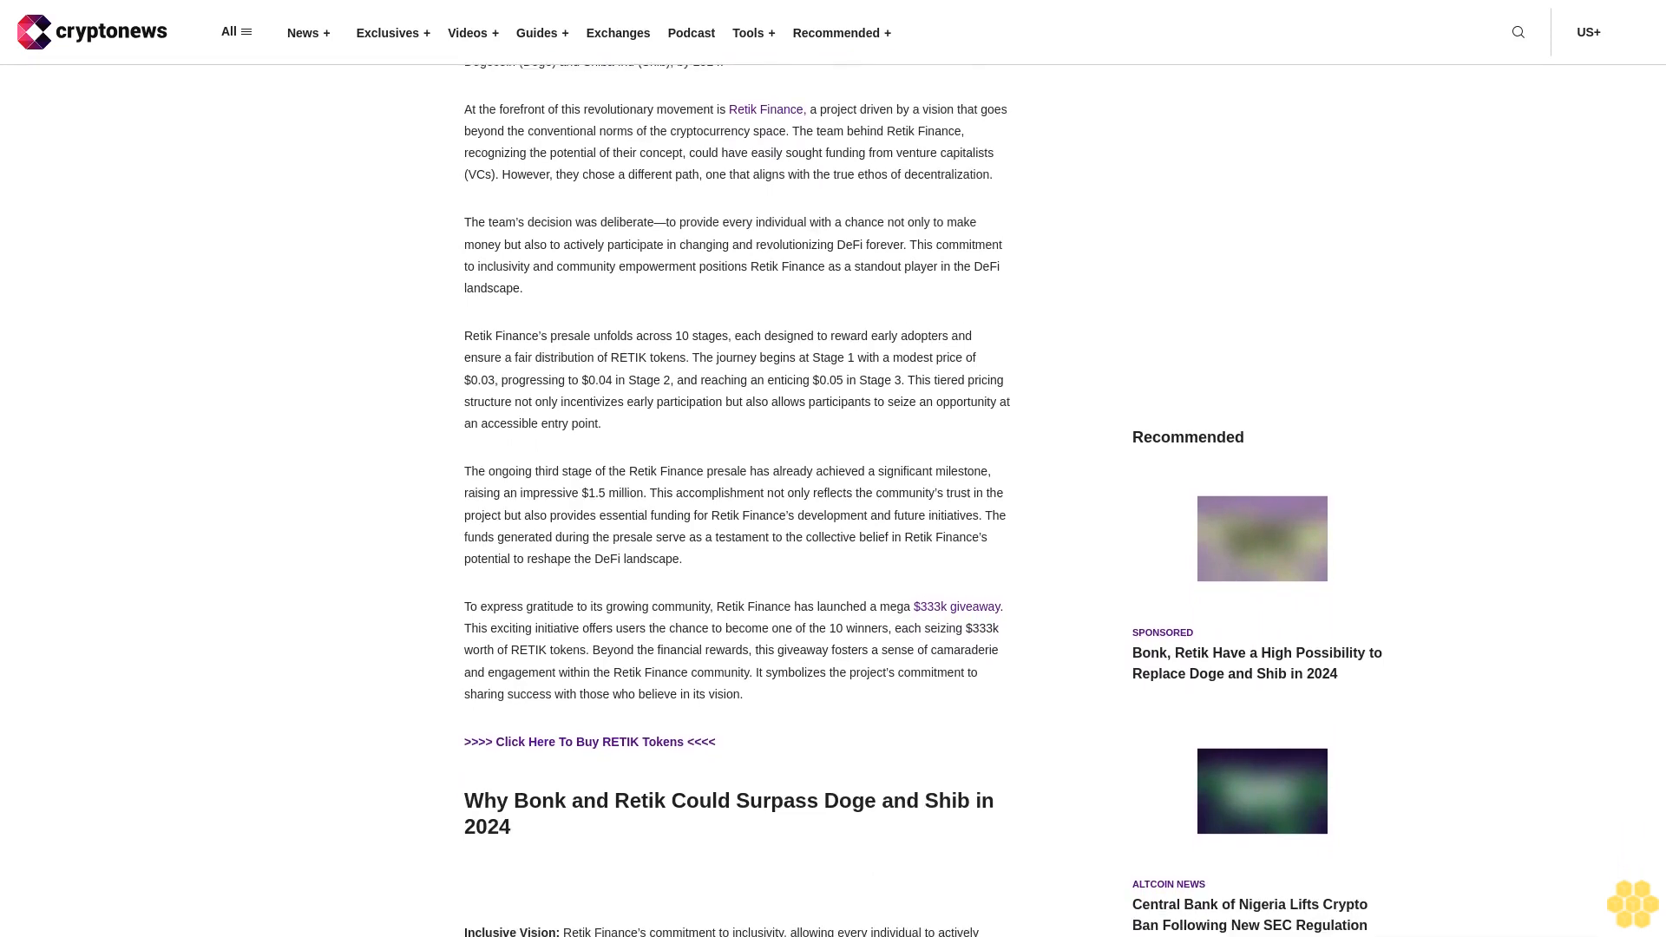
{"action": "scroll", "scroll_direction": "down", "scroll_amount": 3}
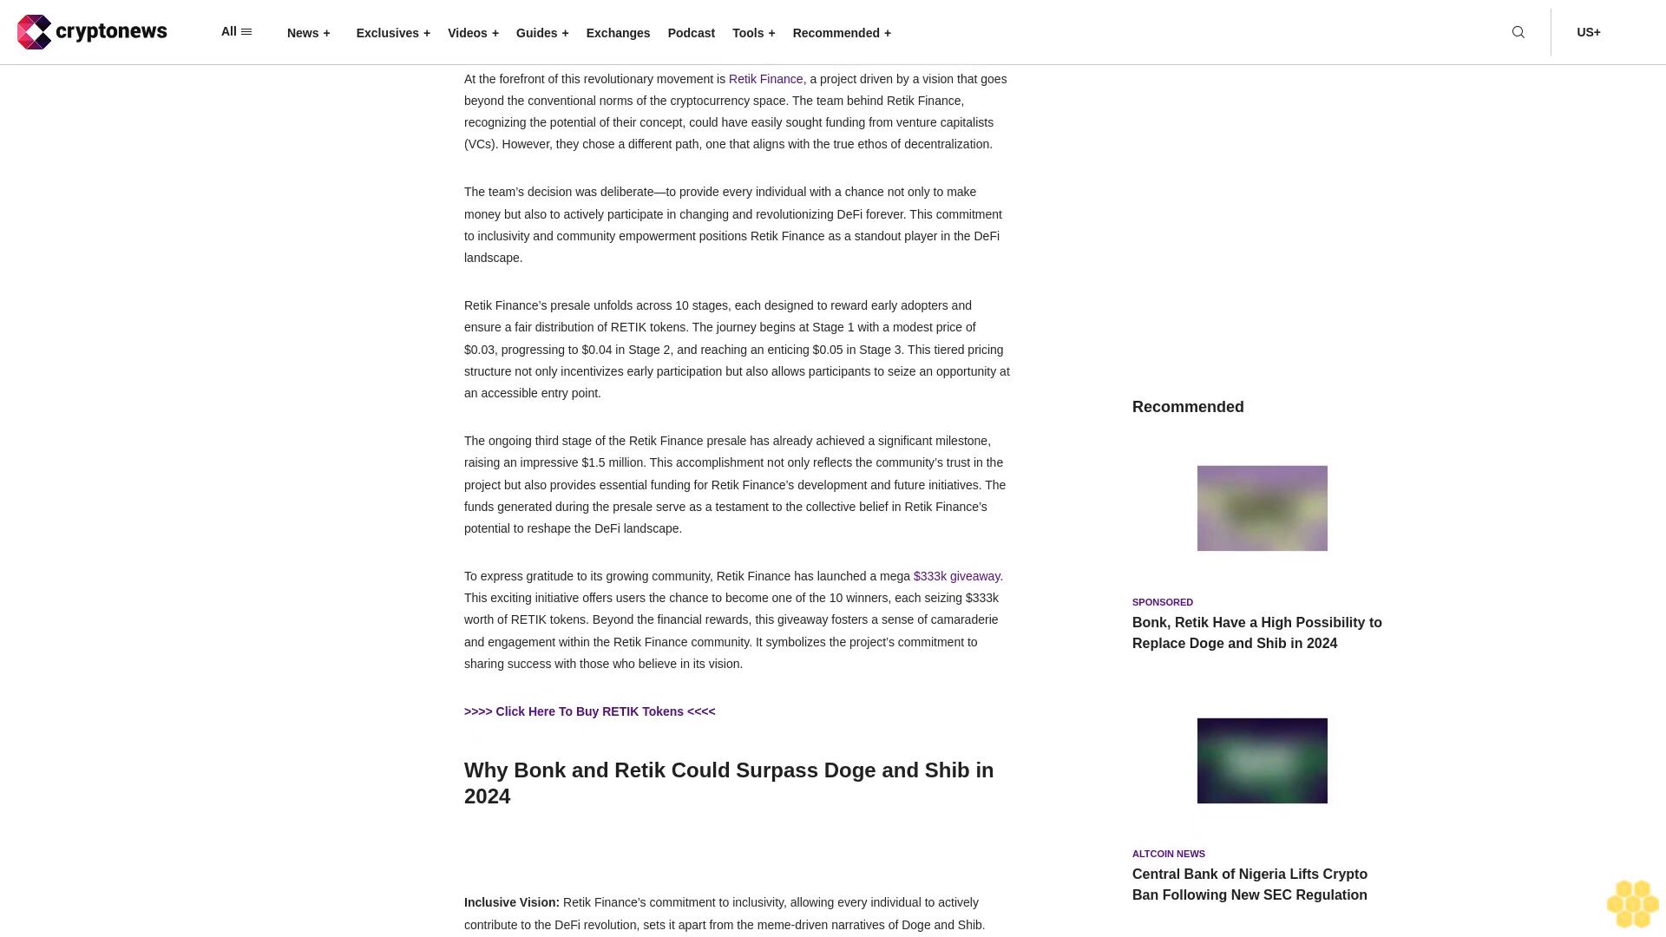
{"action": "scroll", "scroll_direction": "down", "scroll_amount": 3}
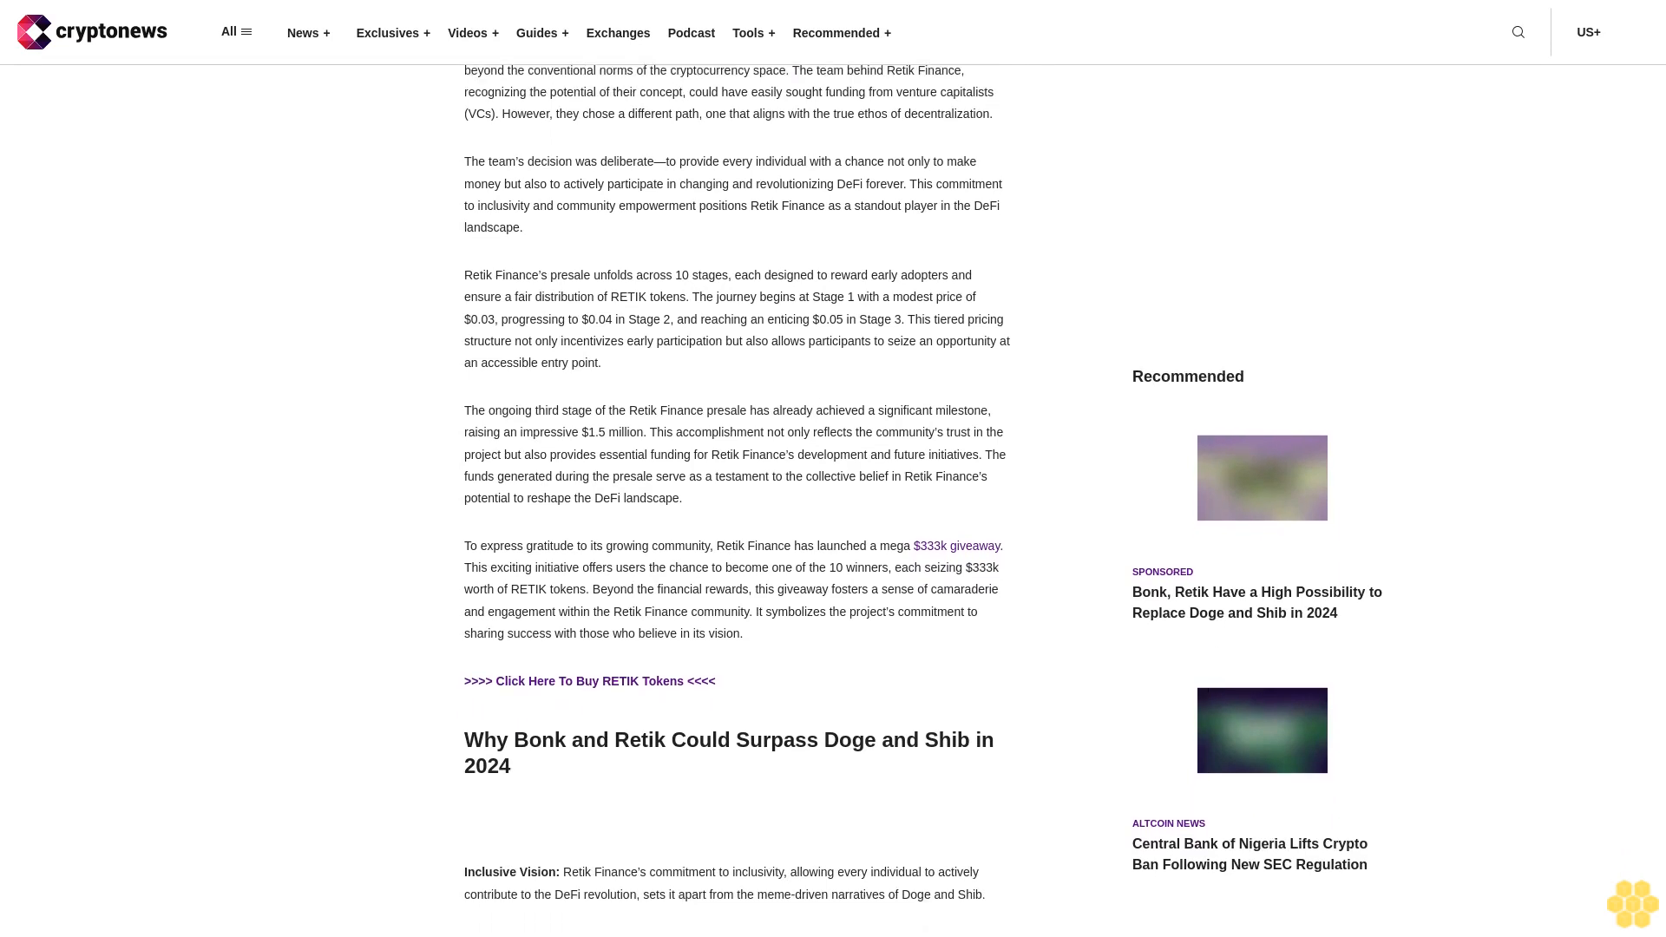
{"action": "scroll", "scroll_direction": "down", "scroll_amount": 3}
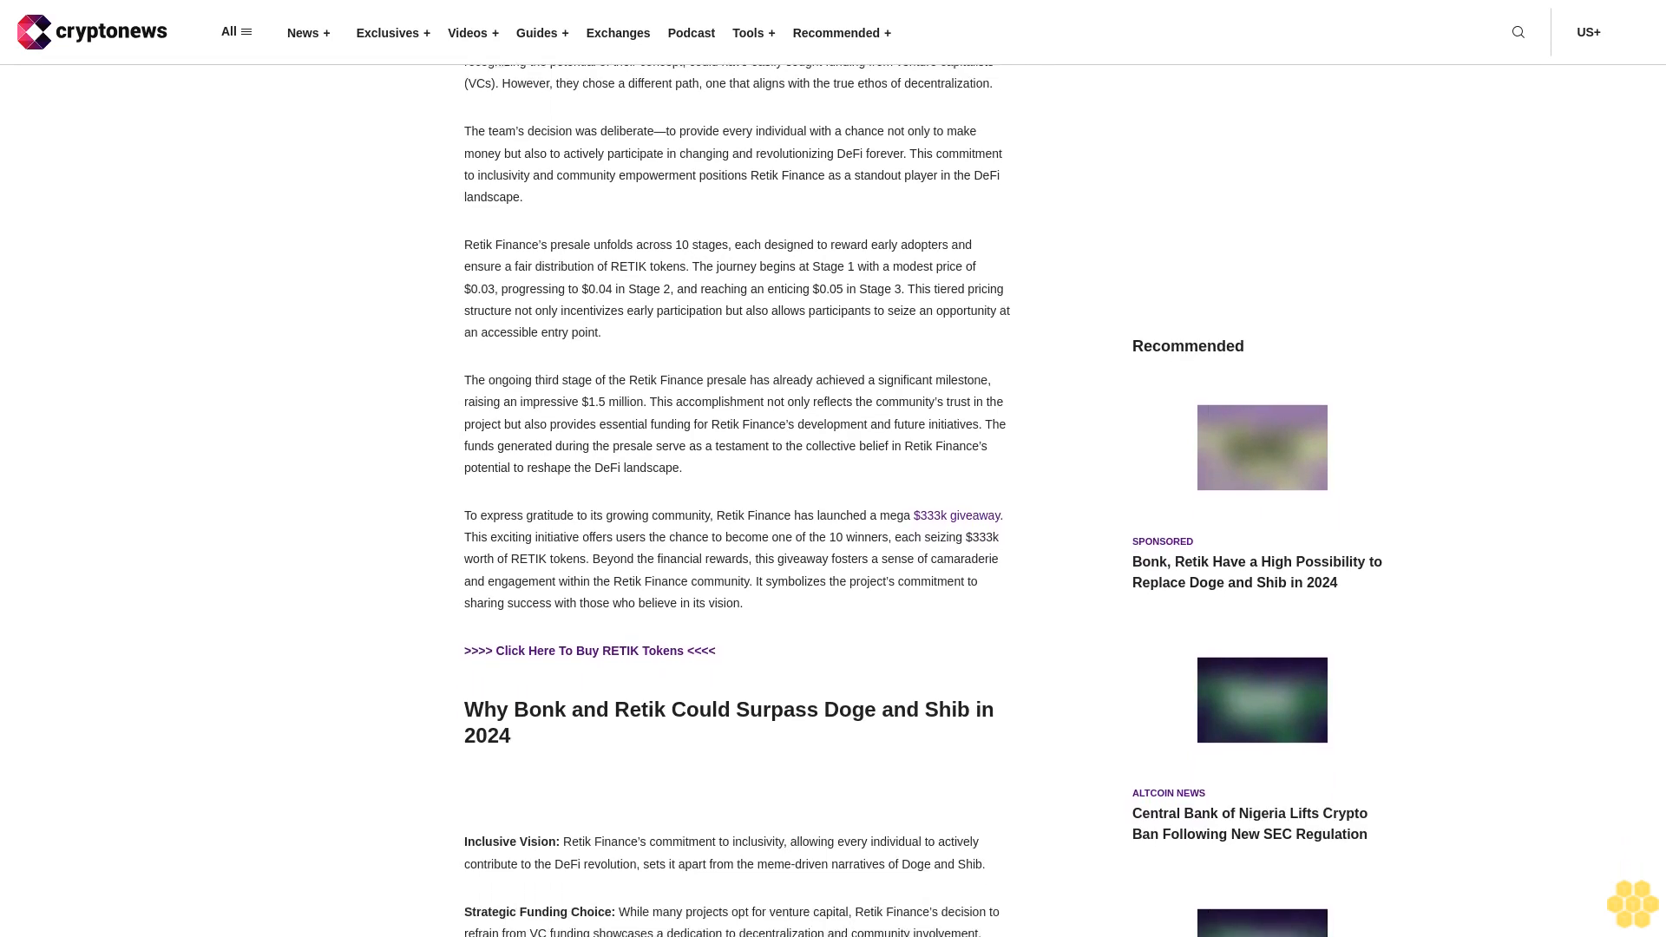
{"action": "scroll", "scroll_direction": "down", "scroll_amount": 3}
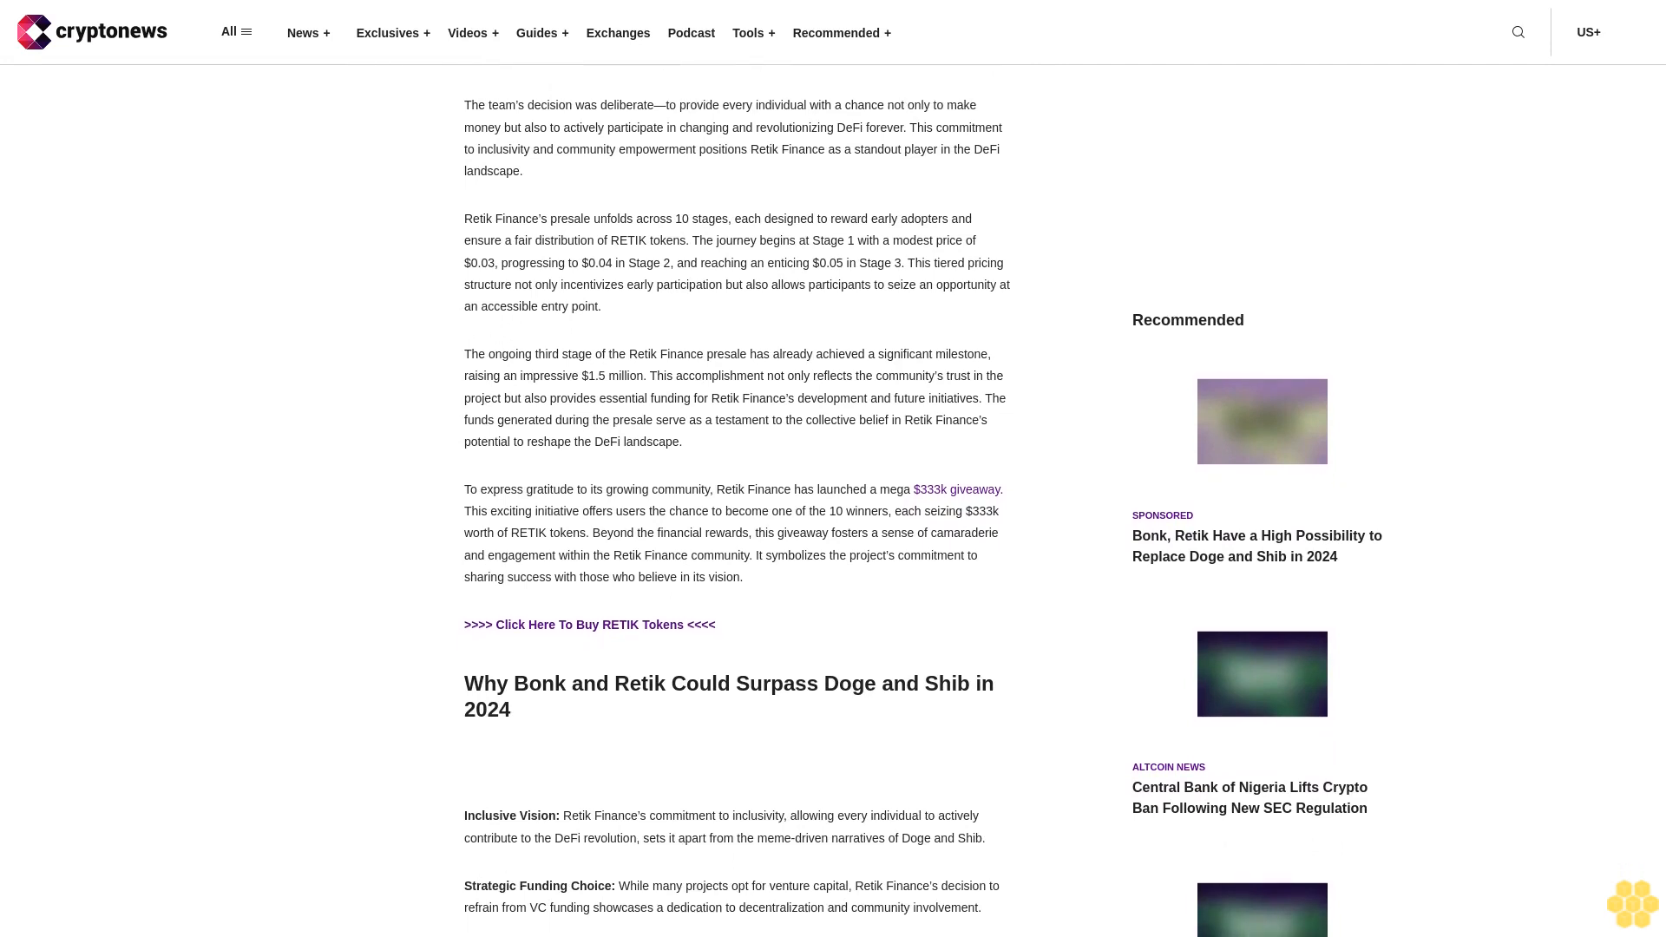
{"action": "scroll", "scroll_direction": "down", "scroll_amount": 3}
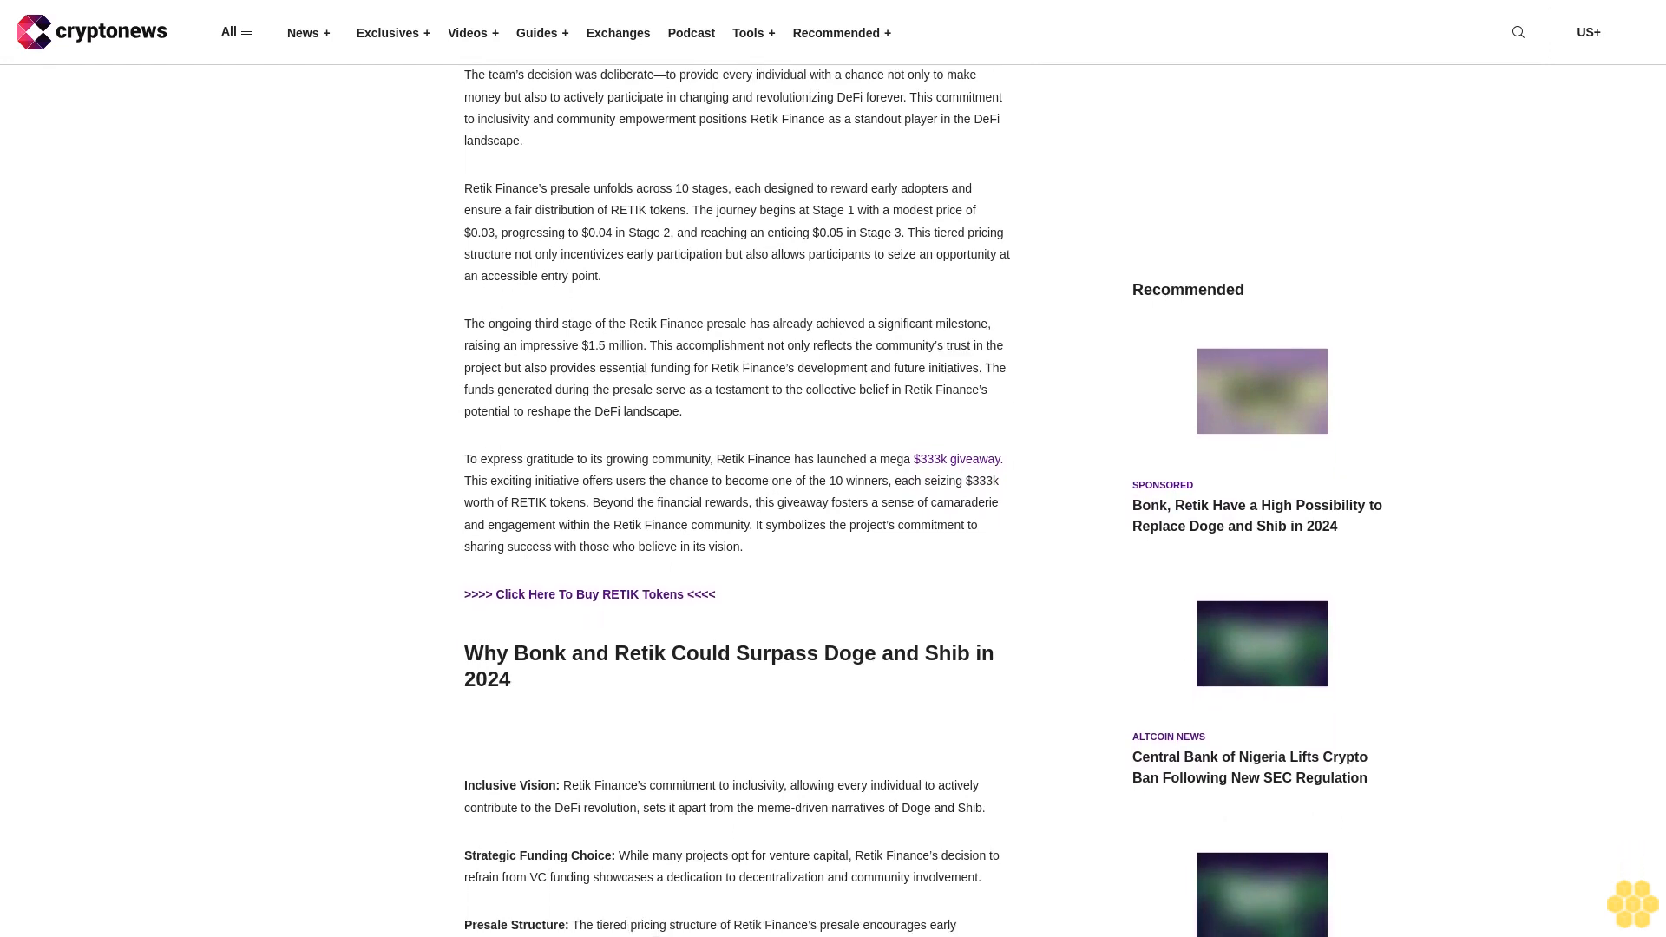
{"action": "scroll", "scroll_direction": "down", "scroll_amount": 3}
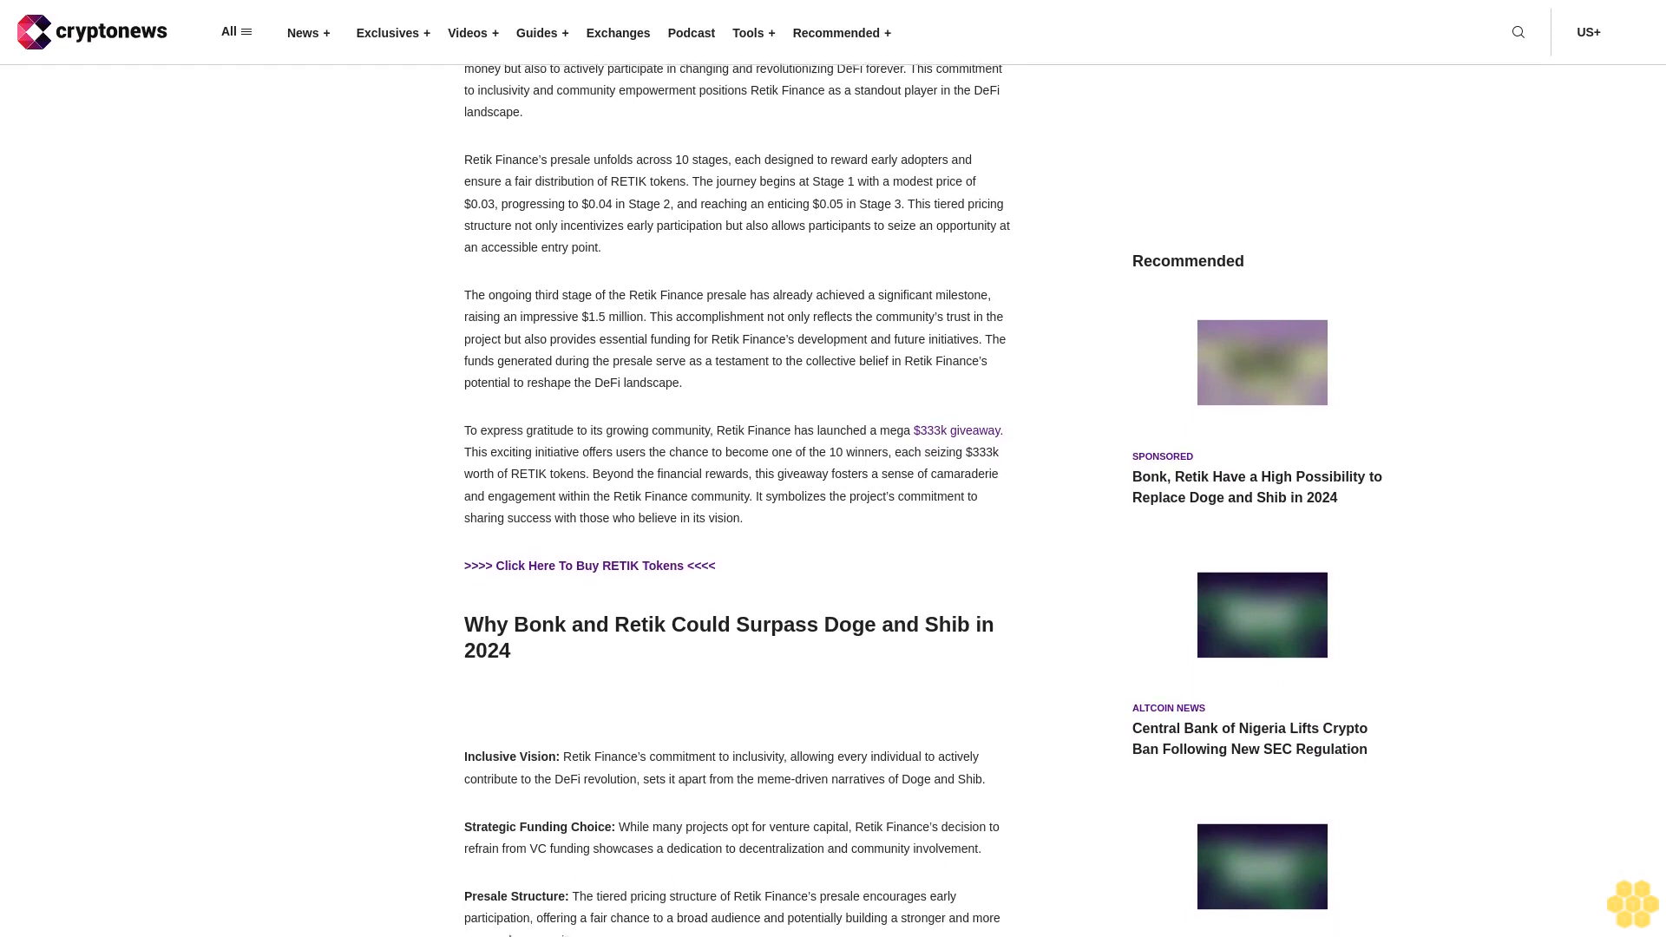
{"action": "scroll", "scroll_direction": "down", "scroll_amount": 3}
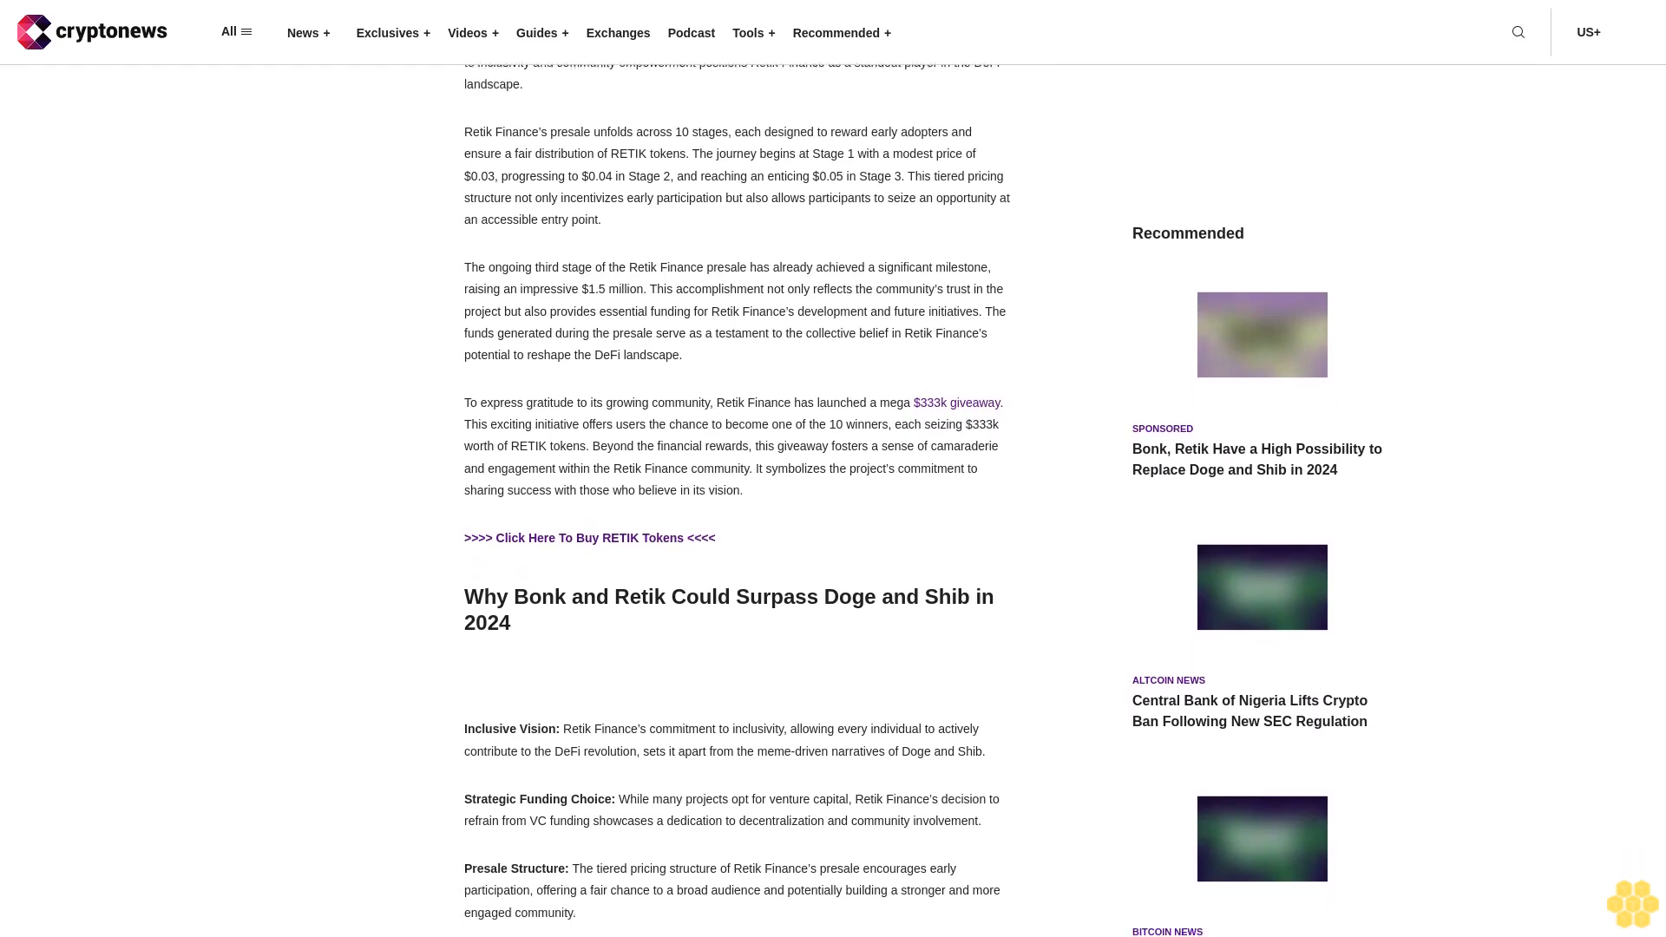
{"action": "scroll", "scroll_direction": "down", "scroll_amount": 3}
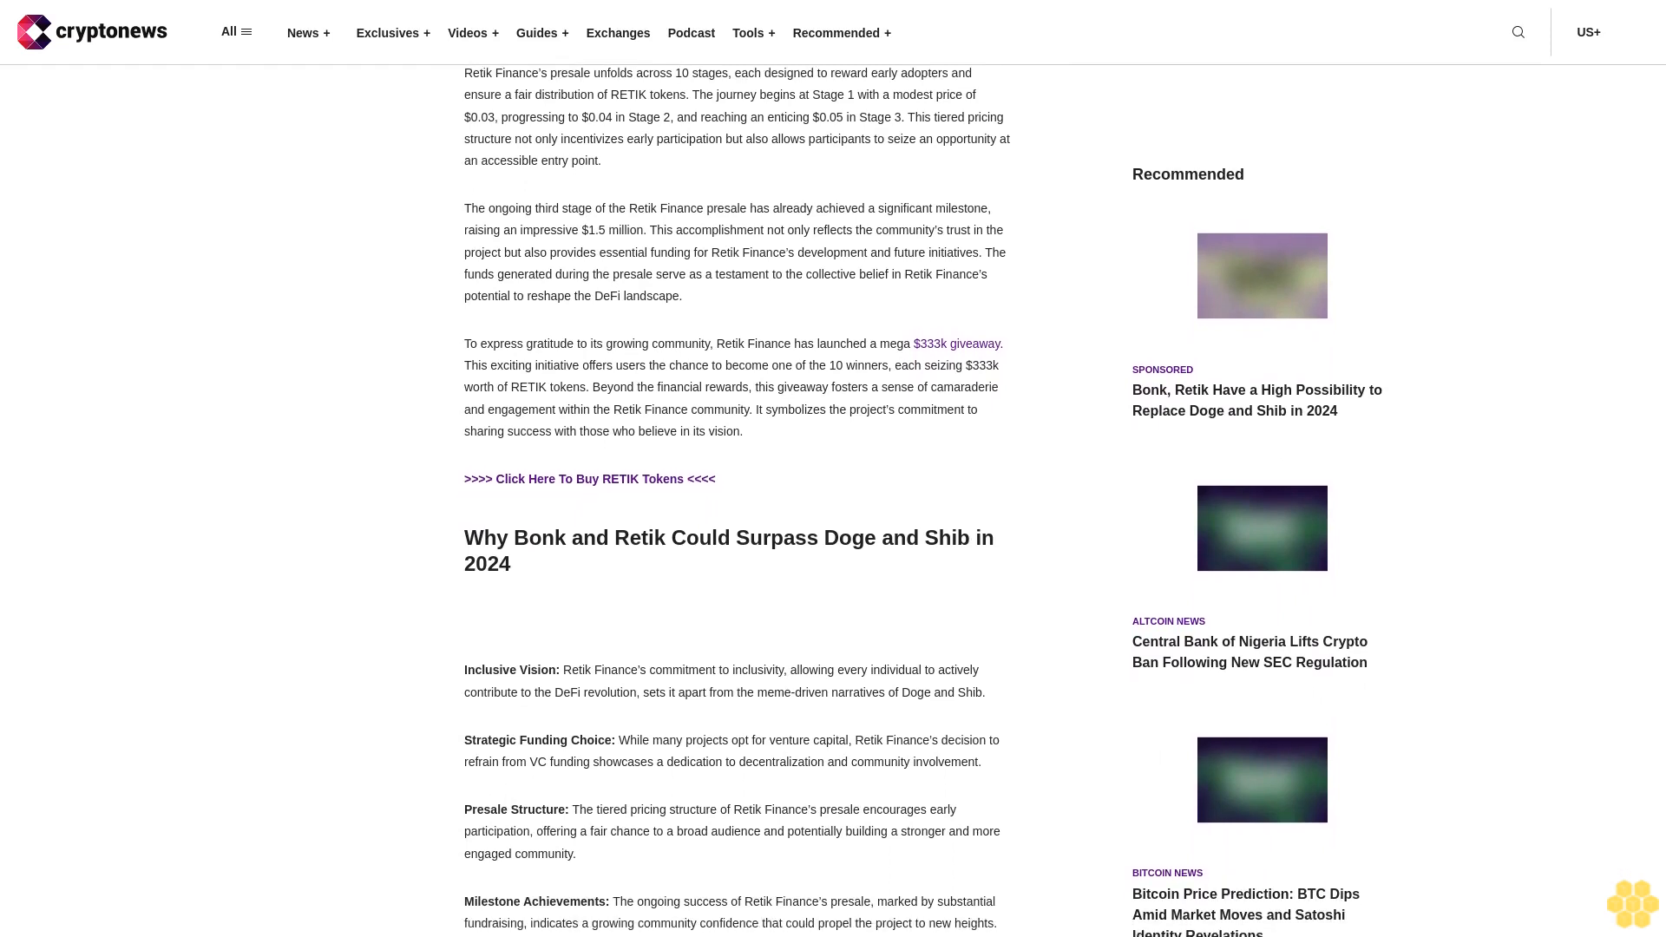
{"action": "scroll", "scroll_direction": "down", "scroll_amount": 3}
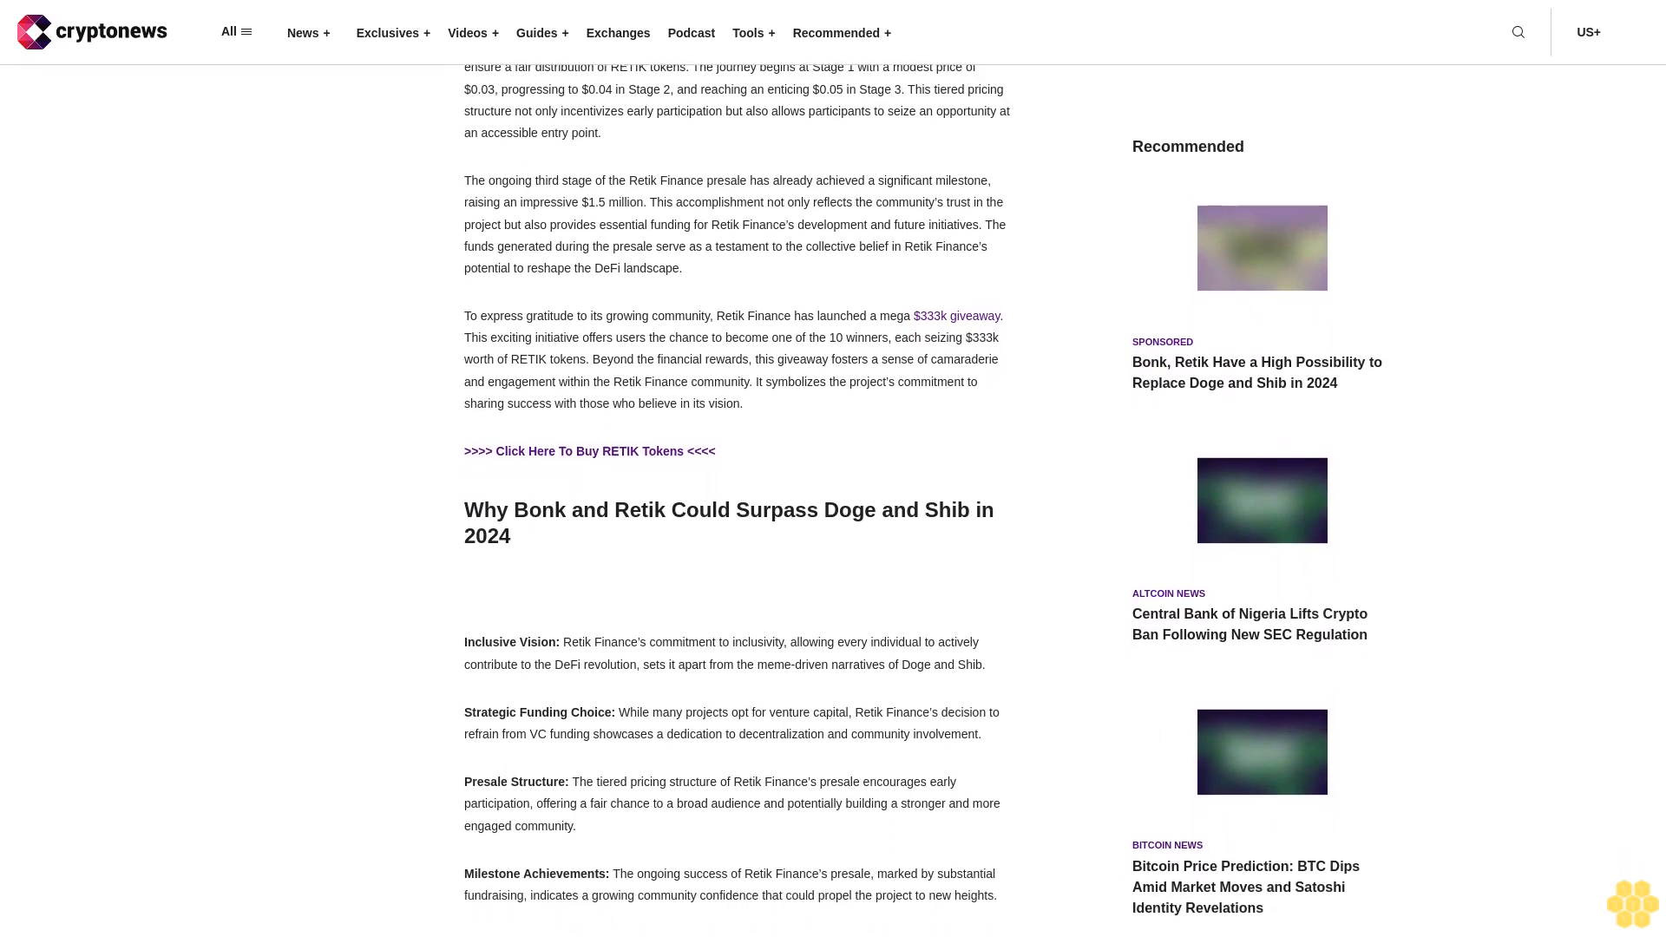
{"action": "scroll", "scroll_direction": "down", "scroll_amount": 3}
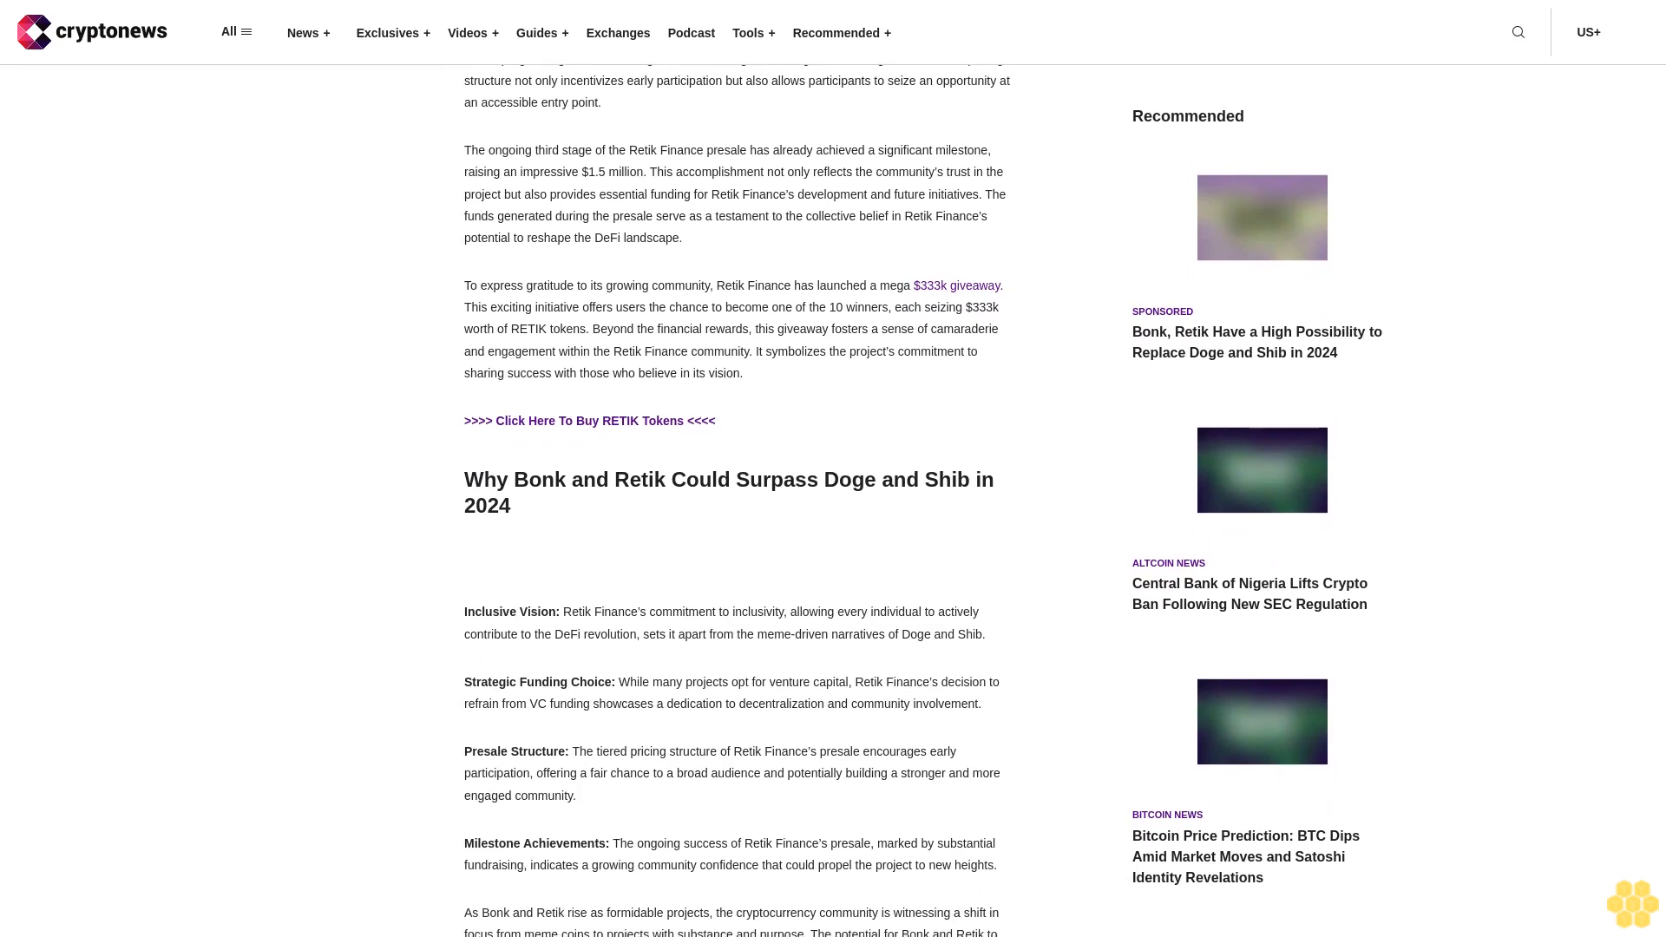
{"action": "scroll", "scroll_direction": "down", "scroll_amount": 3}
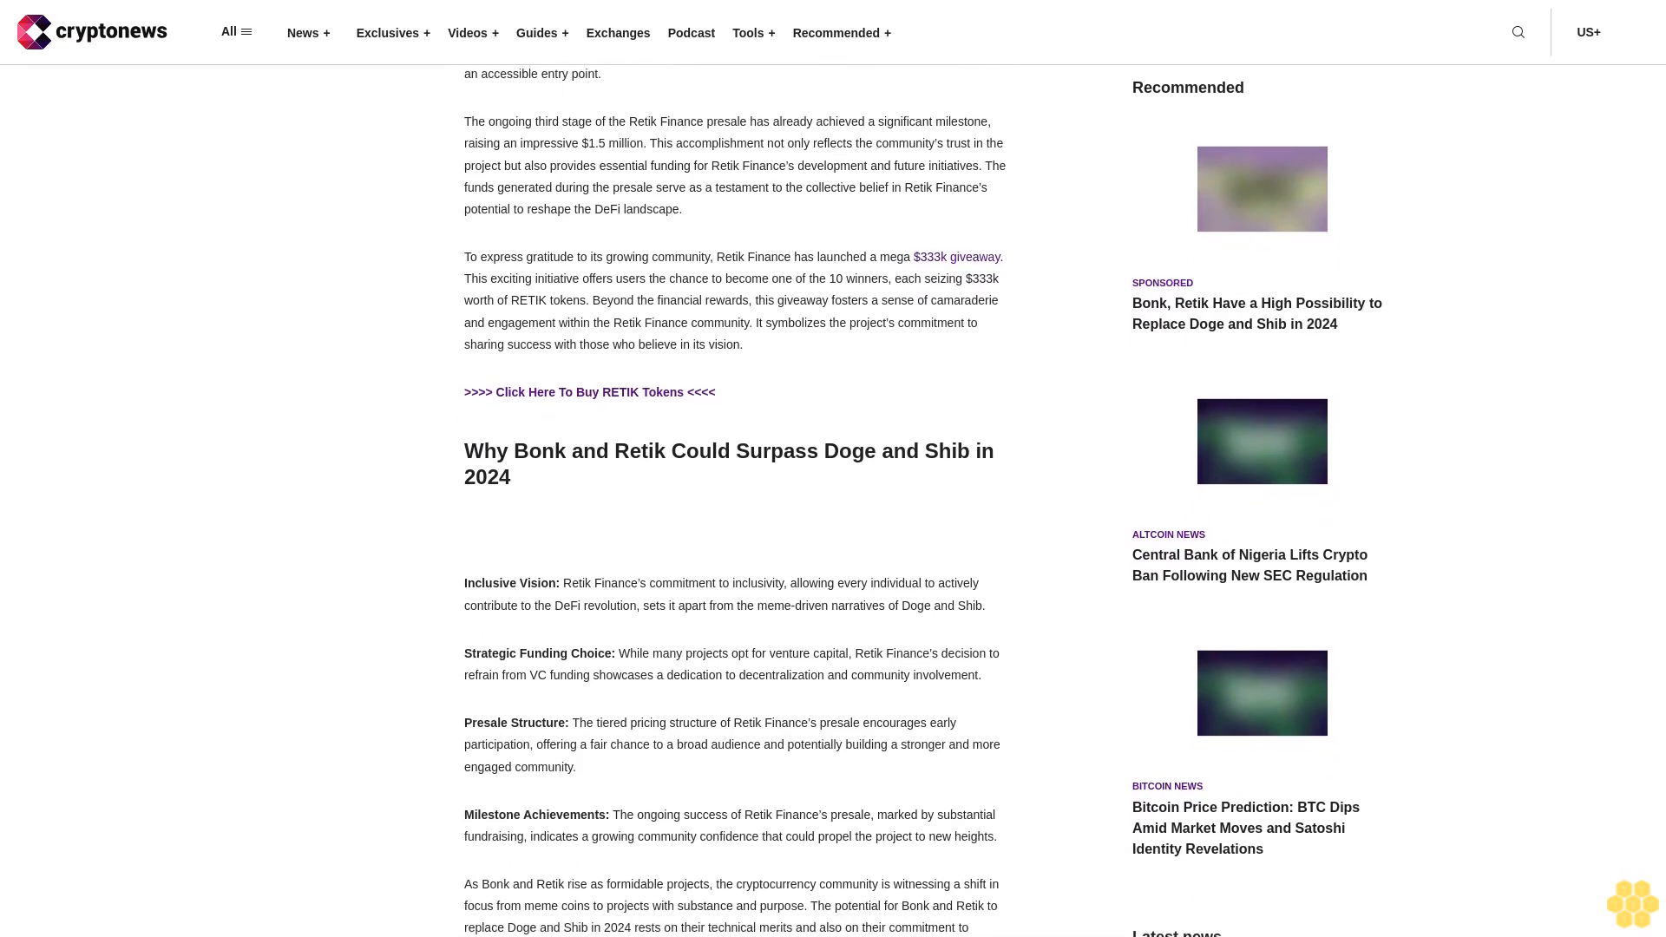
{"action": "scroll", "scroll_direction": "down", "scroll_amount": 3}
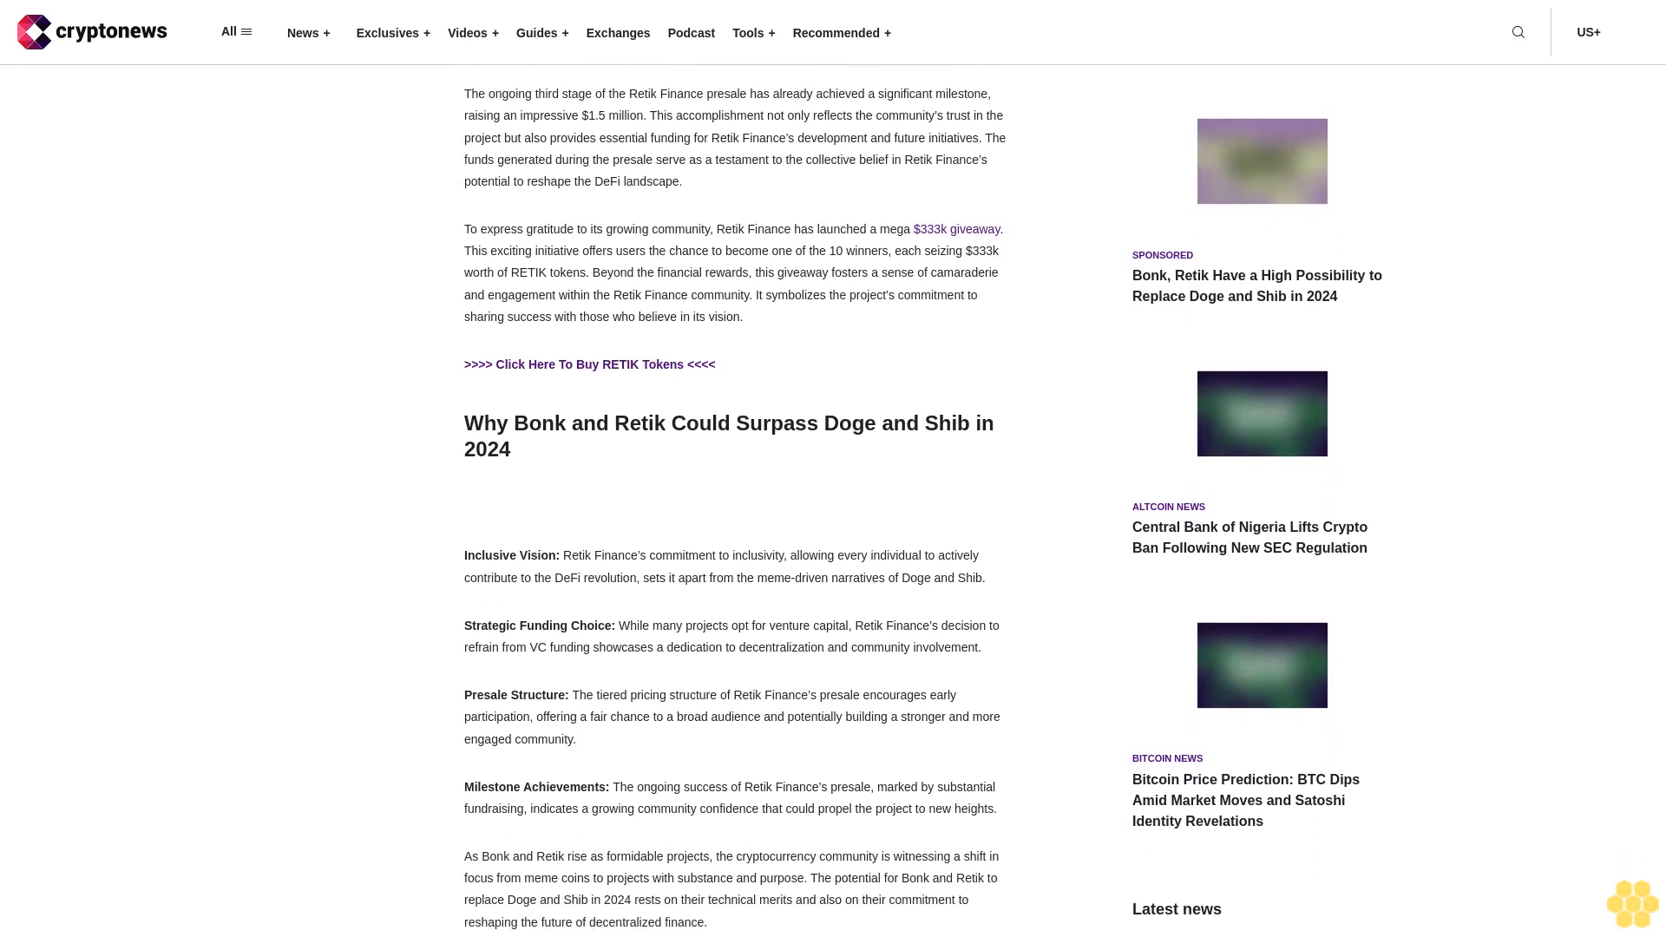
{"action": "scroll", "scroll_direction": "down", "scroll_amount": 3}
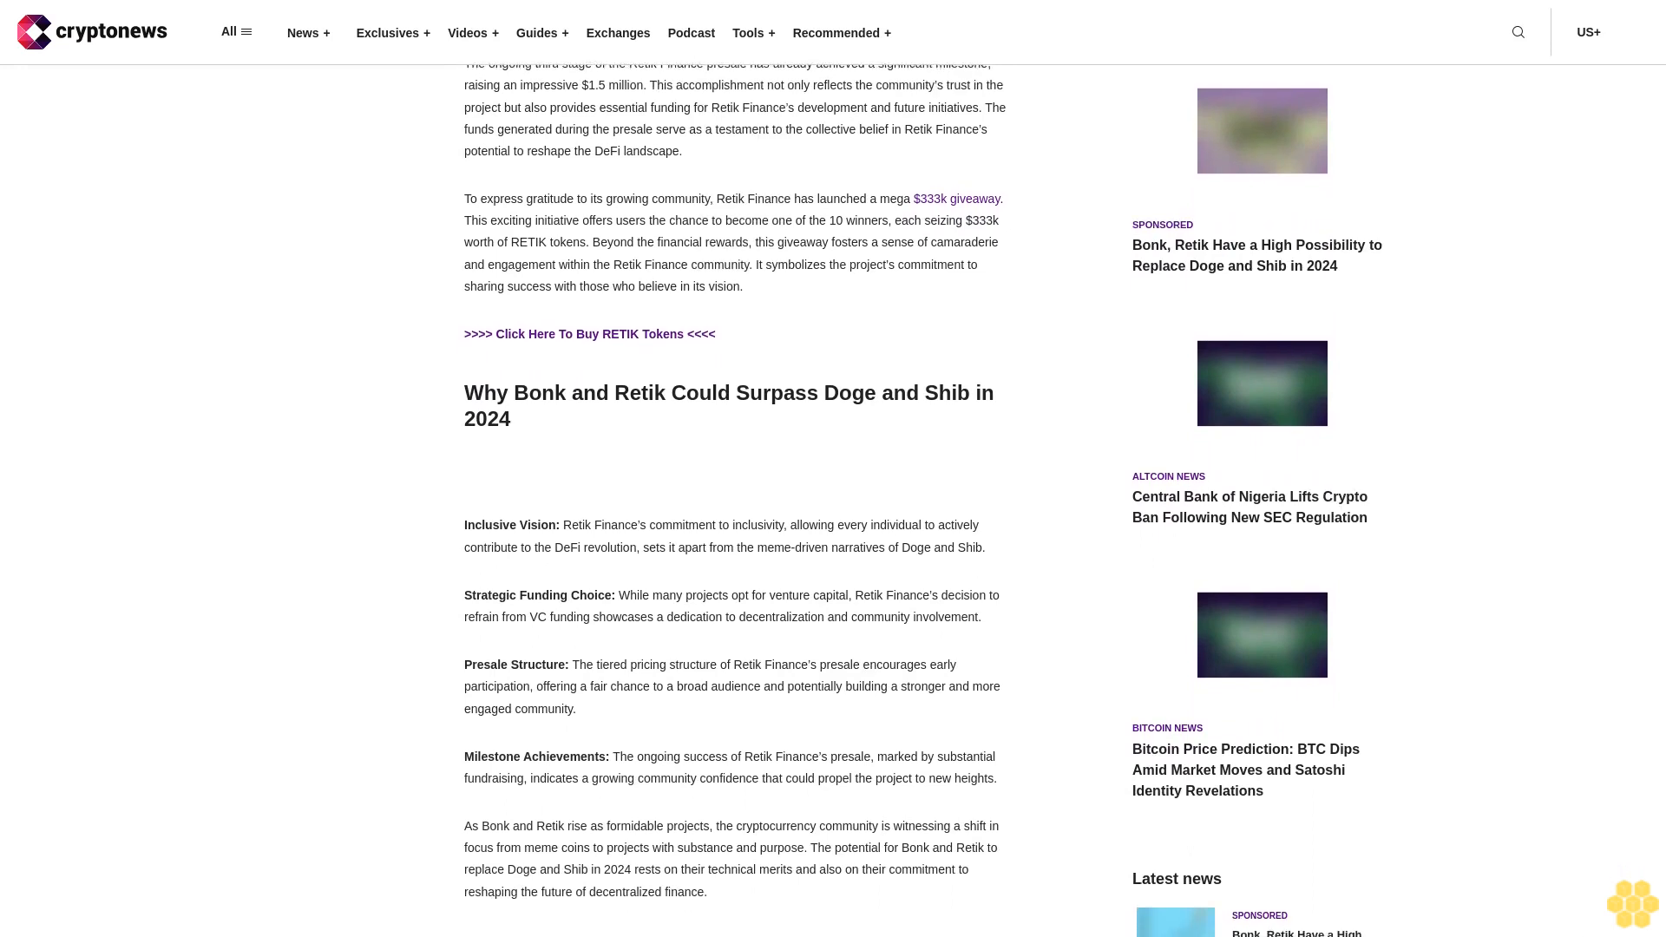
{"action": "scroll", "scroll_direction": "down", "scroll_amount": 3}
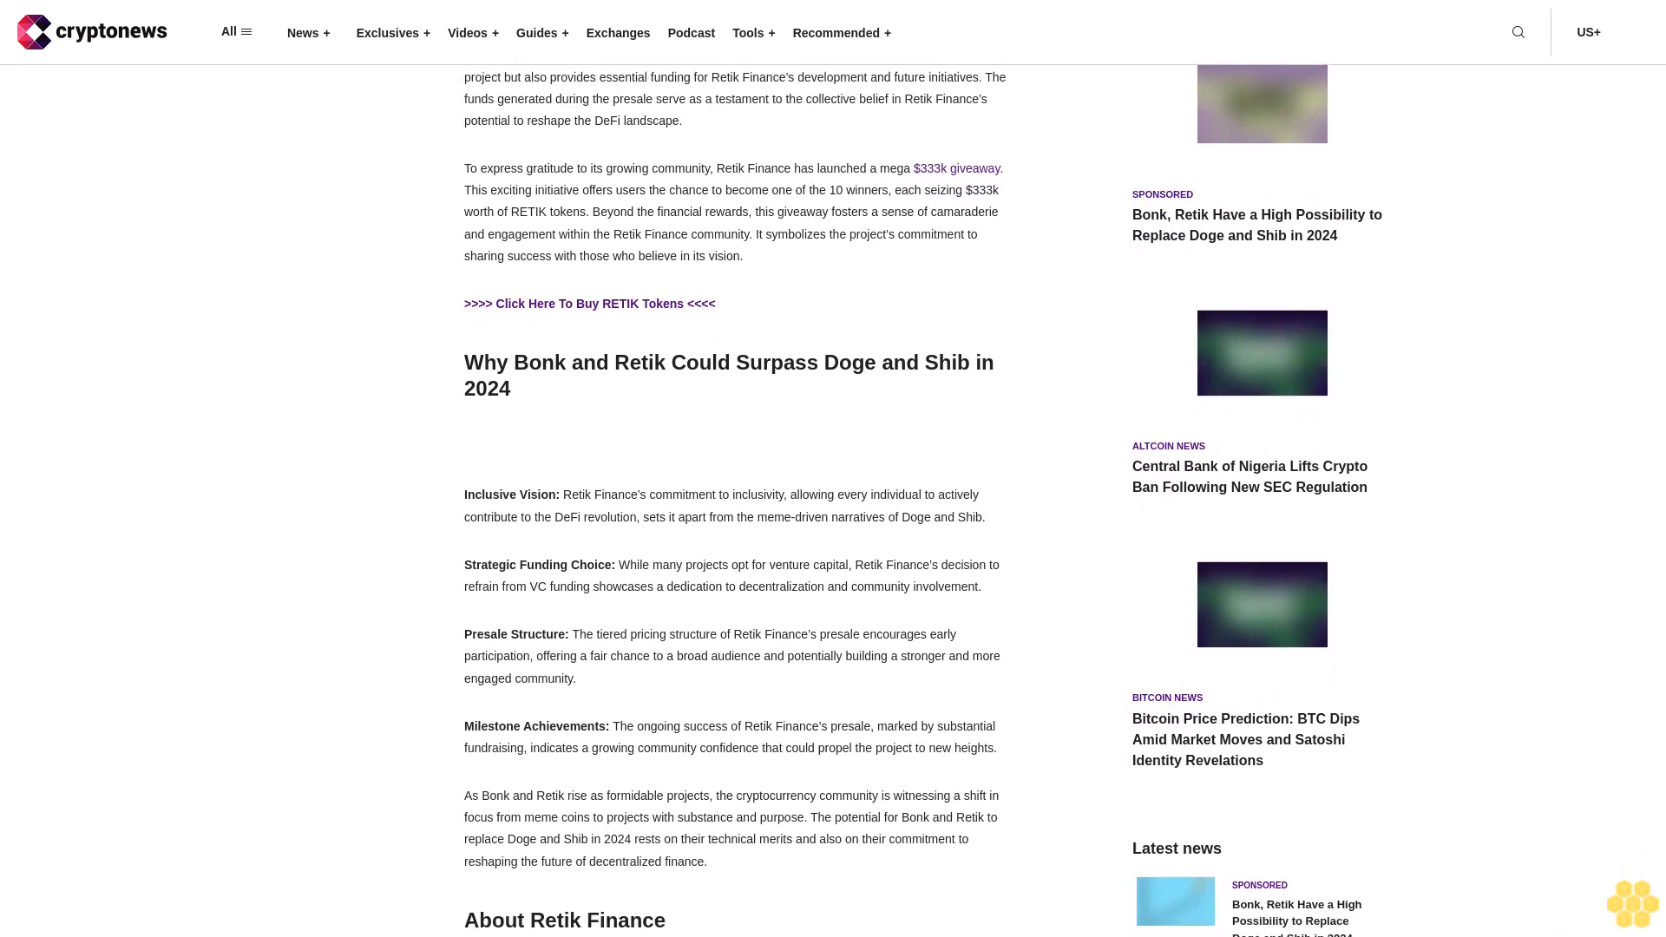
{"action": "scroll", "scroll_direction": "down", "scroll_amount": 3}
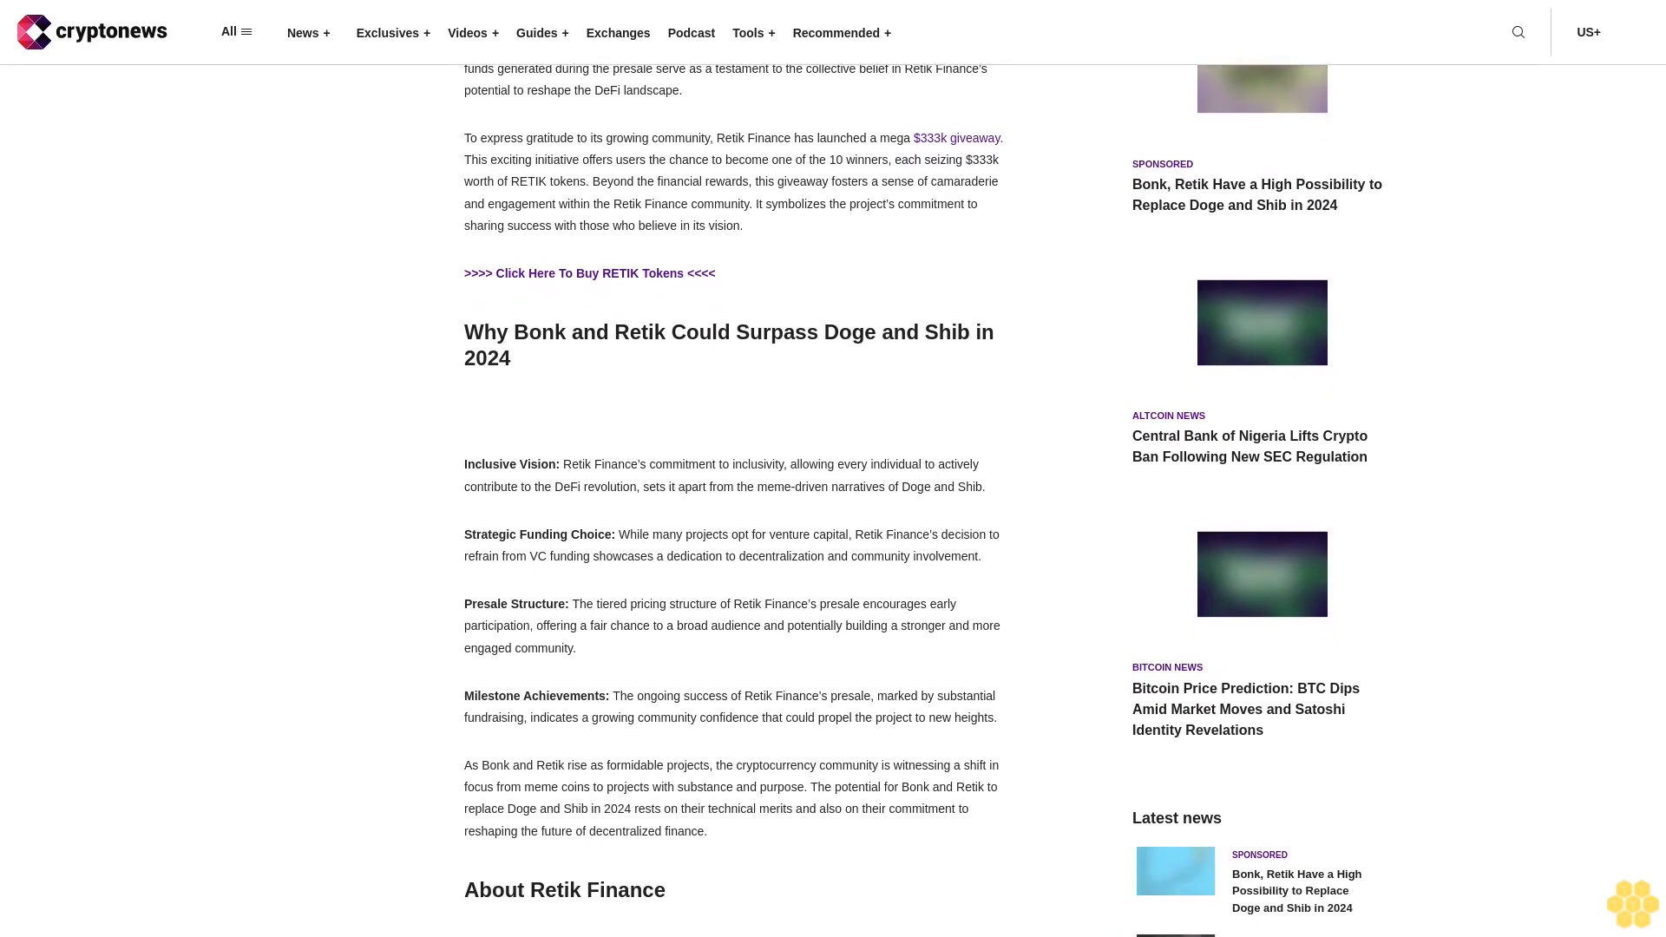
{"action": "scroll", "scroll_direction": "down", "scroll_amount": 3}
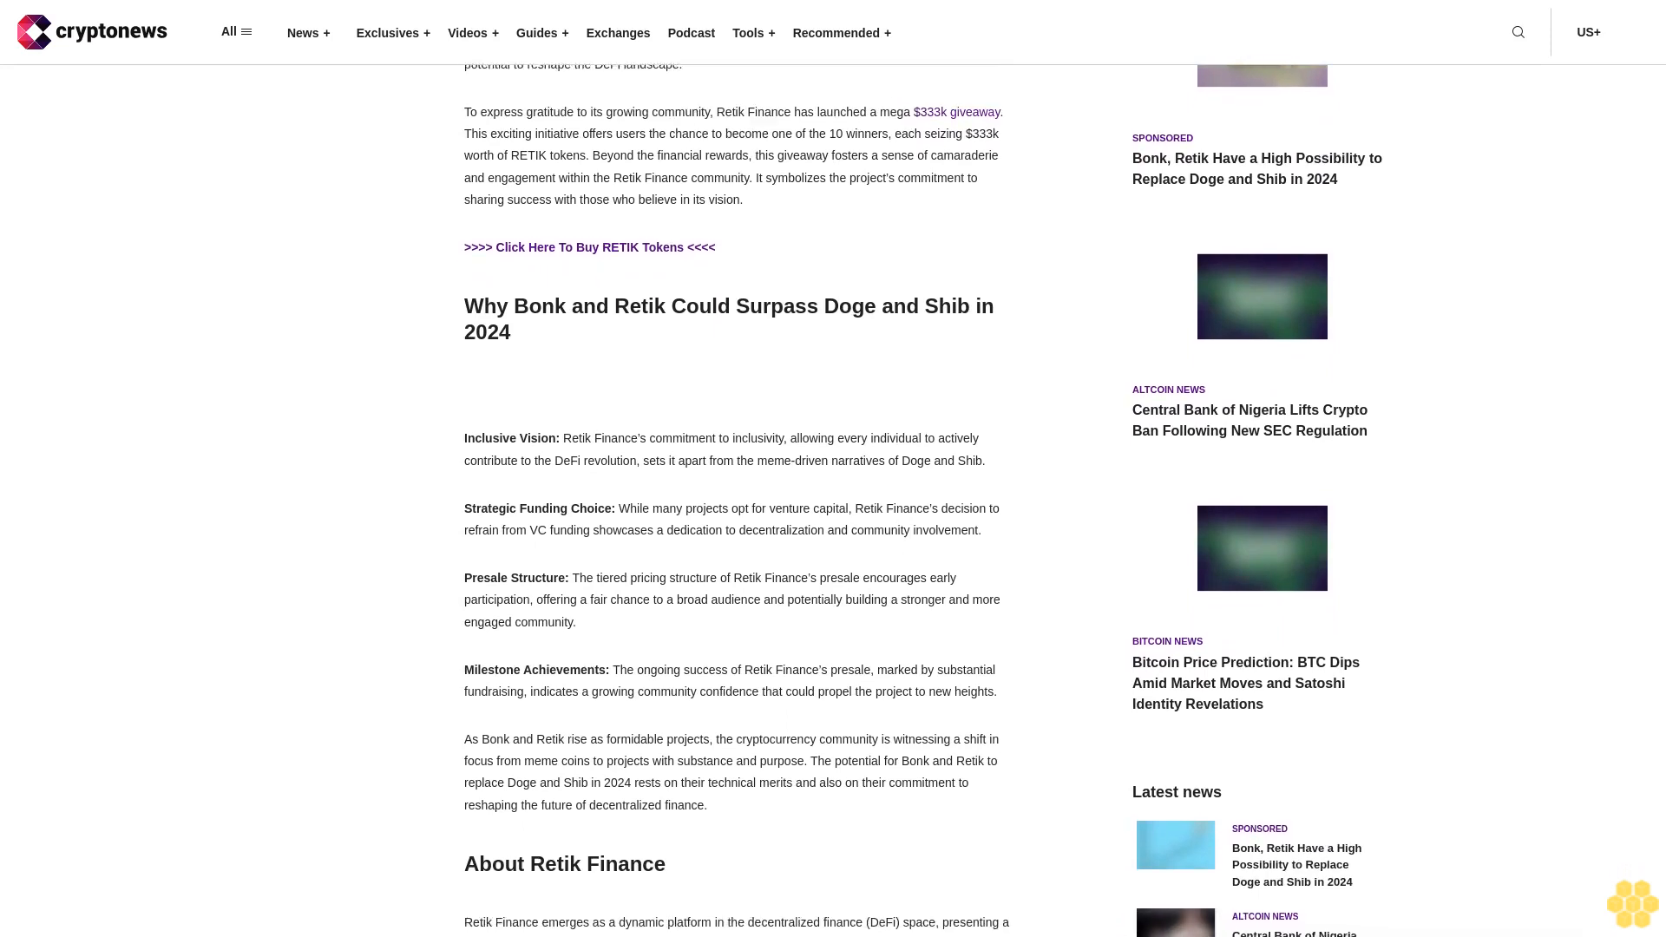
{"action": "scroll", "scroll_direction": "down", "scroll_amount": 3}
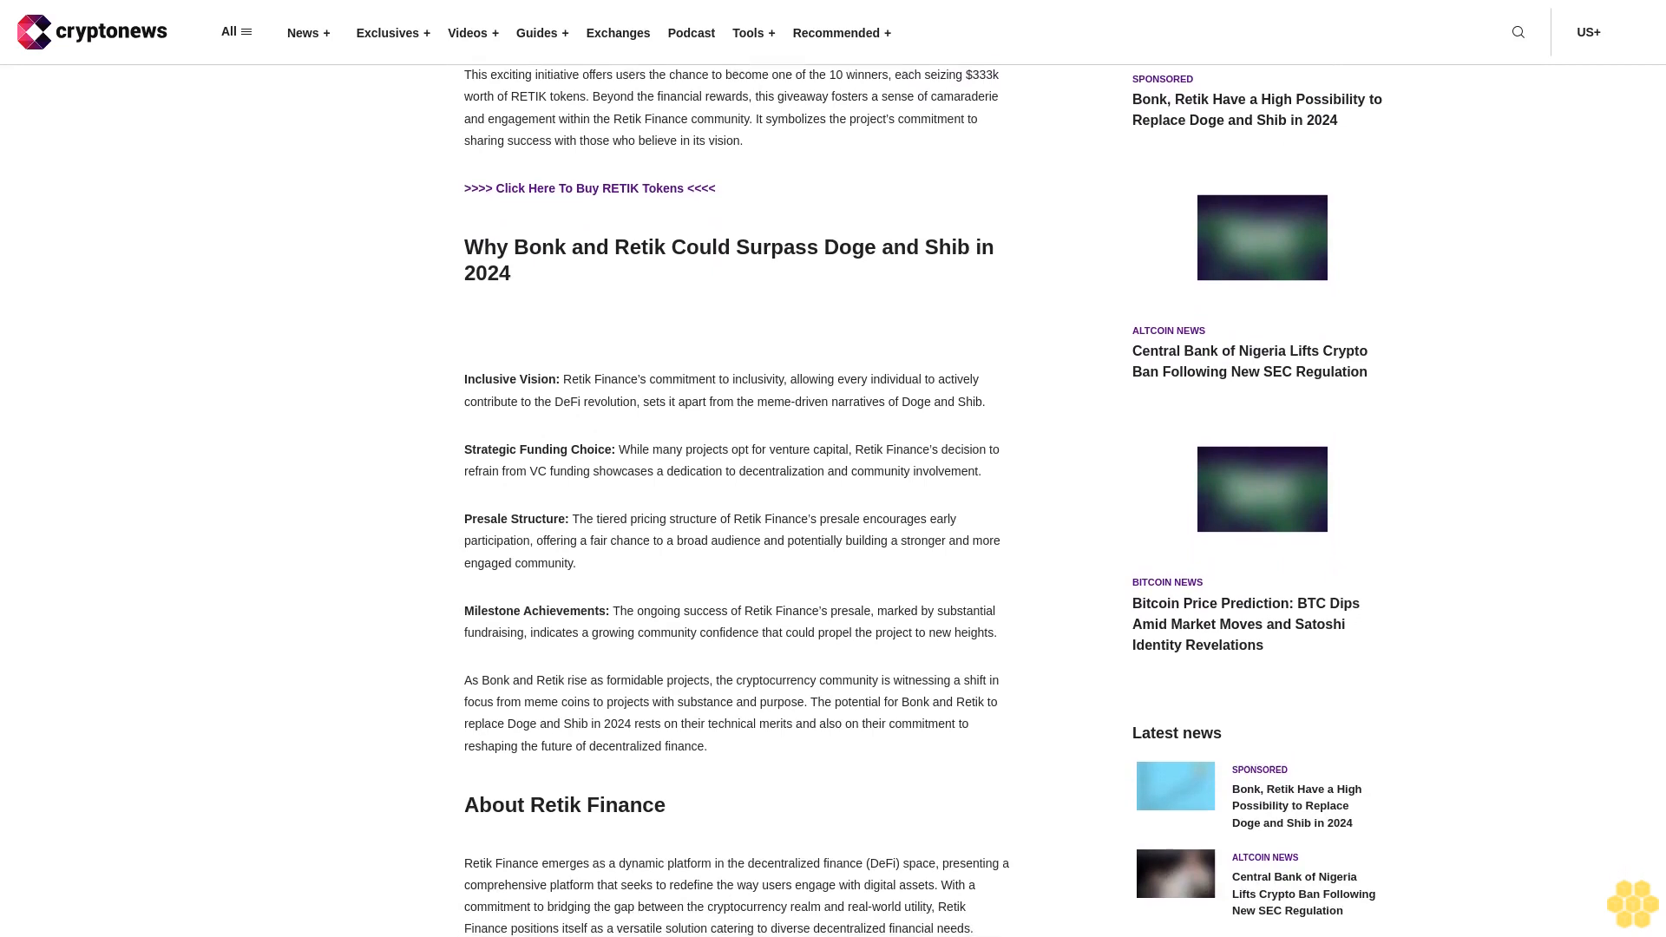
{"action": "scroll", "scroll_direction": "down", "scroll_amount": 3}
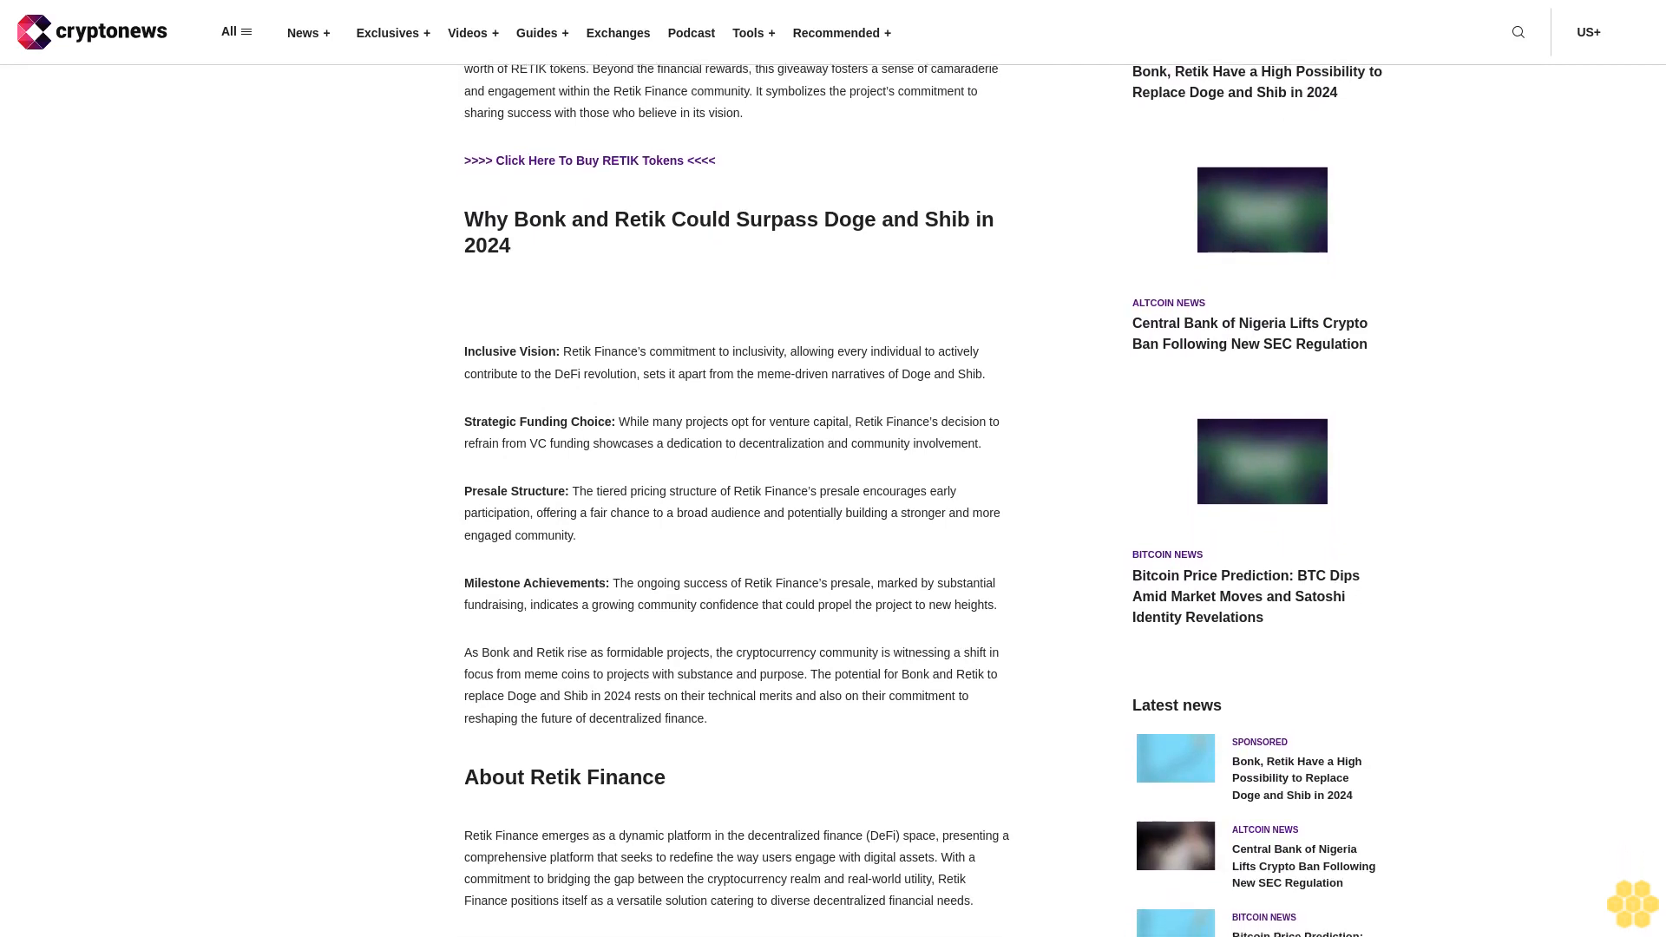
{"action": "scroll", "scroll_direction": "down", "scroll_amount": 3}
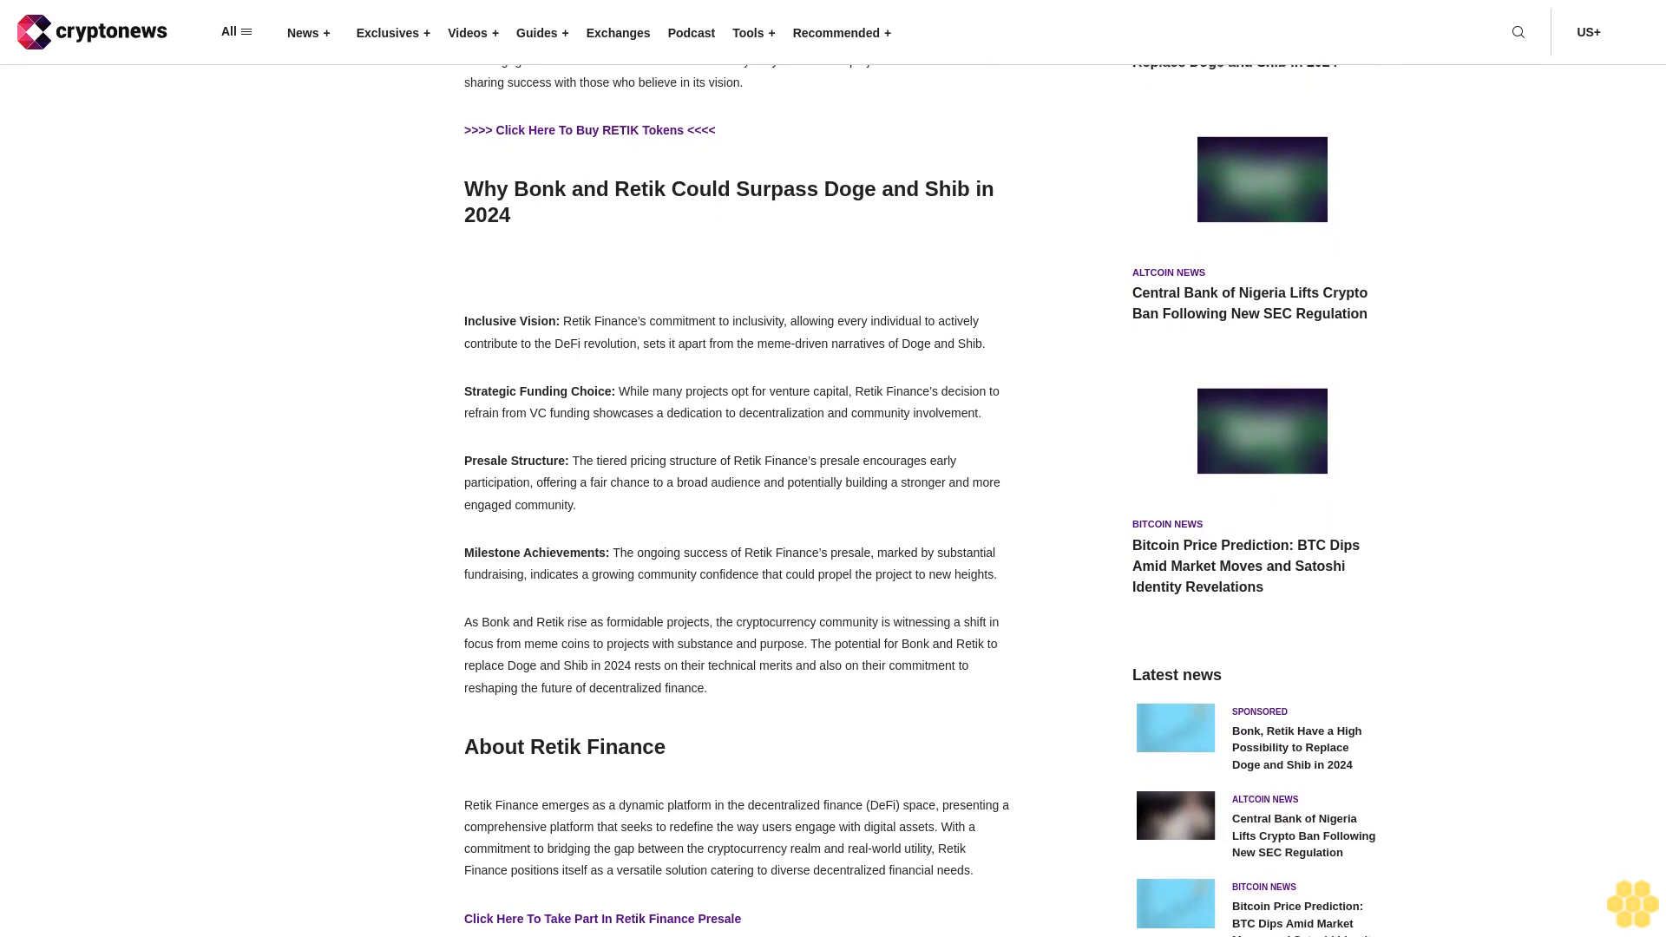
{"action": "scroll", "scroll_direction": "down", "scroll_amount": 3}
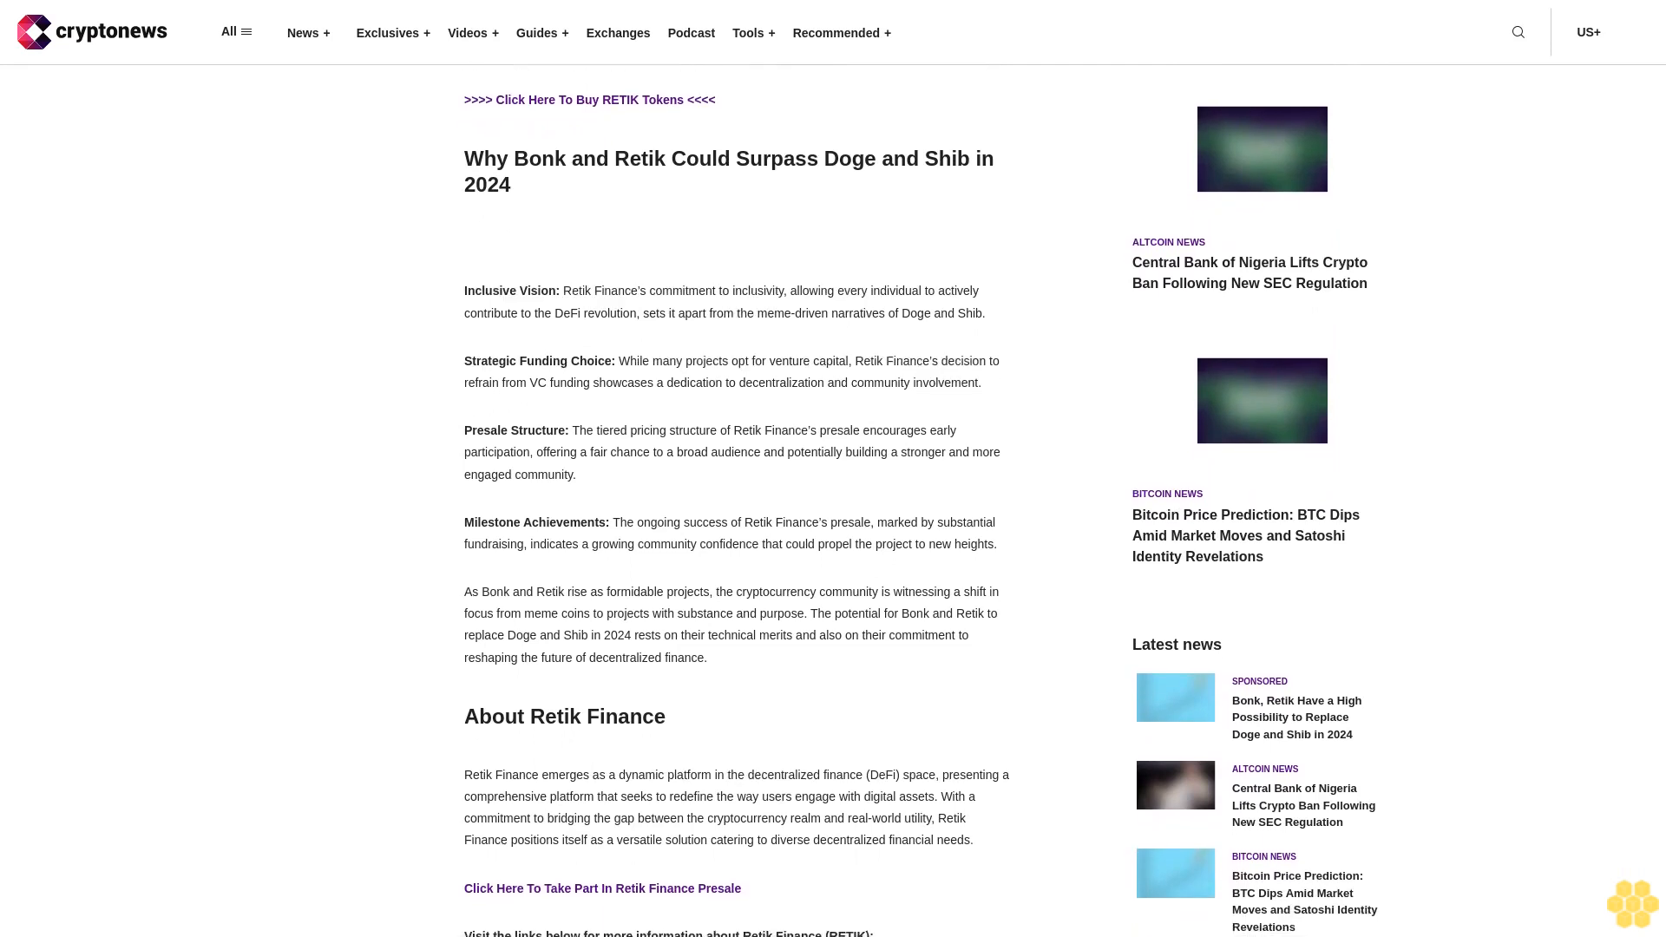
{"action": "scroll", "scroll_direction": "down", "scroll_amount": 3}
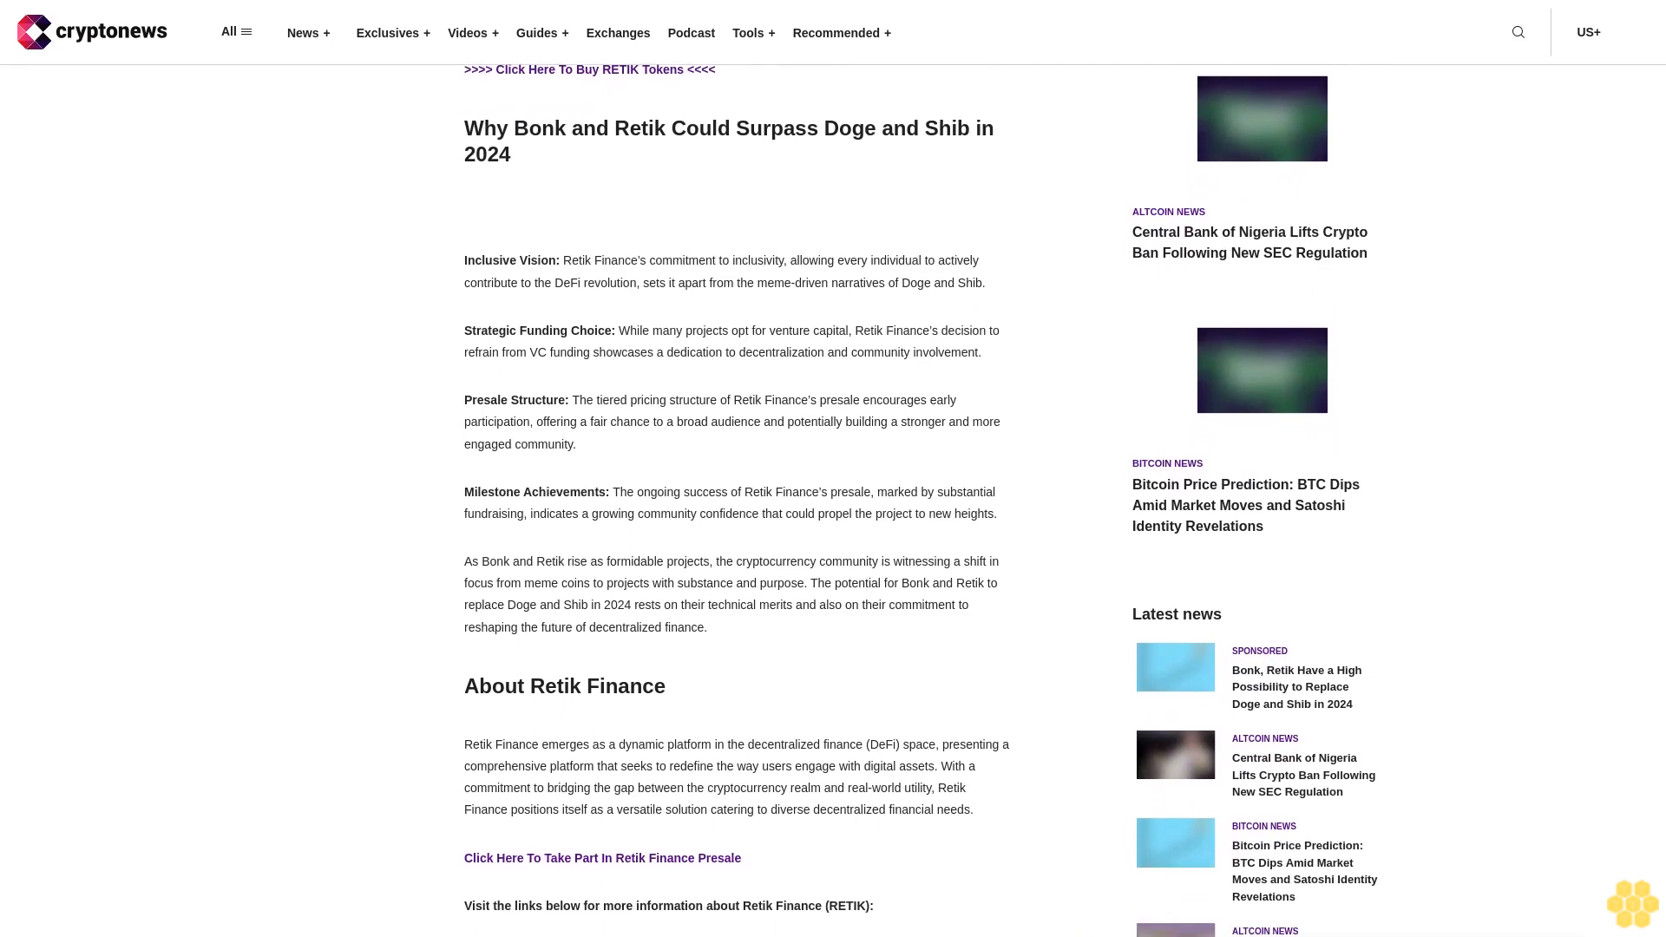
{"action": "scroll", "scroll_direction": "down", "scroll_amount": 3}
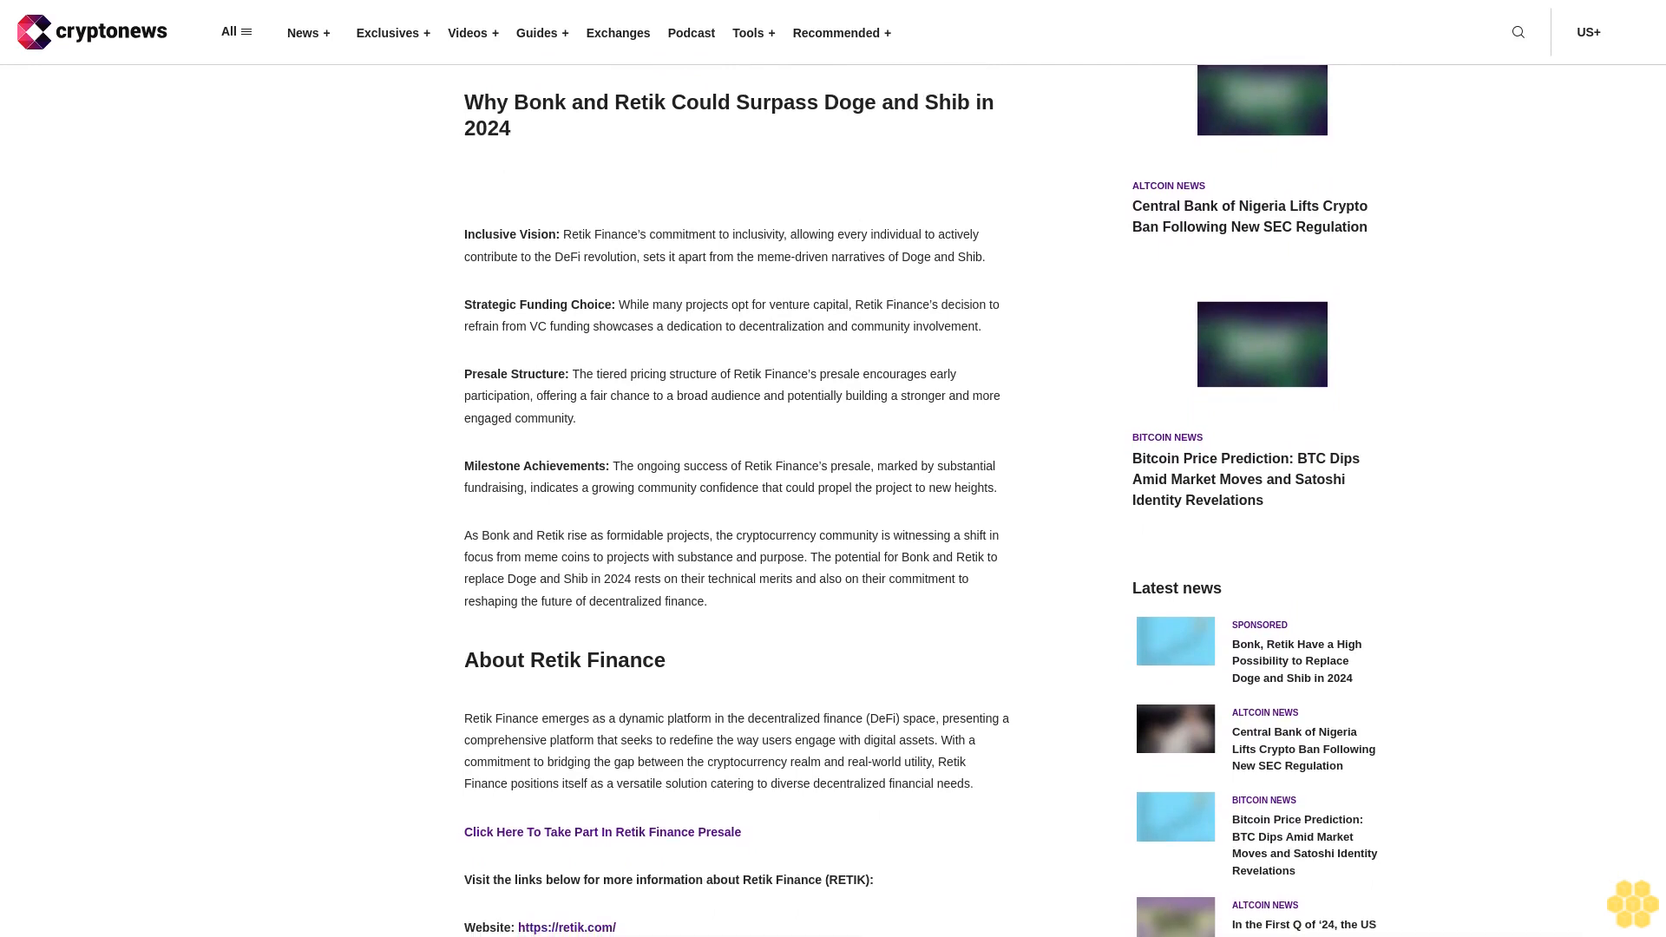
{"action": "scroll", "scroll_direction": "down", "scroll_amount": 3}
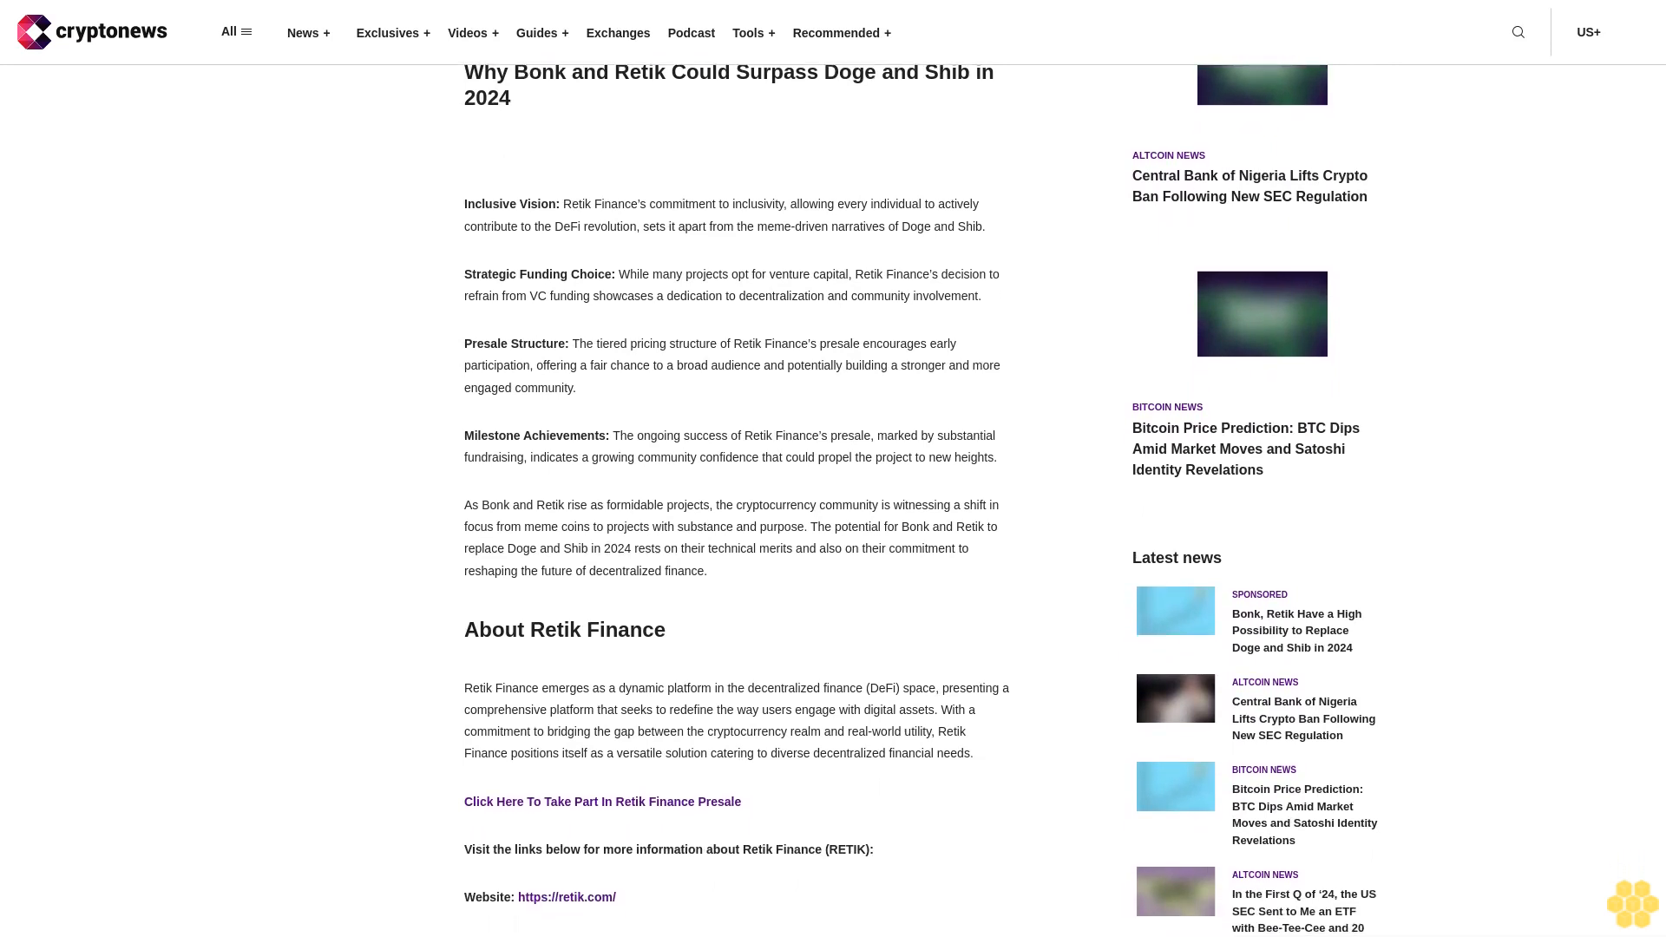
{"action": "scroll", "scroll_direction": "down", "scroll_amount": 3}
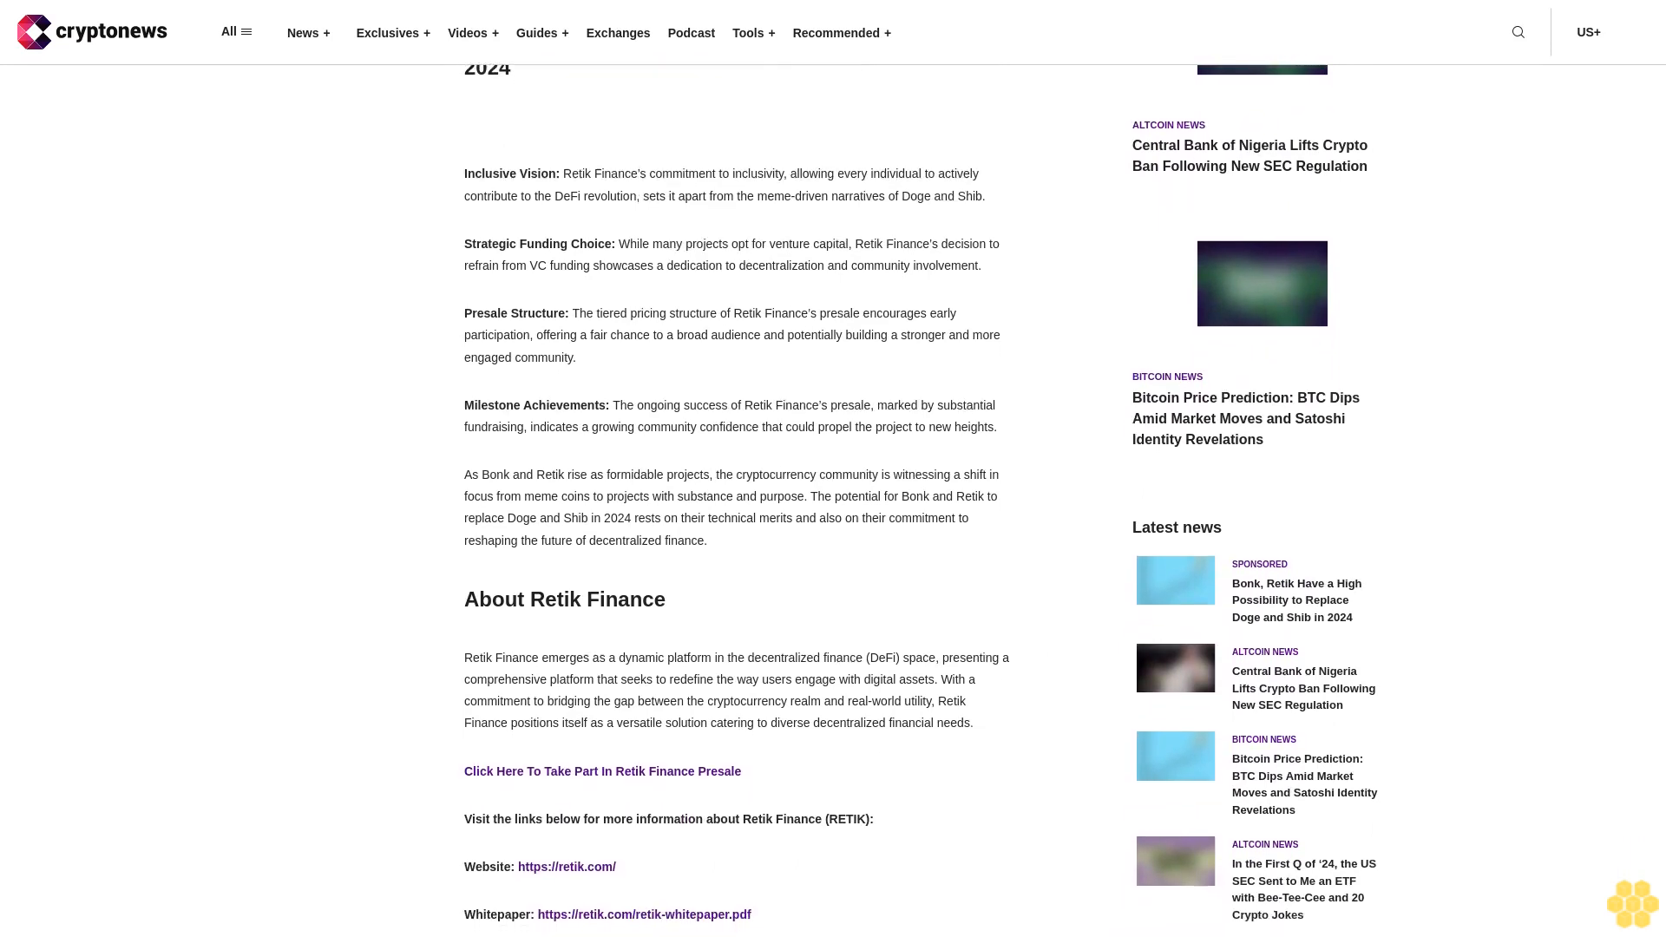
{"action": "scroll", "scroll_direction": "down", "scroll_amount": 3}
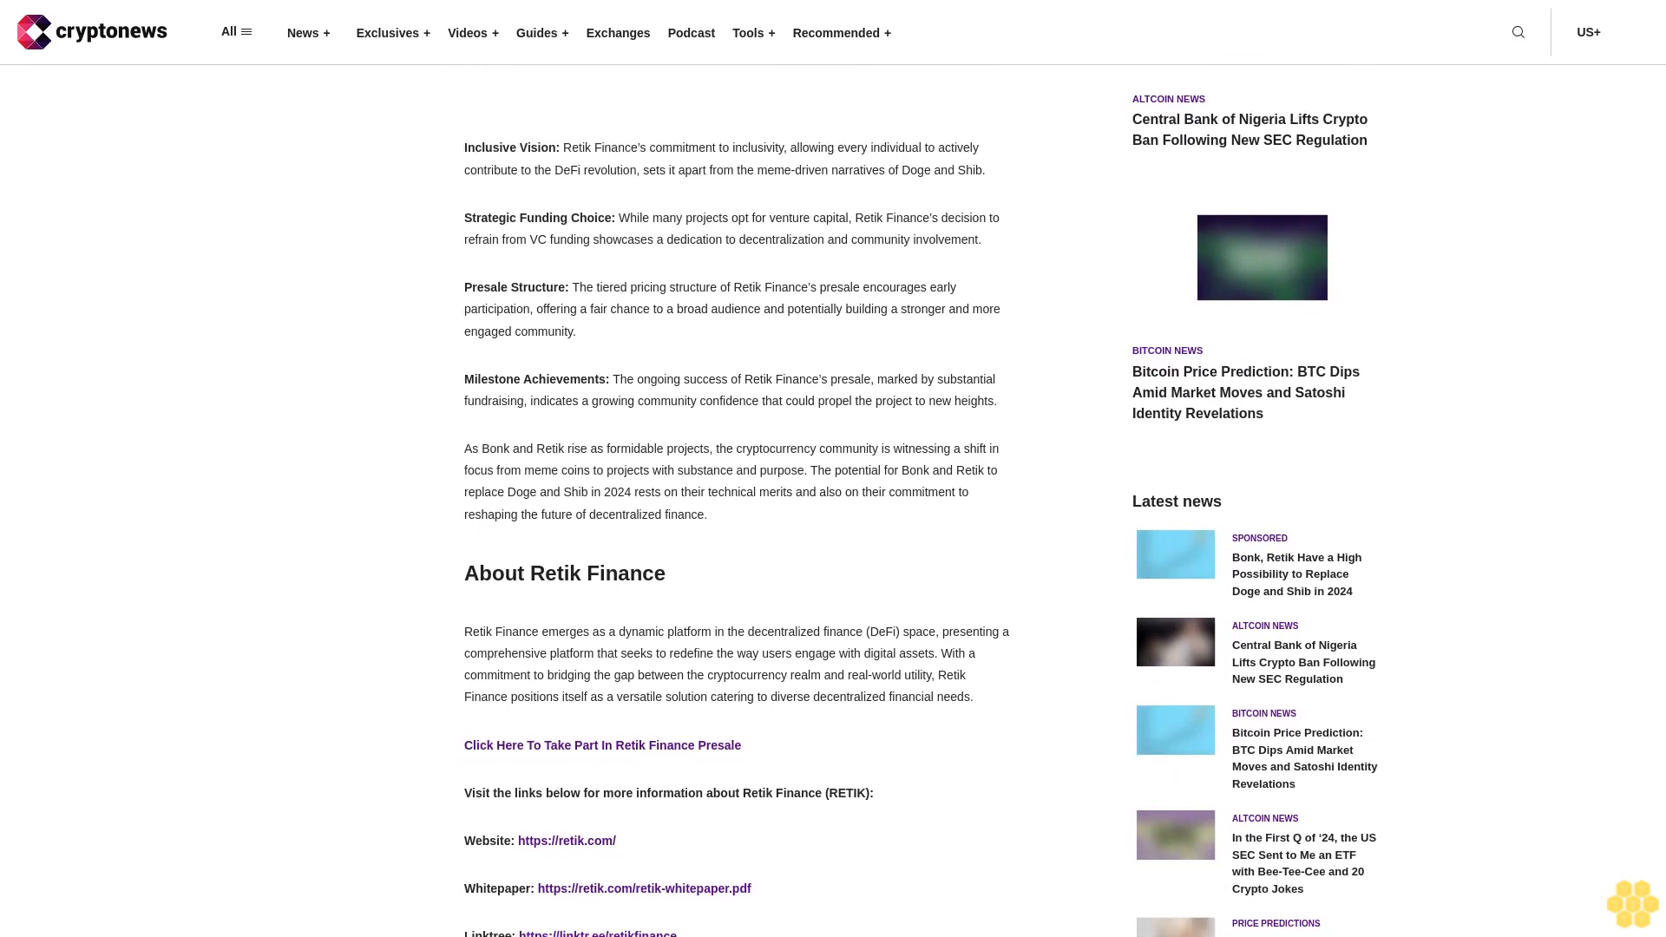
{"action": "scroll", "scroll_direction": "down", "scroll_amount": 3}
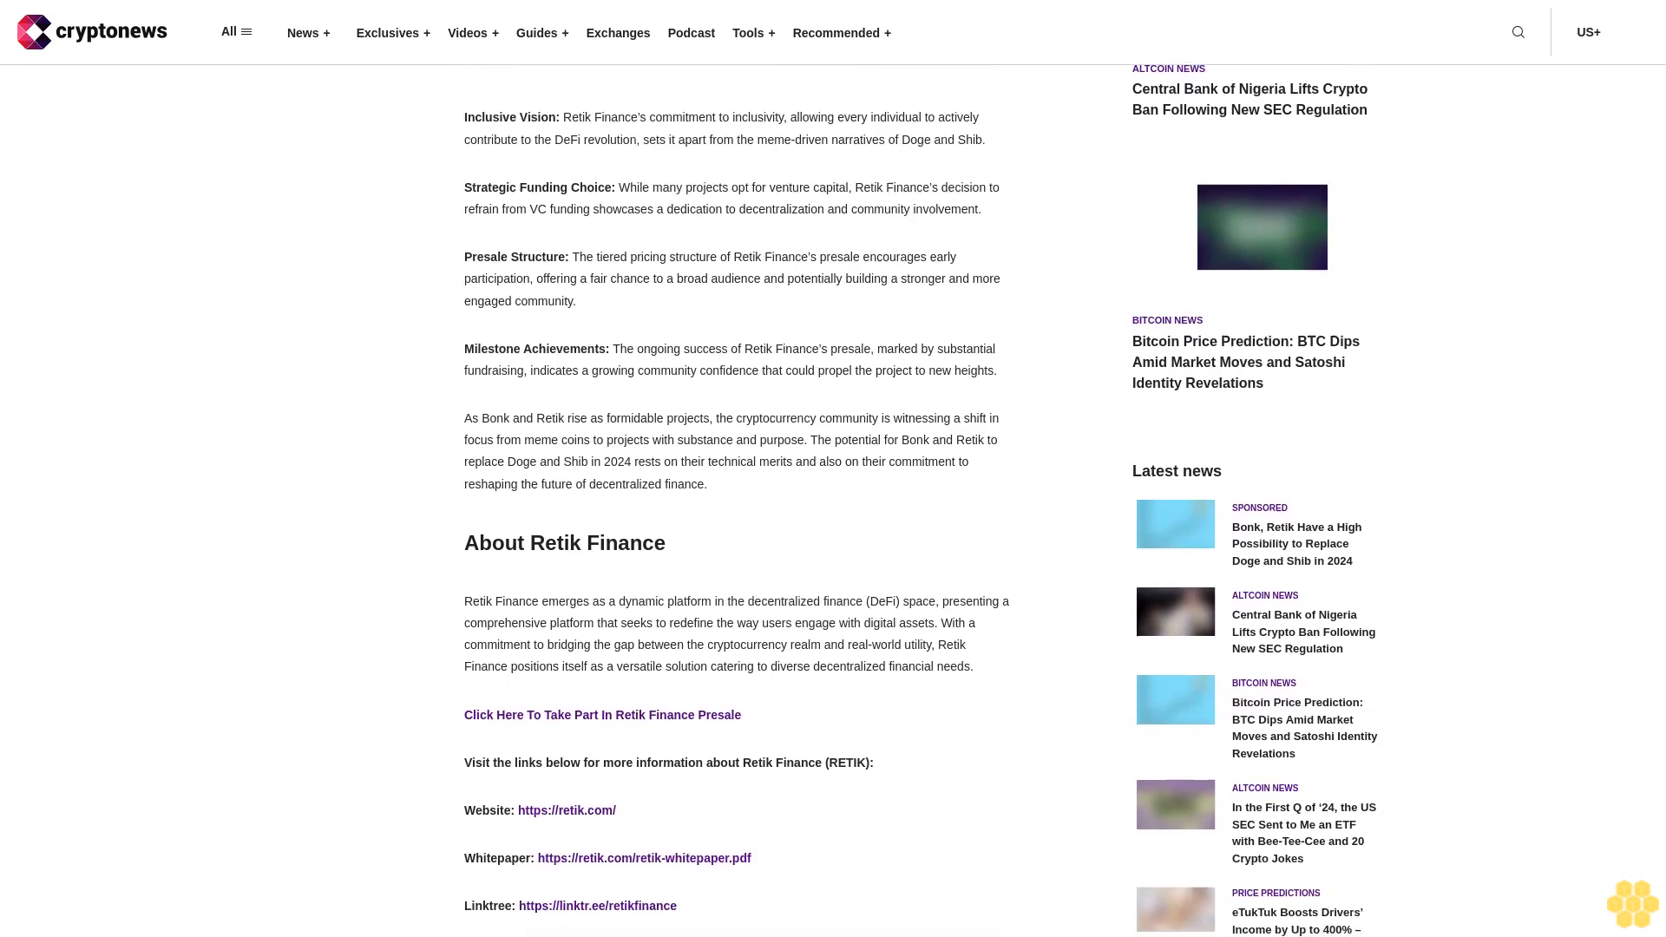
{"action": "scroll", "scroll_direction": "down", "scroll_amount": 3}
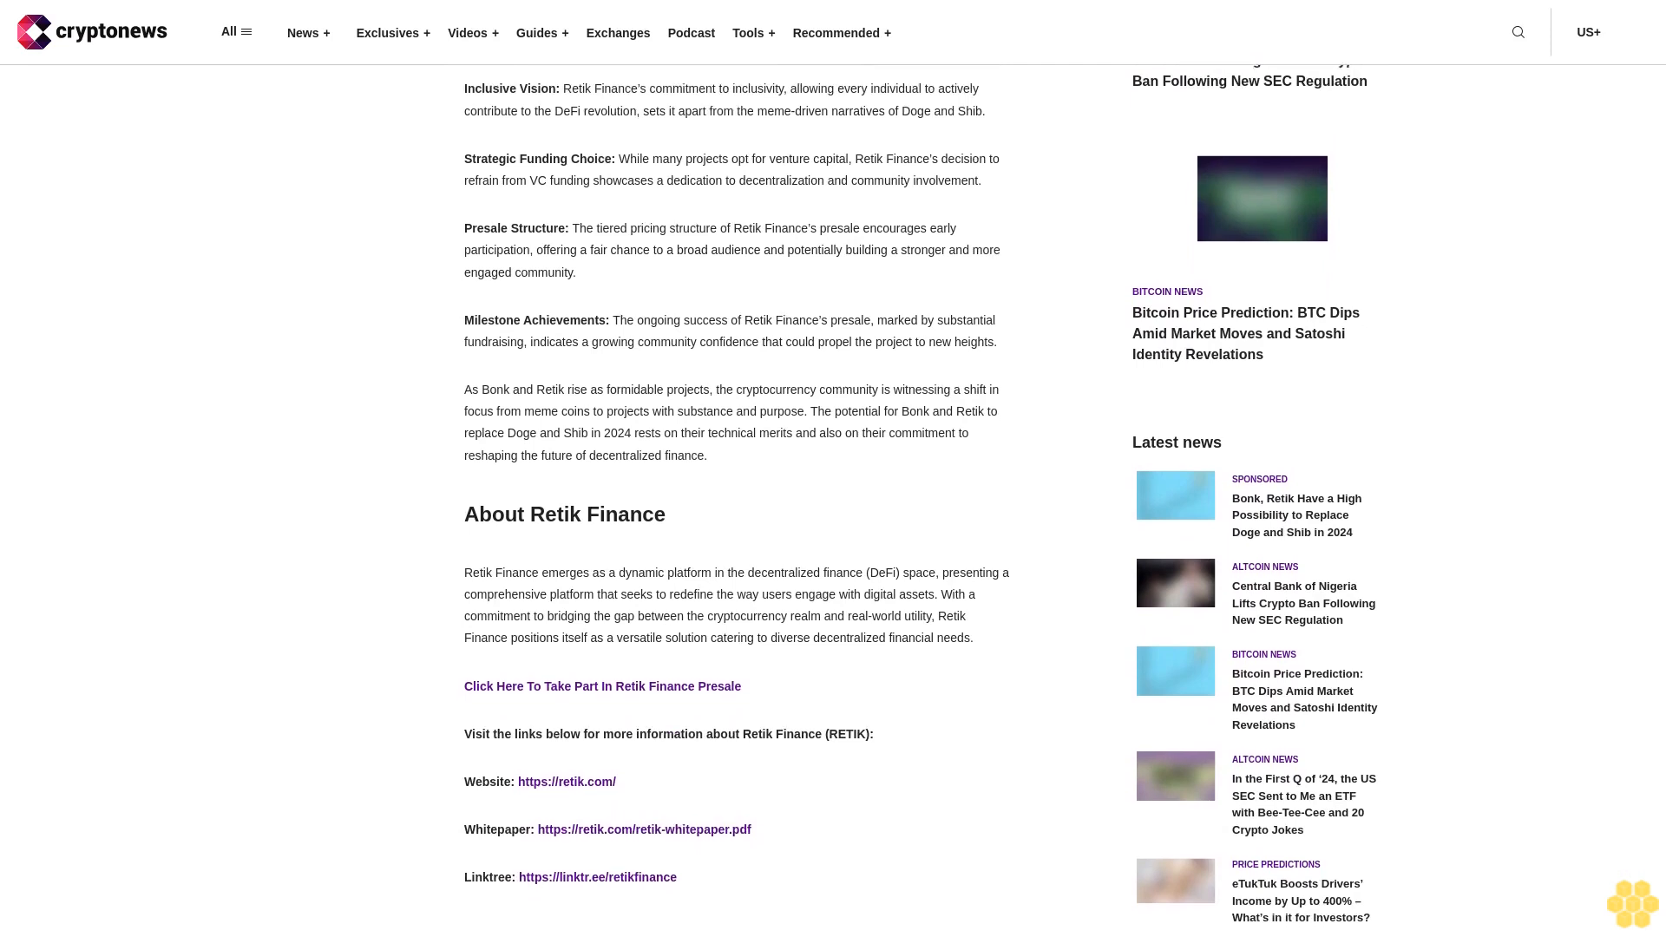
{"action": "scroll", "scroll_direction": "down", "scroll_amount": 3}
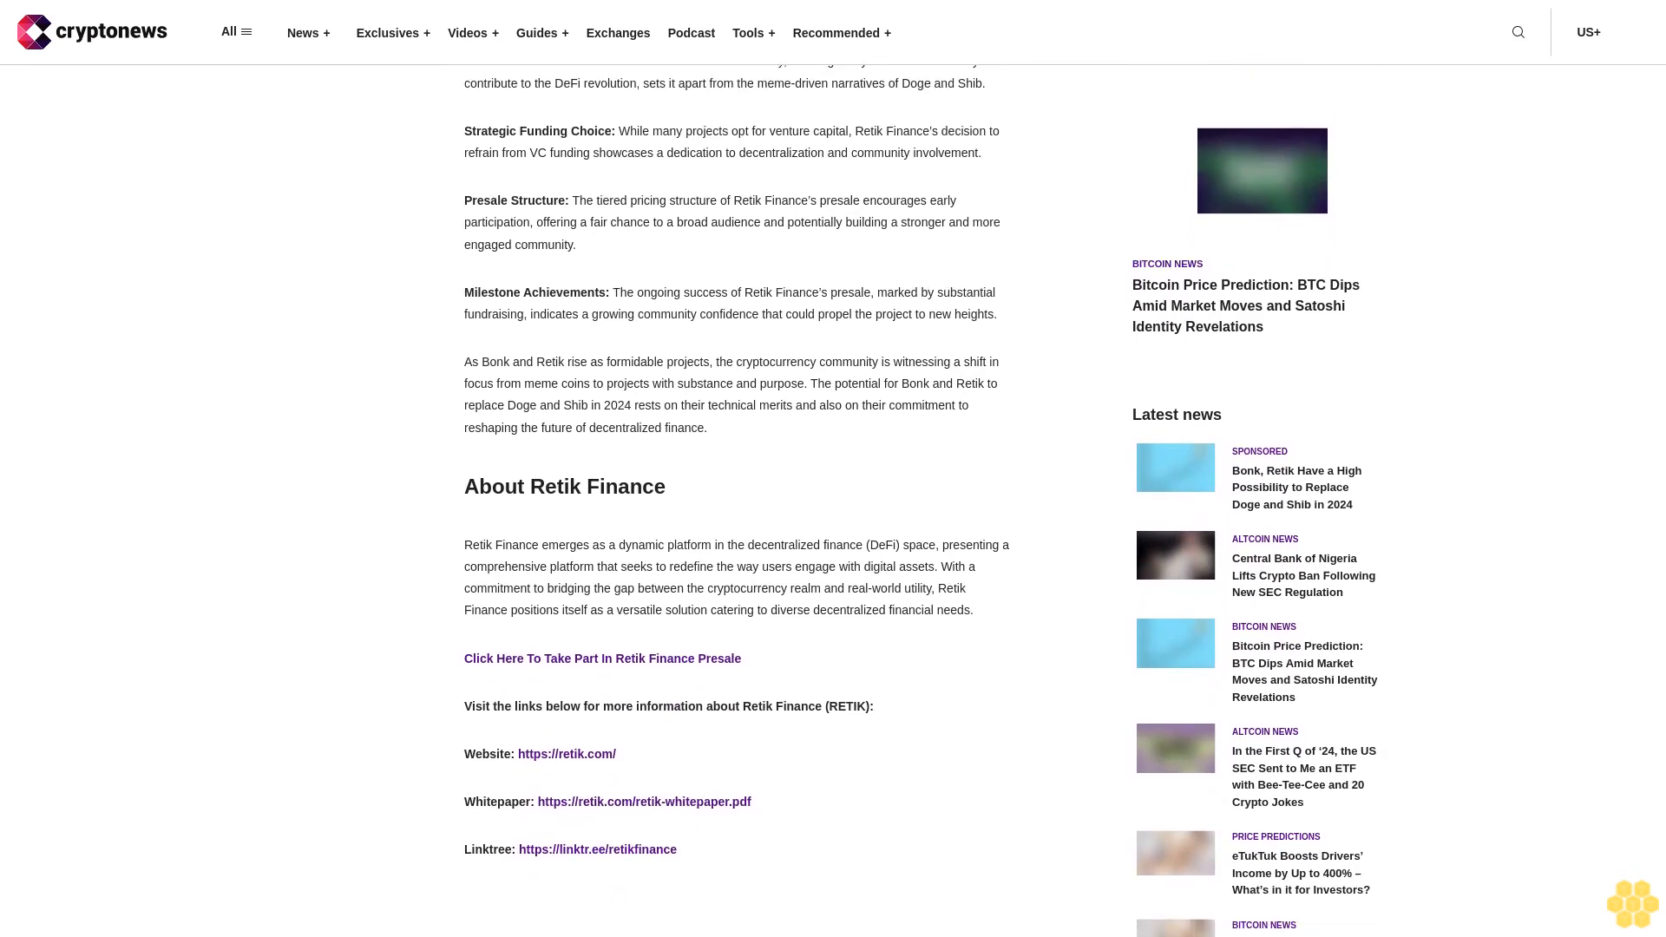
{"action": "scroll", "scroll_direction": "down", "scroll_amount": 3}
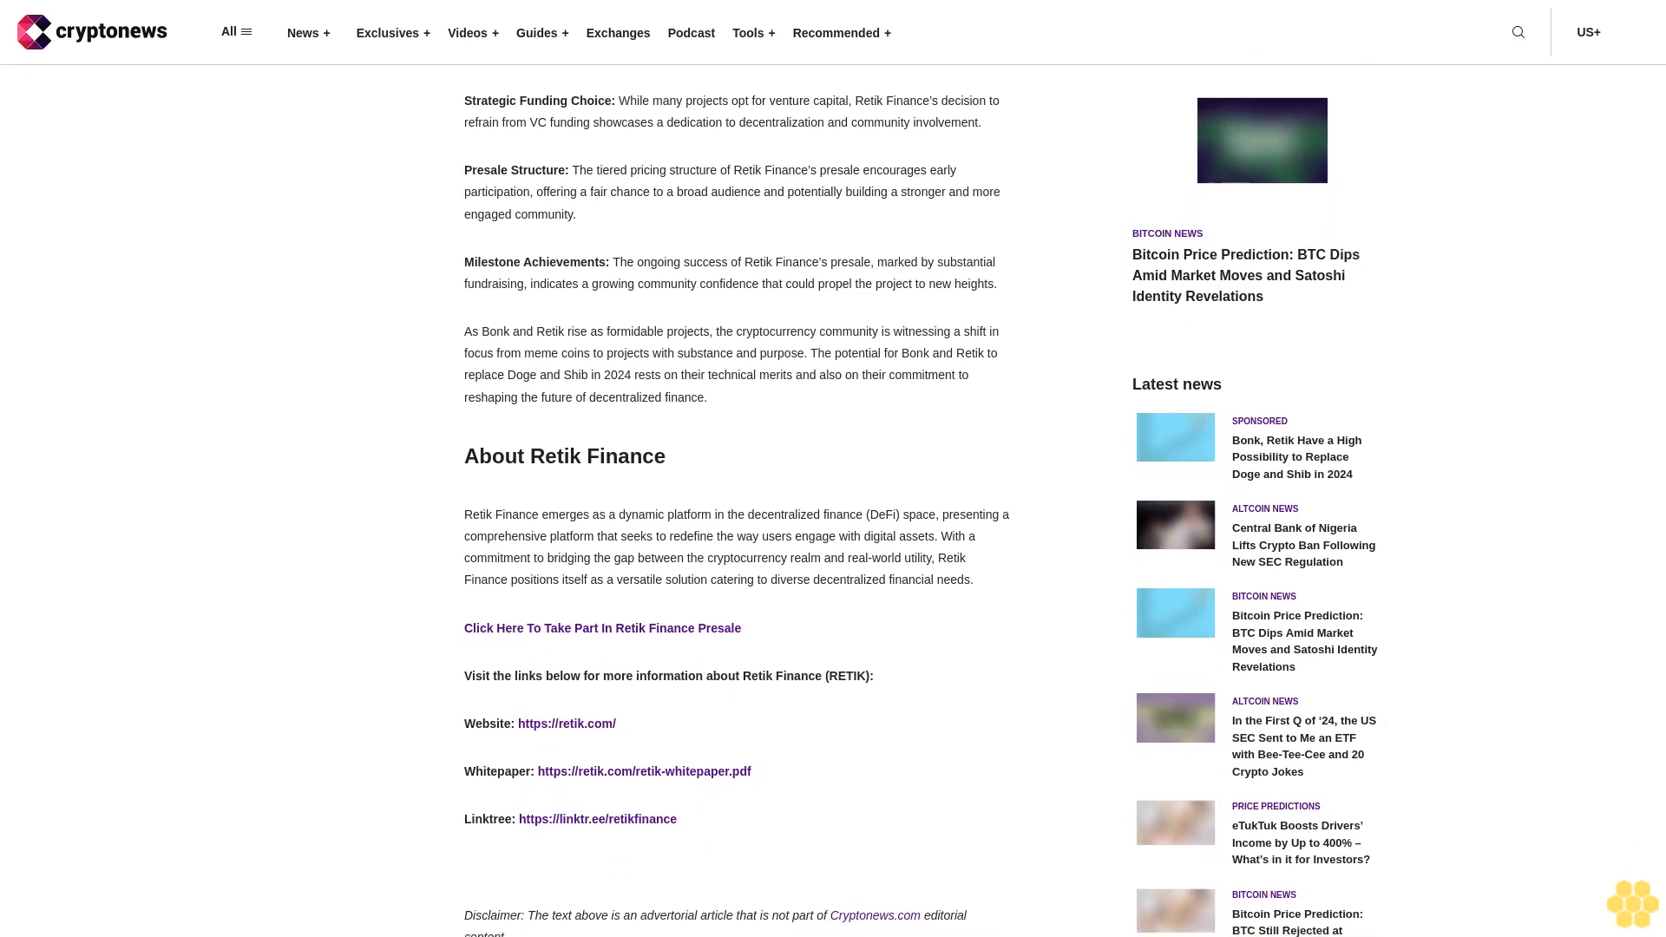
{"action": "scroll", "scroll_direction": "down", "scroll_amount": 3}
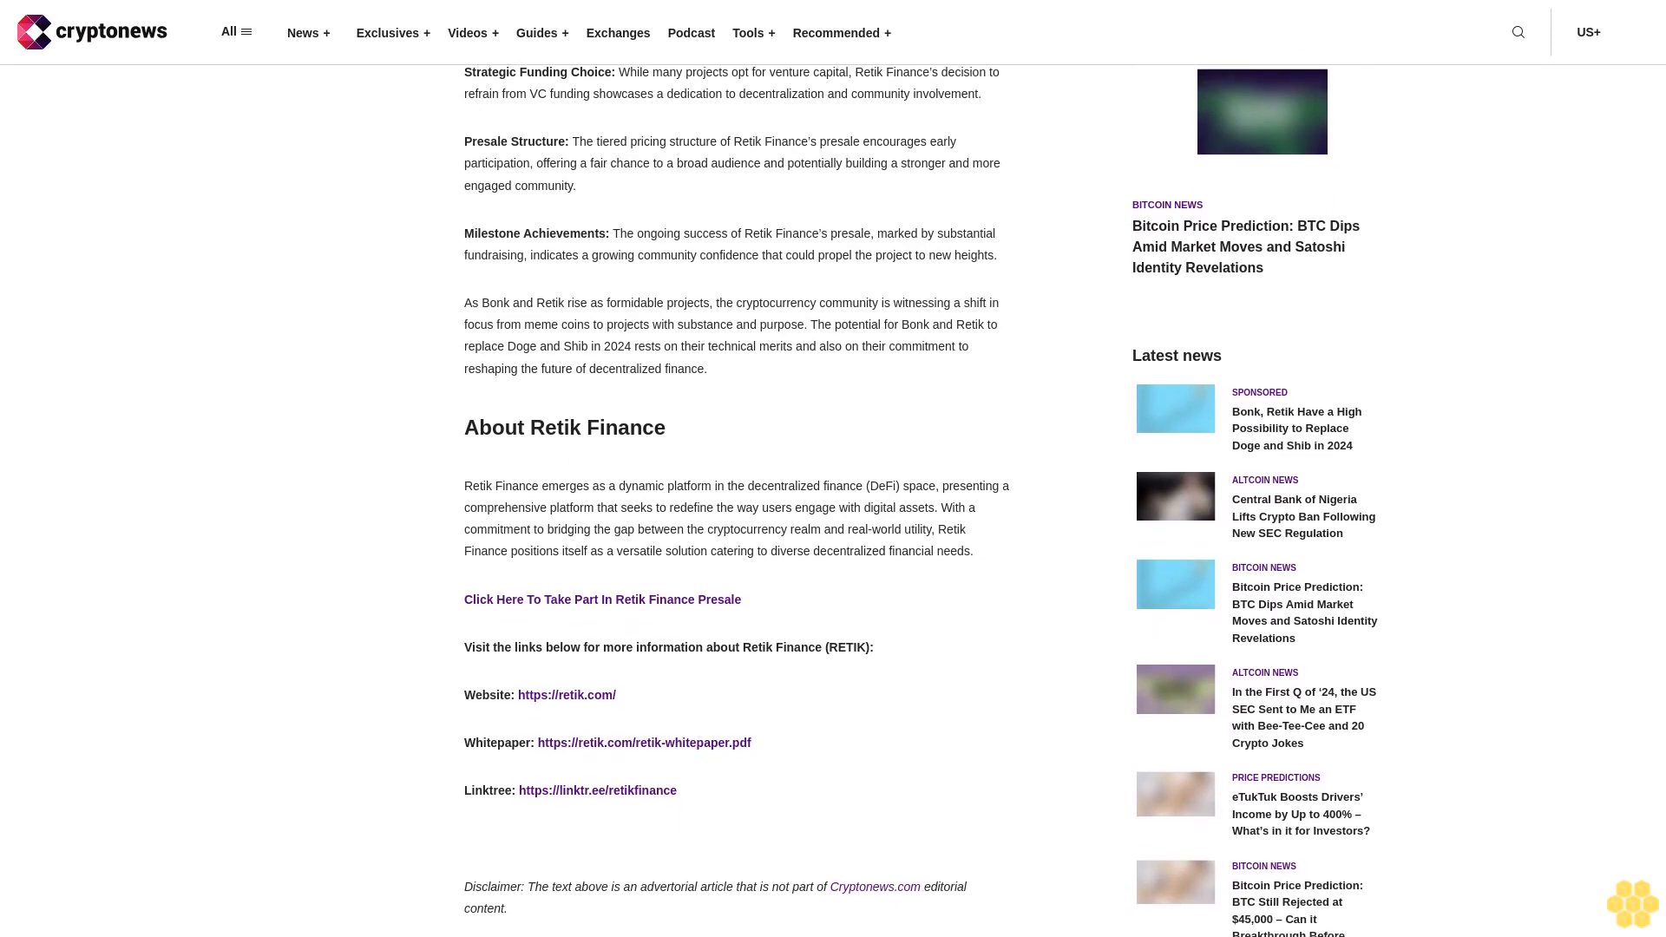
{"action": "scroll", "scroll_direction": "down", "scroll_amount": 3}
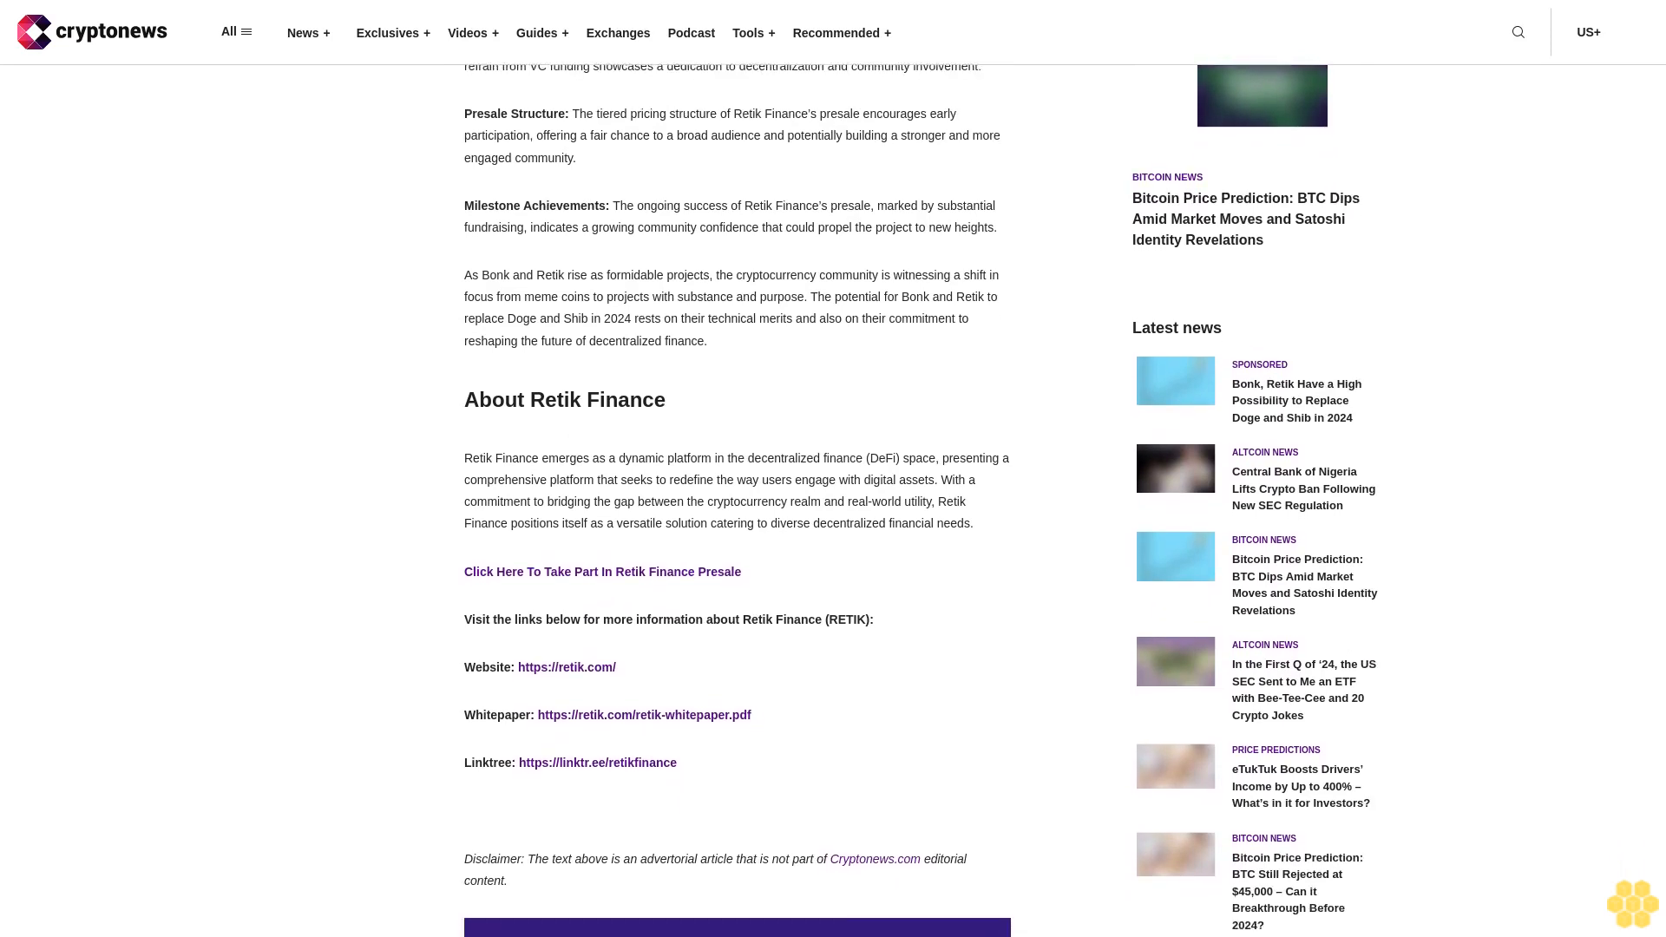
{"action": "scroll", "scroll_direction": "down", "scroll_amount": 3}
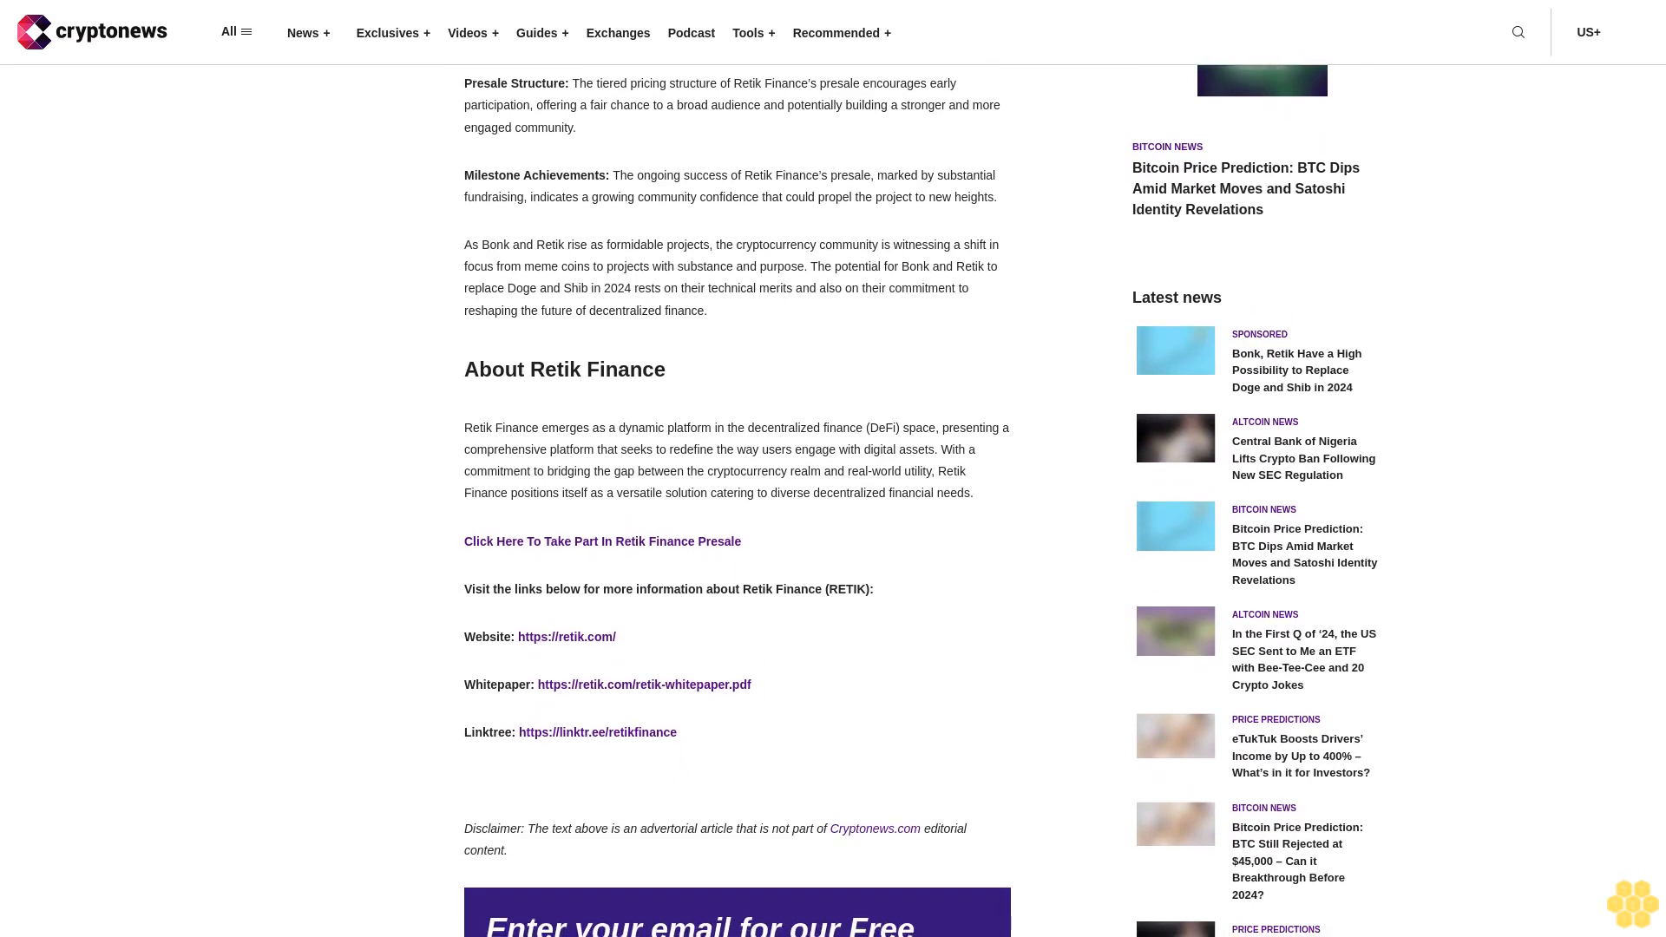
{"action": "scroll", "scroll_direction": "down", "scroll_amount": 3}
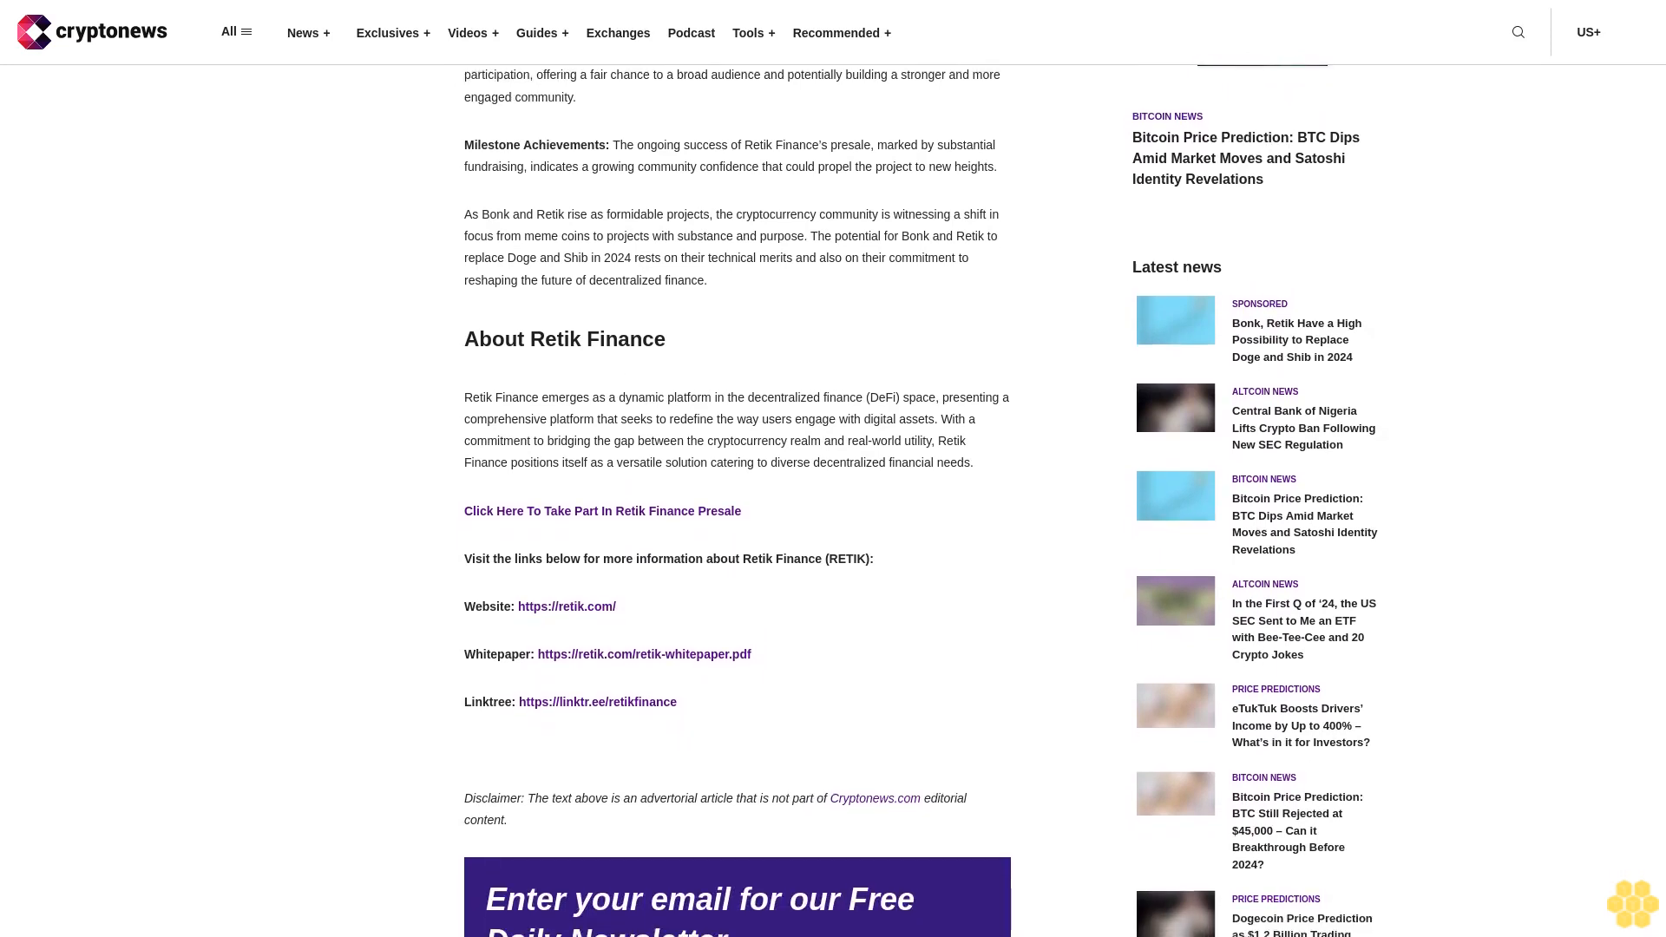
{"action": "scroll", "scroll_direction": "down", "scroll_amount": 3}
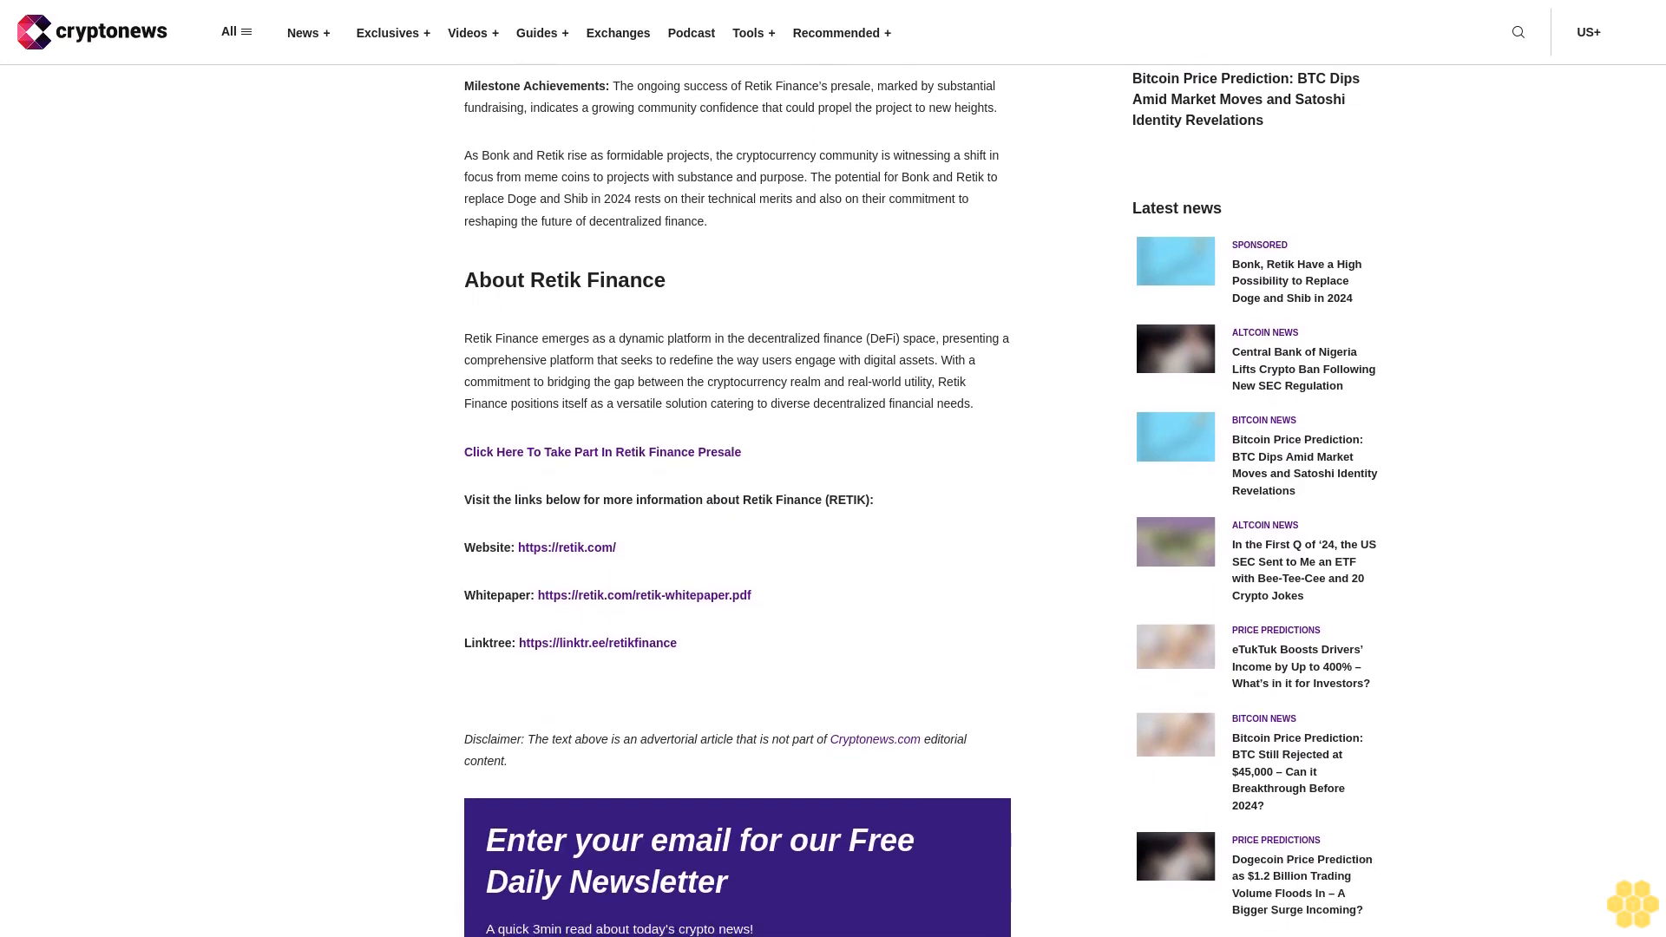
{"action": "scroll", "scroll_direction": "down", "scroll_amount": 3}
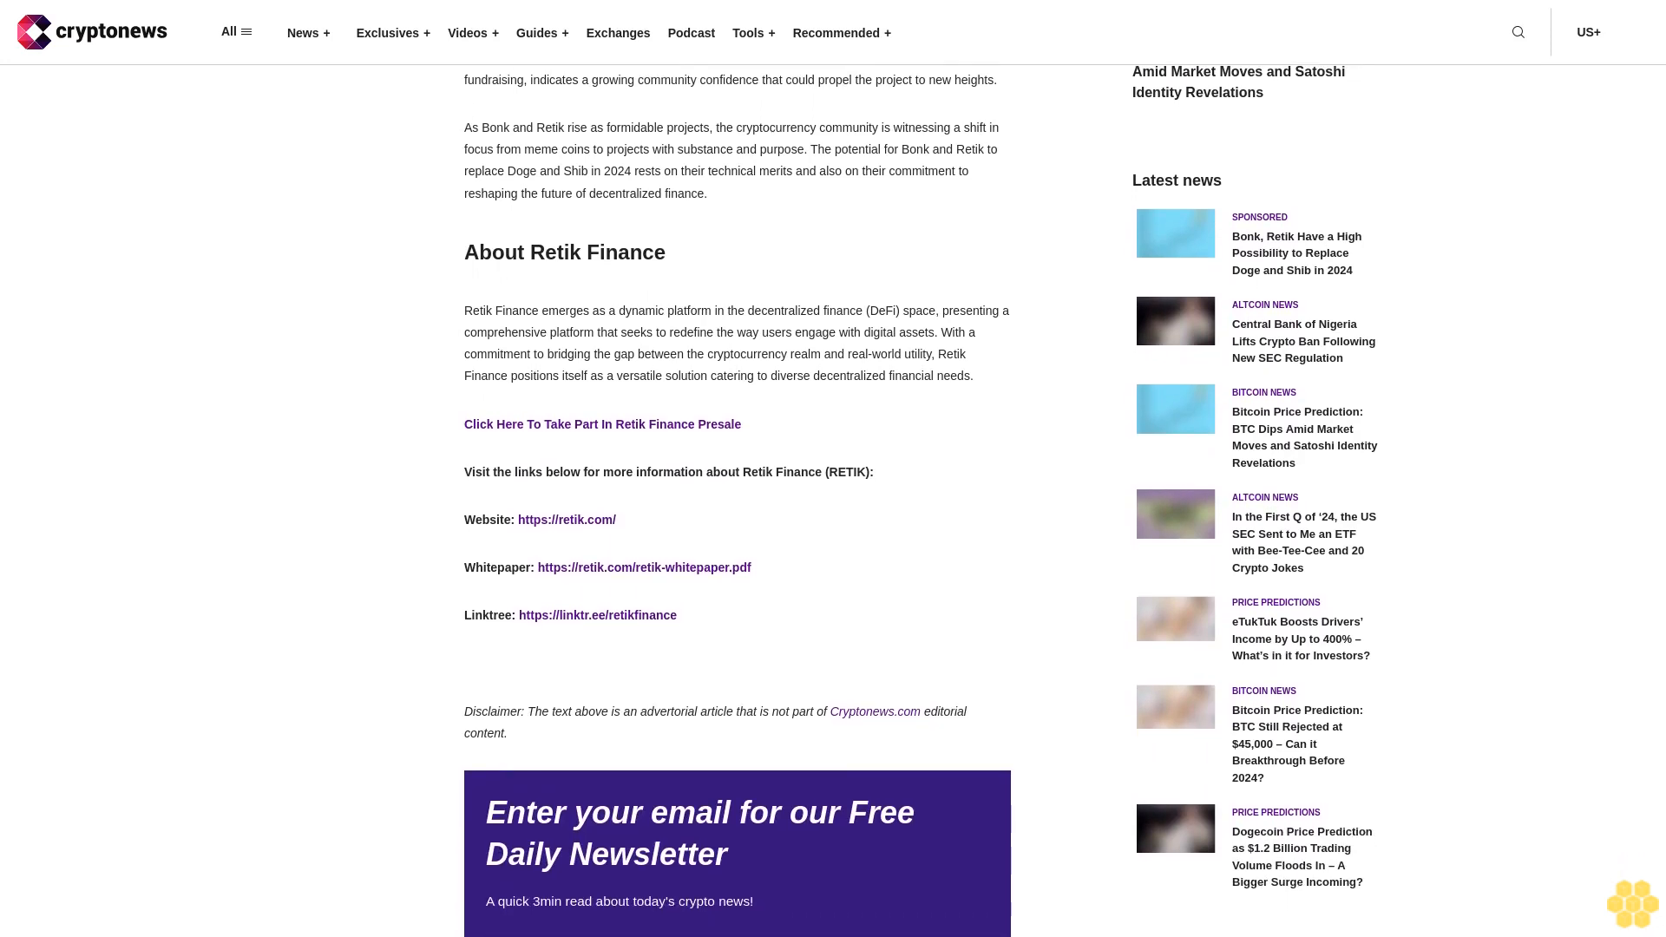
{"action": "scroll", "scroll_direction": "down", "scroll_amount": 3}
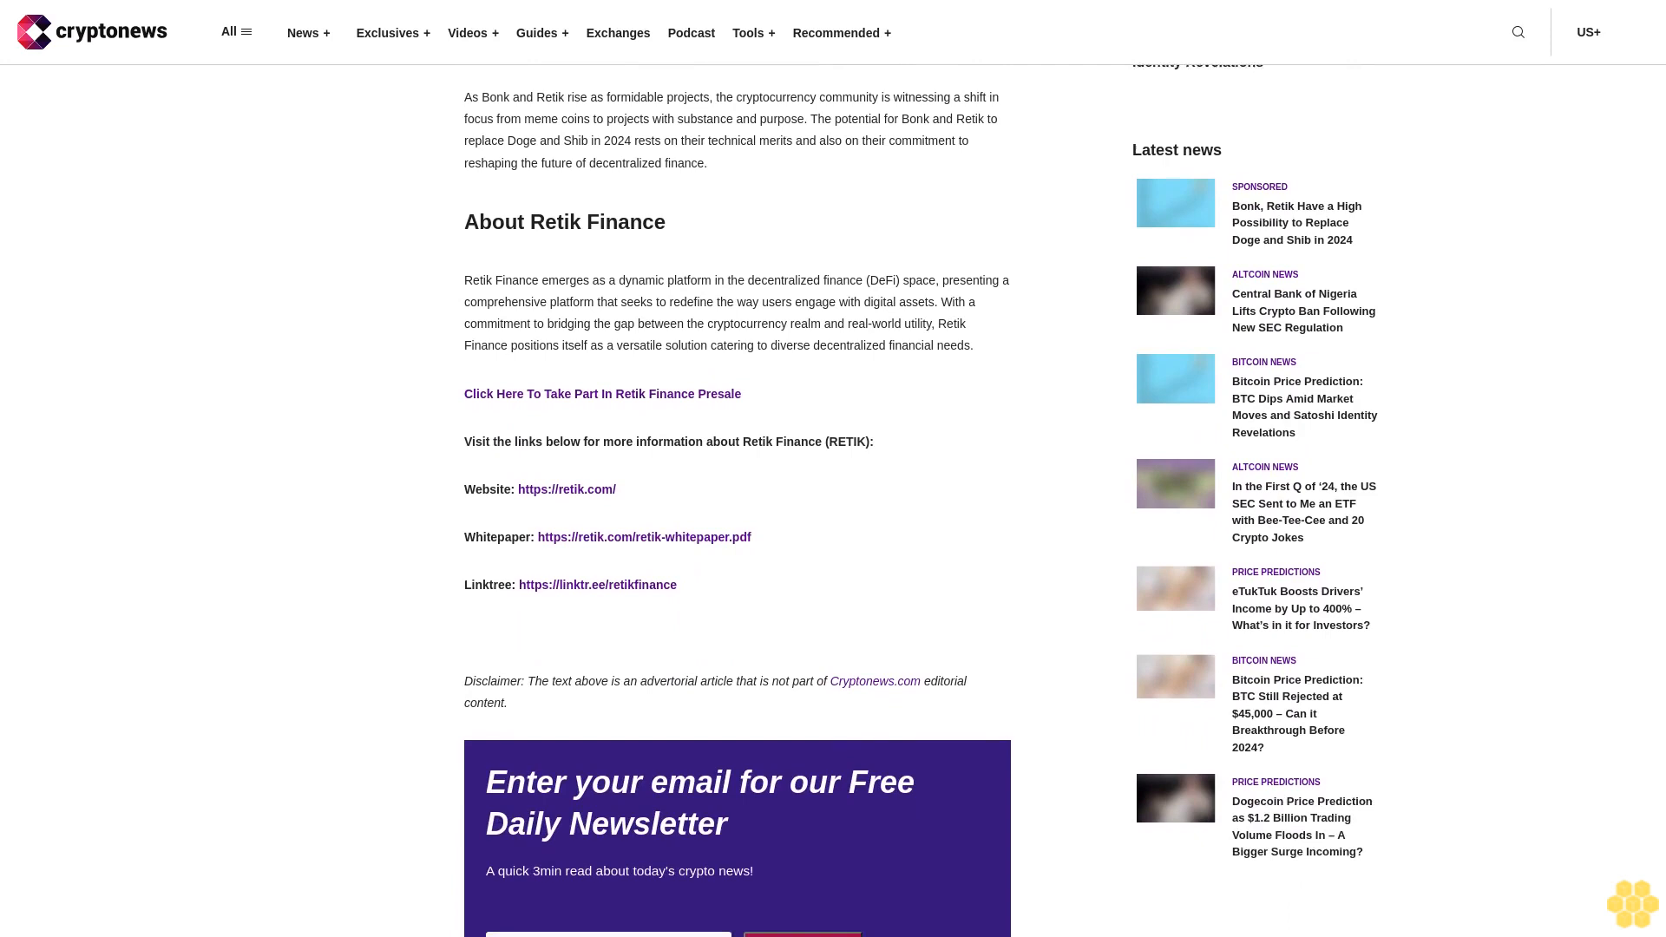
{"action": "scroll", "scroll_direction": "down", "scroll_amount": 3}
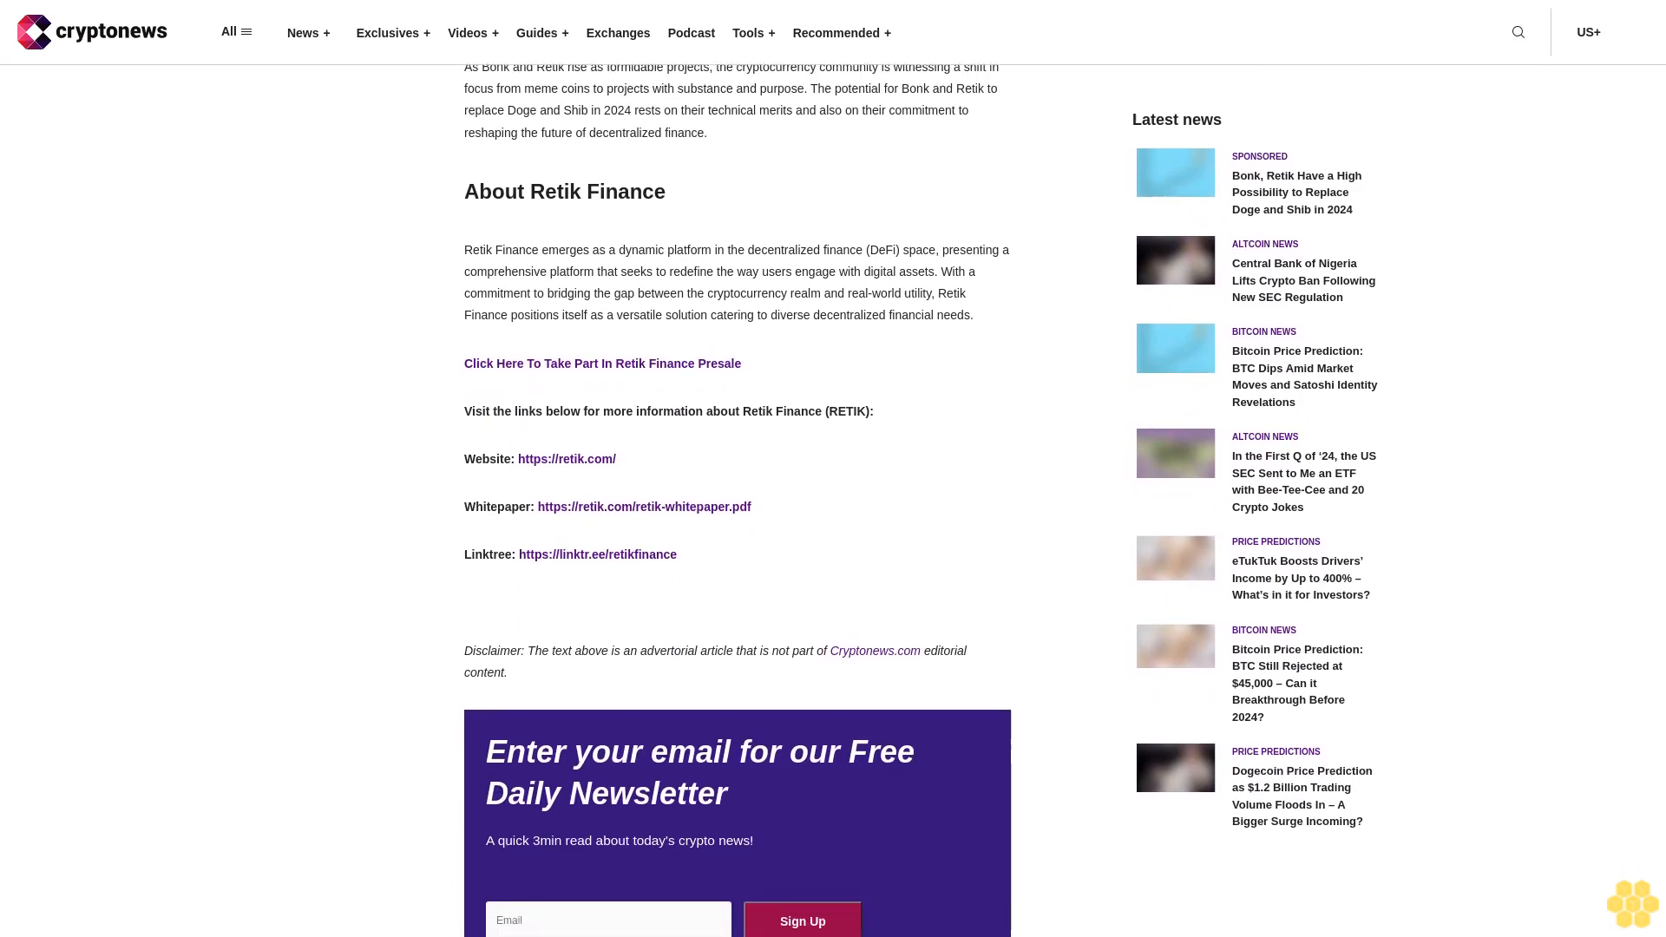
{"action": "scroll", "scroll_direction": "down", "scroll_amount": 3}
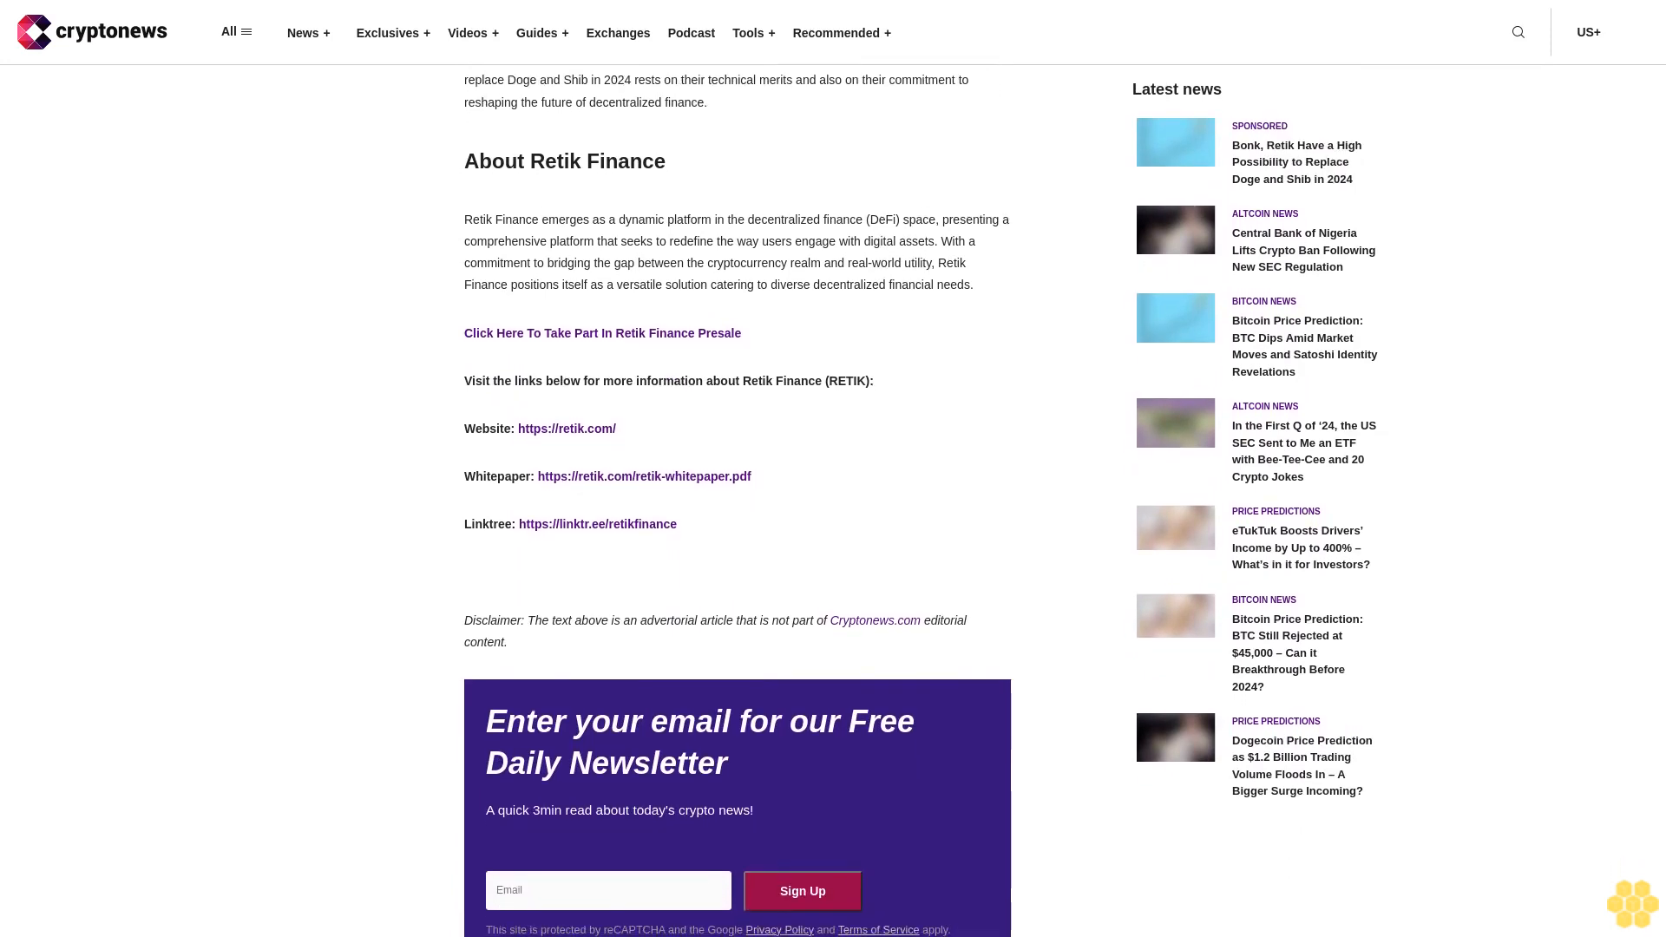
{"action": "scroll", "scroll_direction": "down", "scroll_amount": 3}
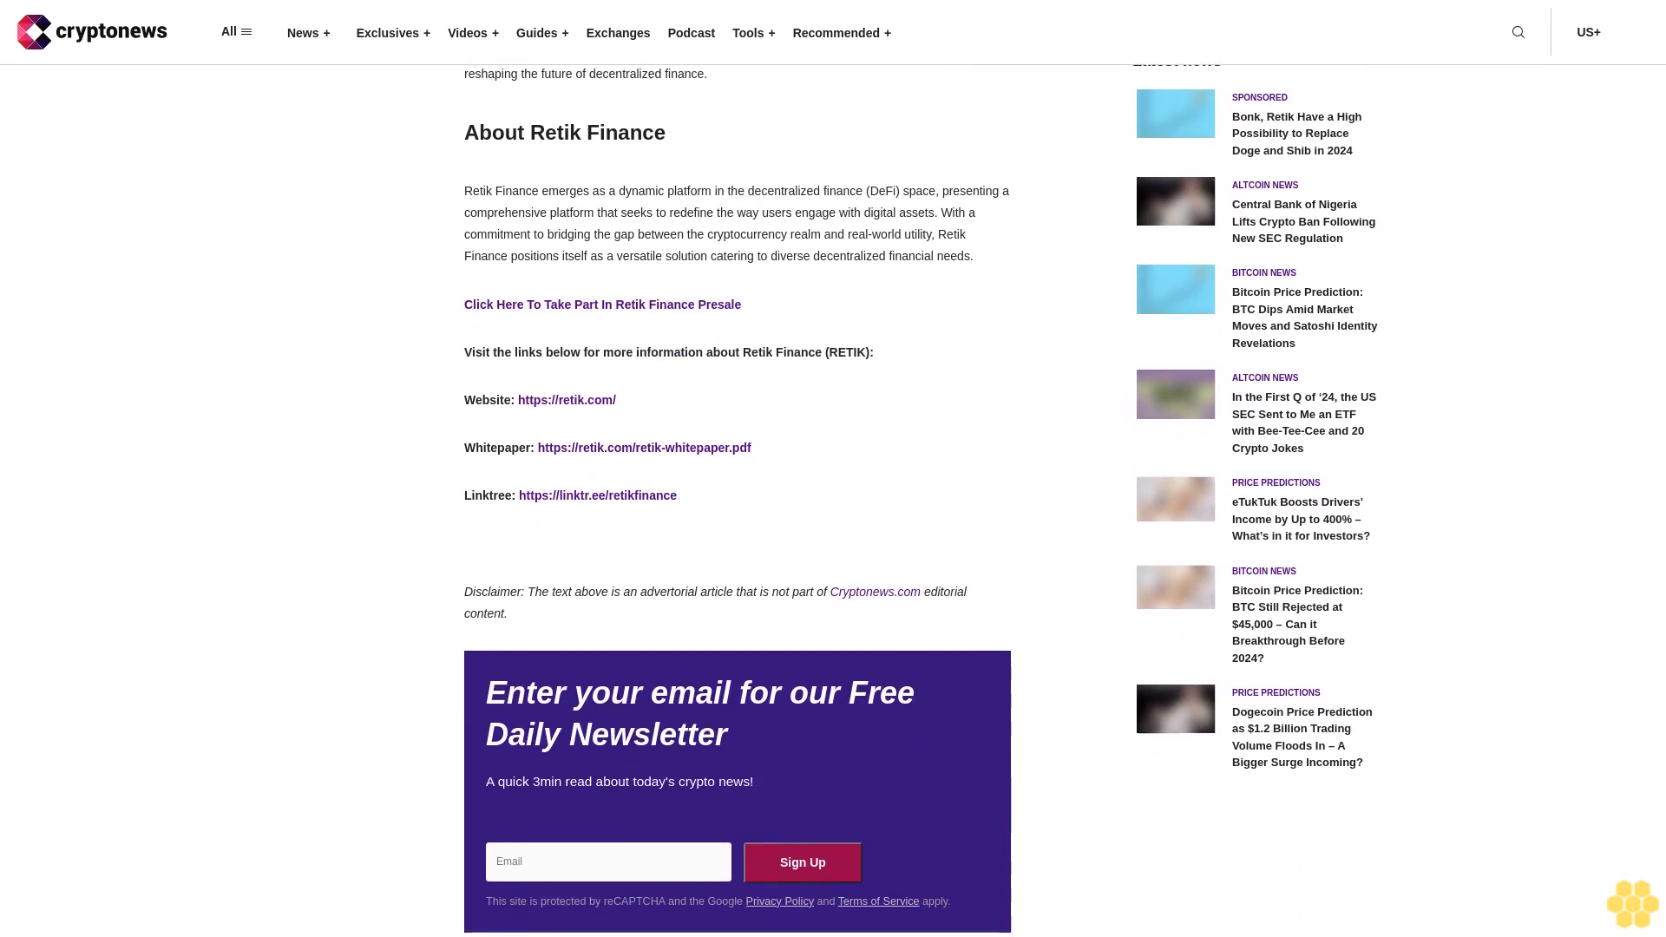
{"action": "scroll", "scroll_direction": "down", "scroll_amount": 3}
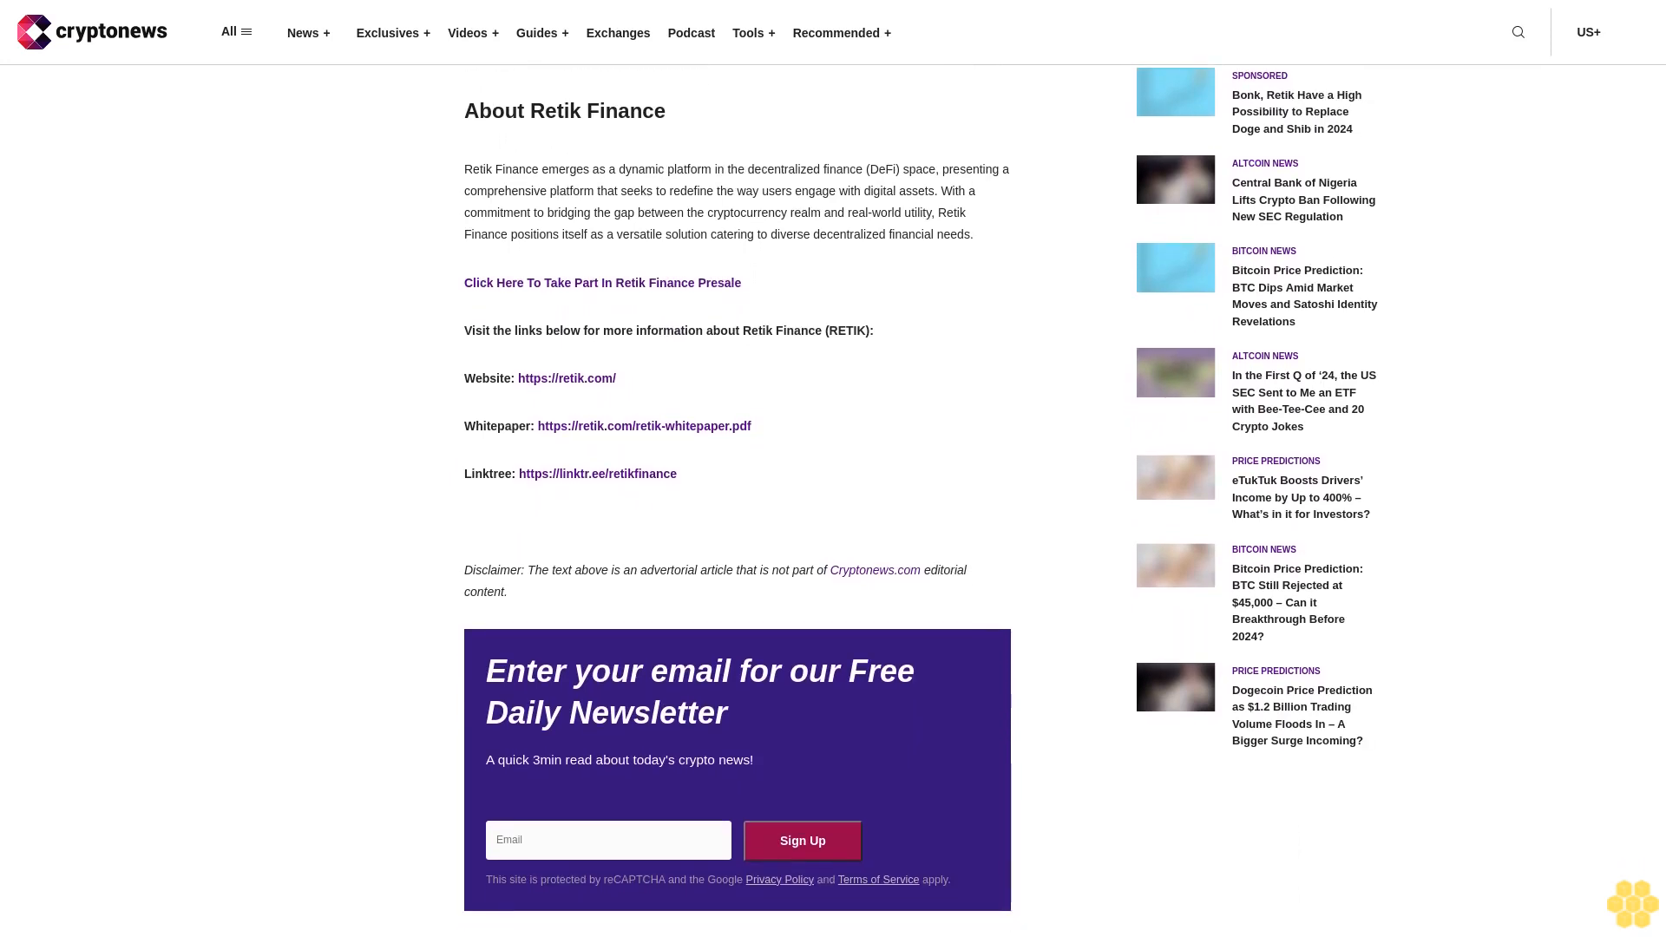